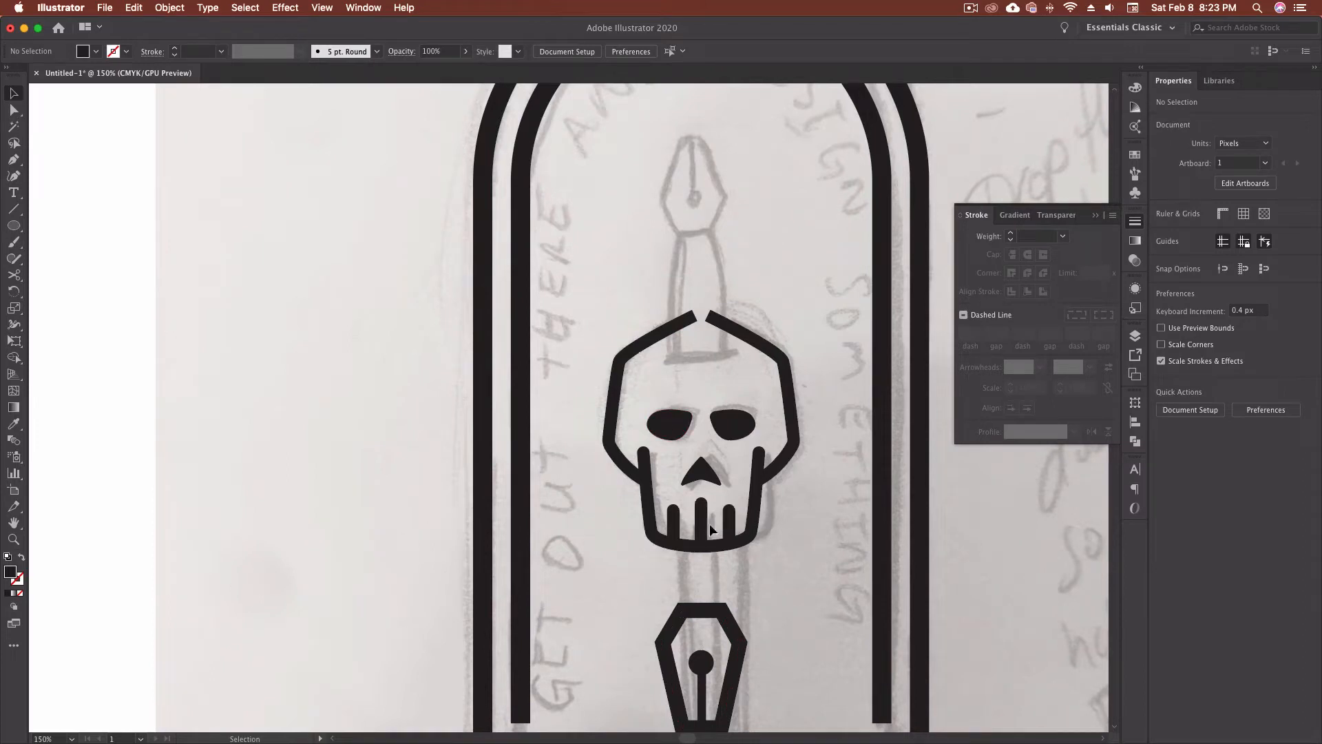
{"action": "mouse_move", "coordinate": [762, 627]}
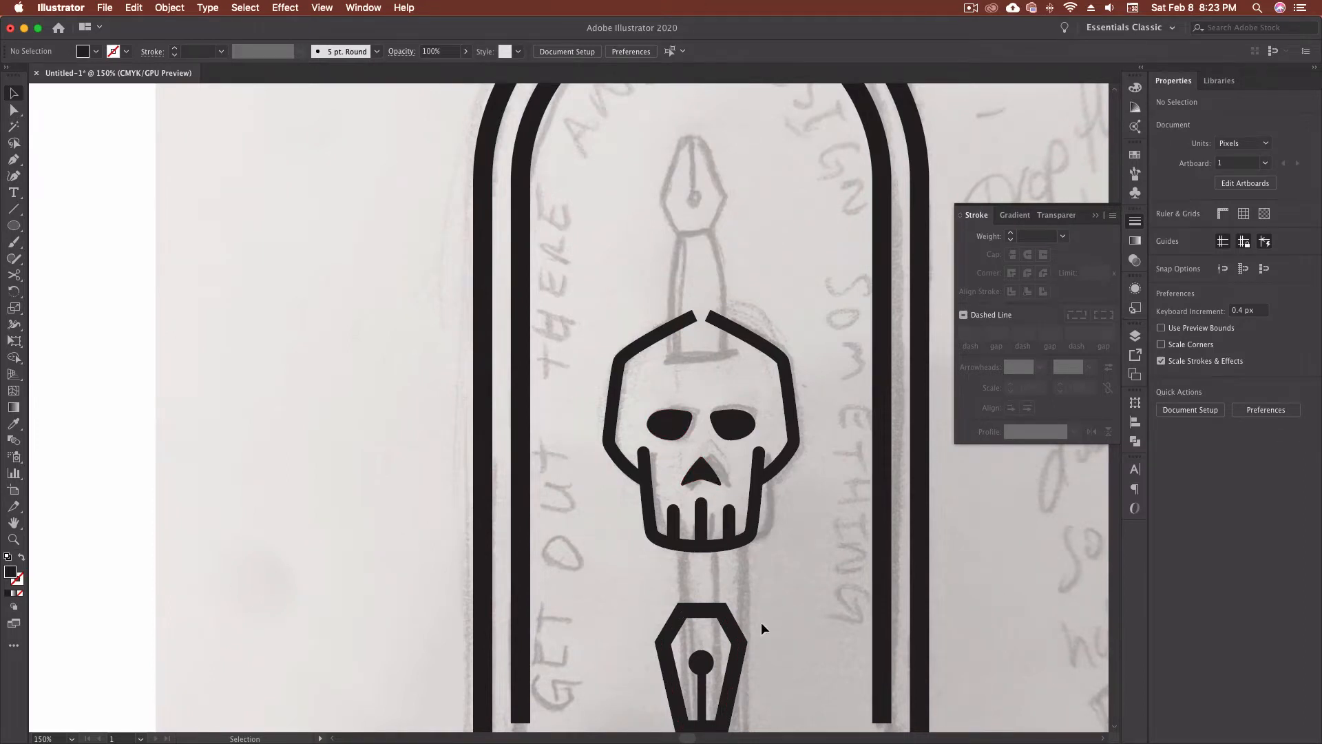
Draw a short crossguard line across the skull top, widen it to 9 pt and add a middle anchor
{"action": "scroll", "scroll_direction": "down", "scroll_amount": 3}
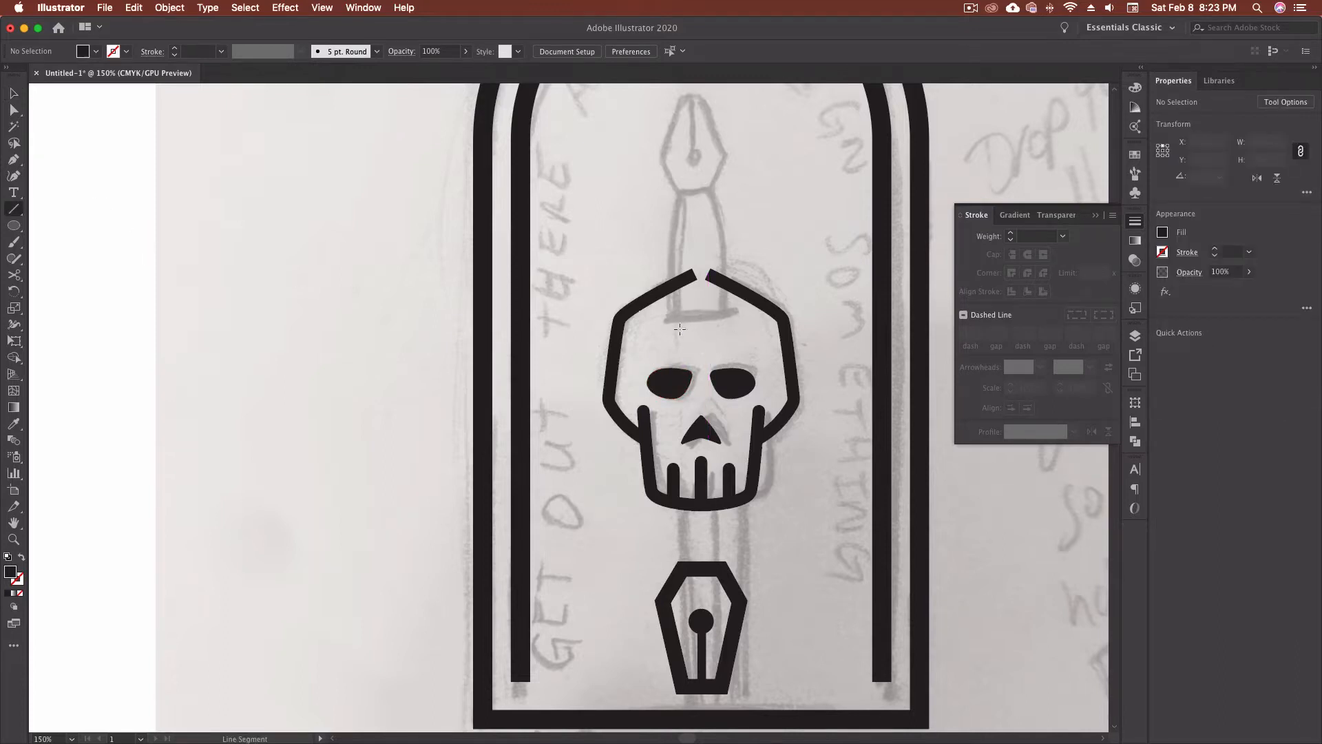
{"action": "left_click_drag", "start_coordinate": [674, 327], "coordinate": [729, 481]}
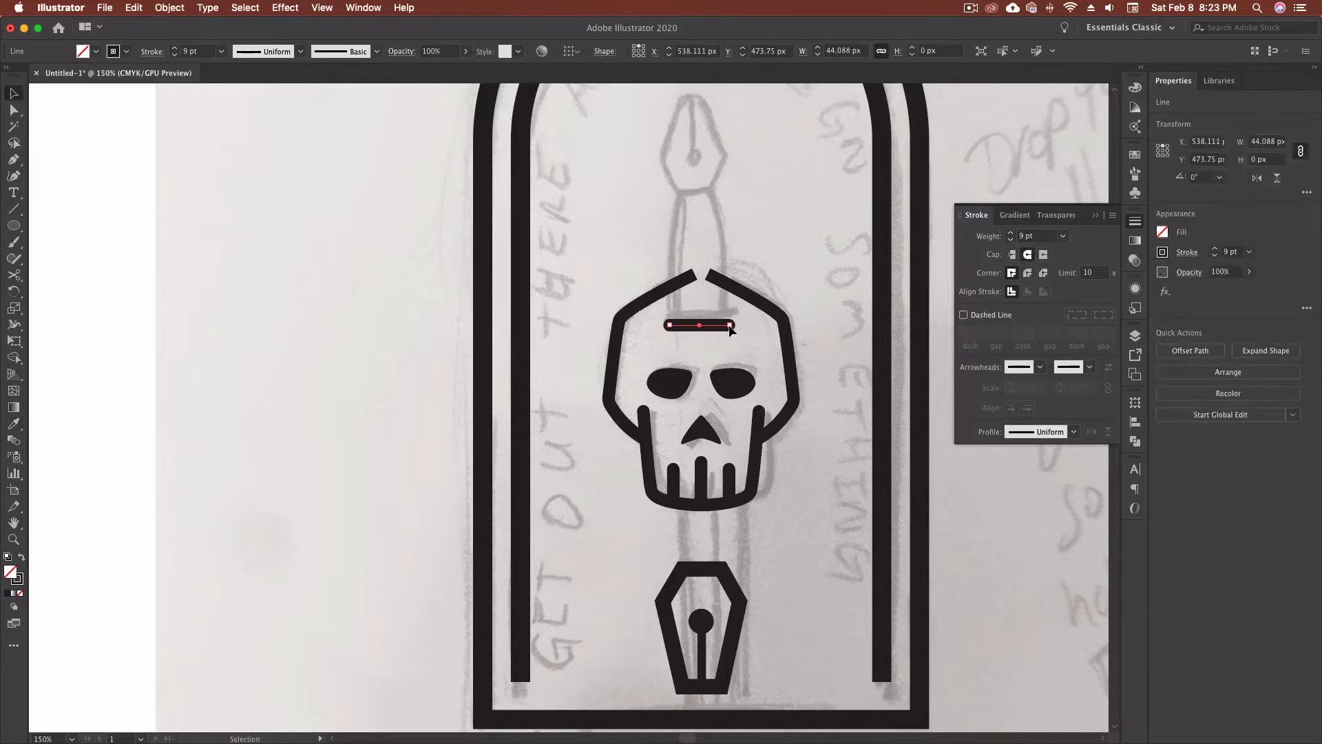
{"action": "left_click_drag", "start_coordinate": [700, 325], "coordinate": [734, 329]}
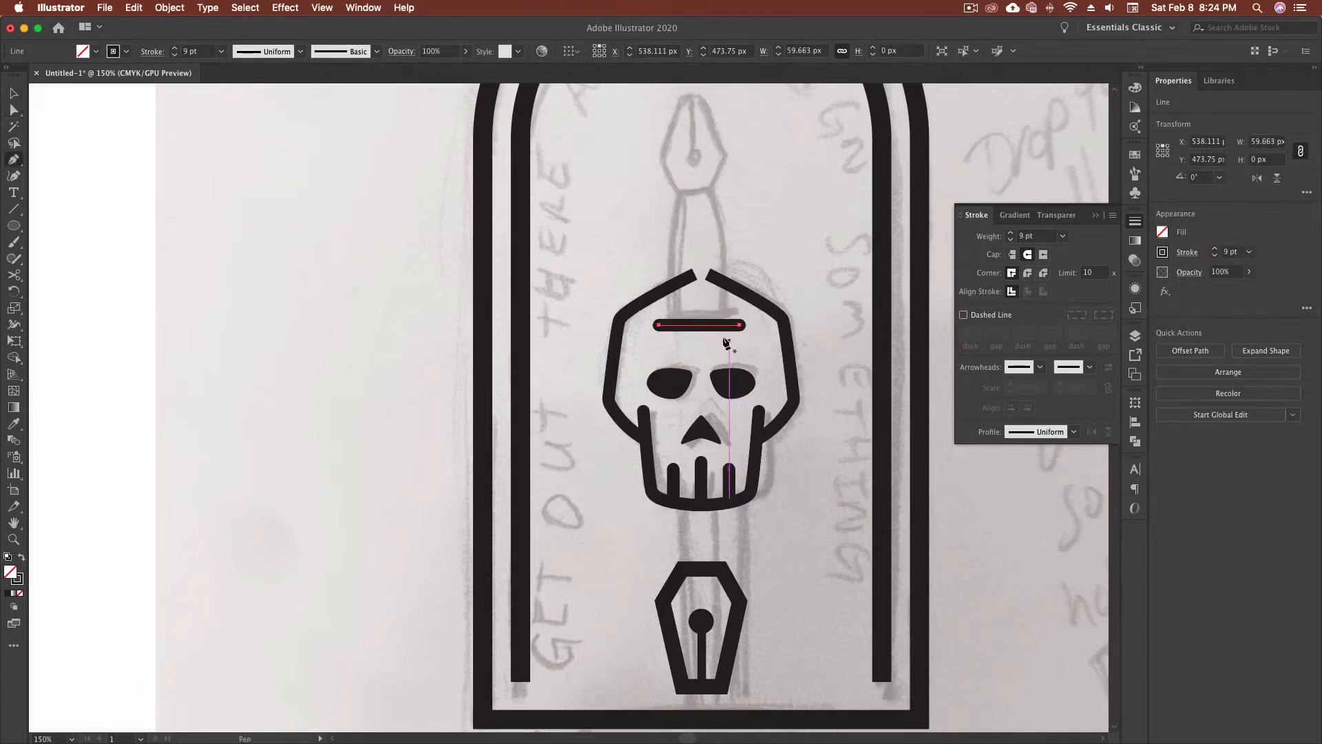
{"action": "left_click", "coordinate": [1264, 351]}
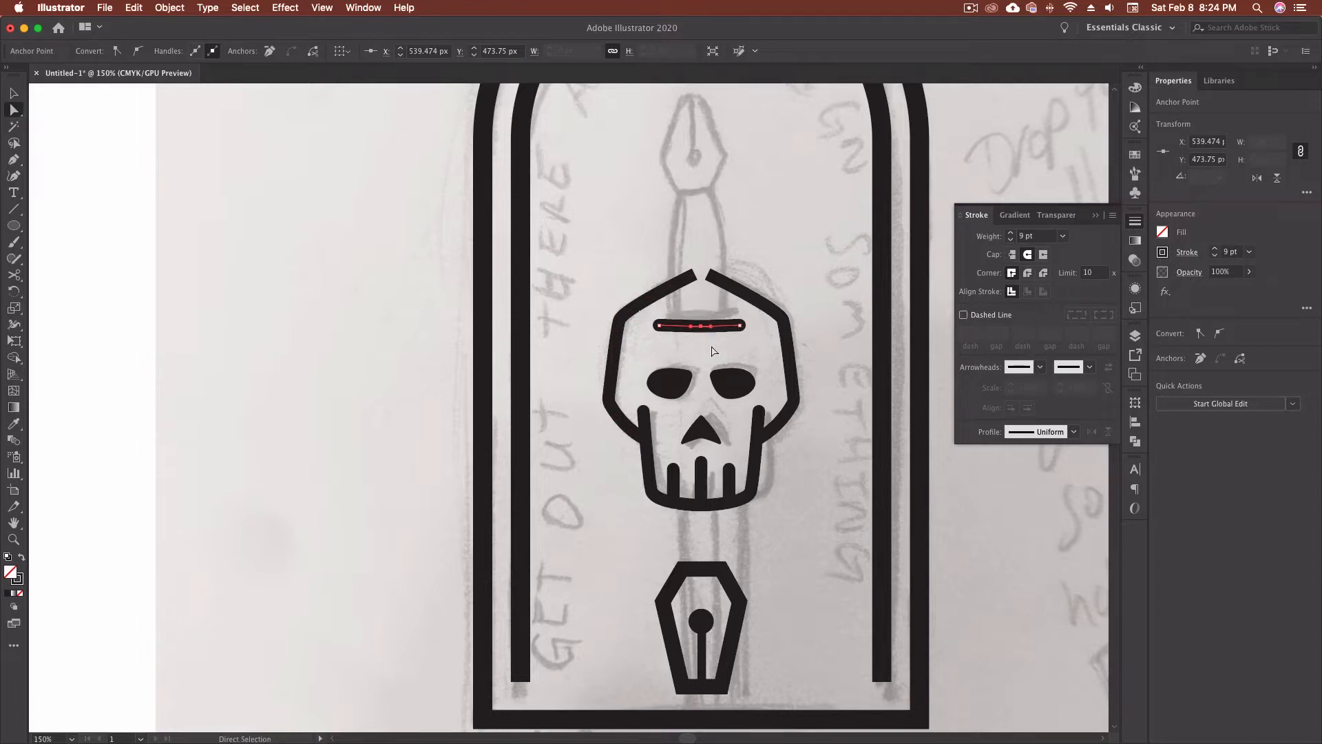
{"action": "left_click", "coordinate": [419, 340]}
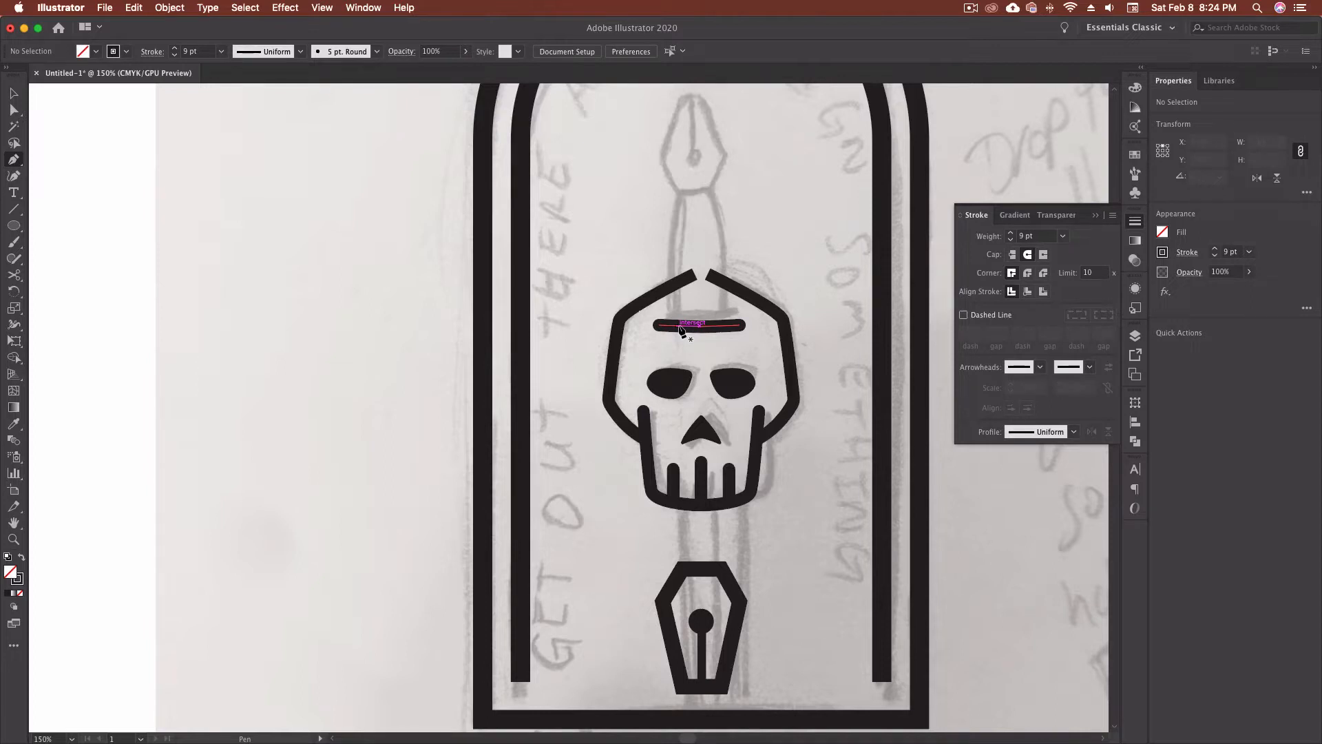
Pen-draw half the blade with a curved pointed tip, then reflect a vertical copy for the other half
{"action": "left_click_drag", "start_coordinate": [678, 326], "coordinate": [679, 181]}
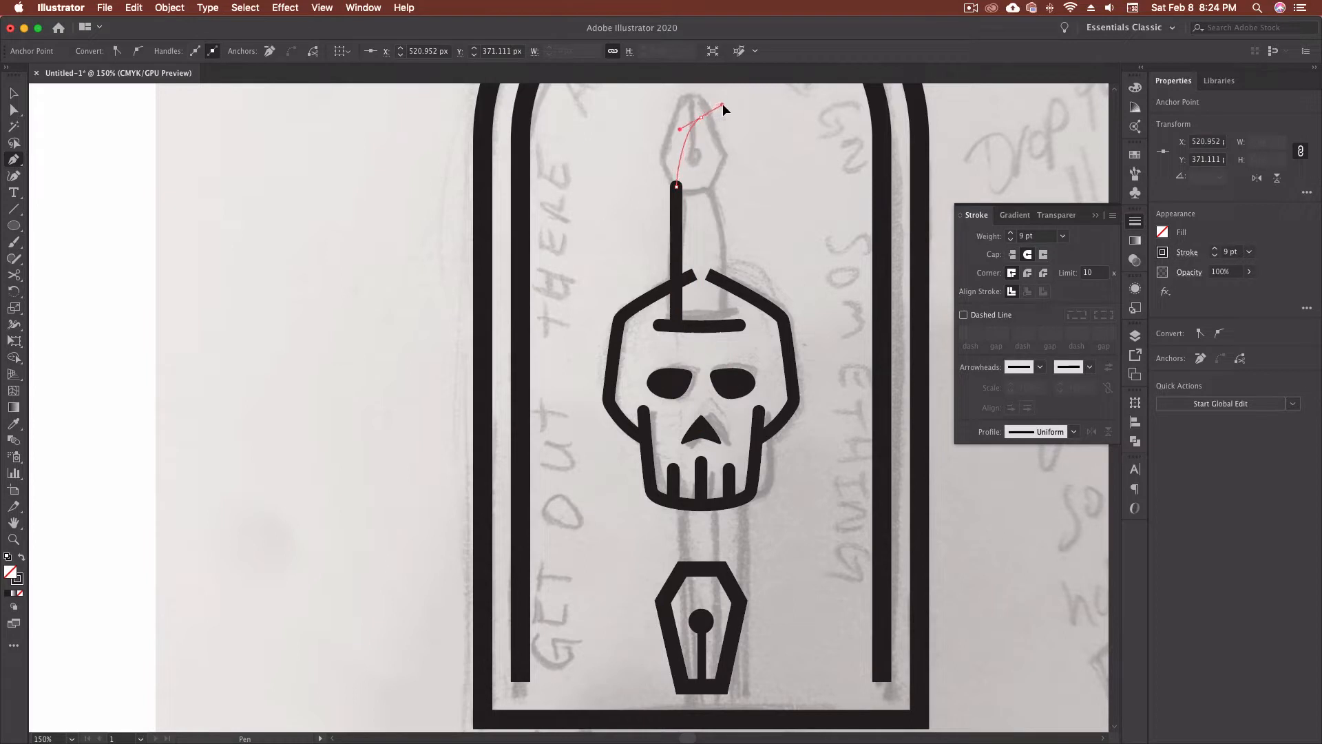
{"action": "left_click_drag", "start_coordinate": [723, 108], "coordinate": [728, 111]}
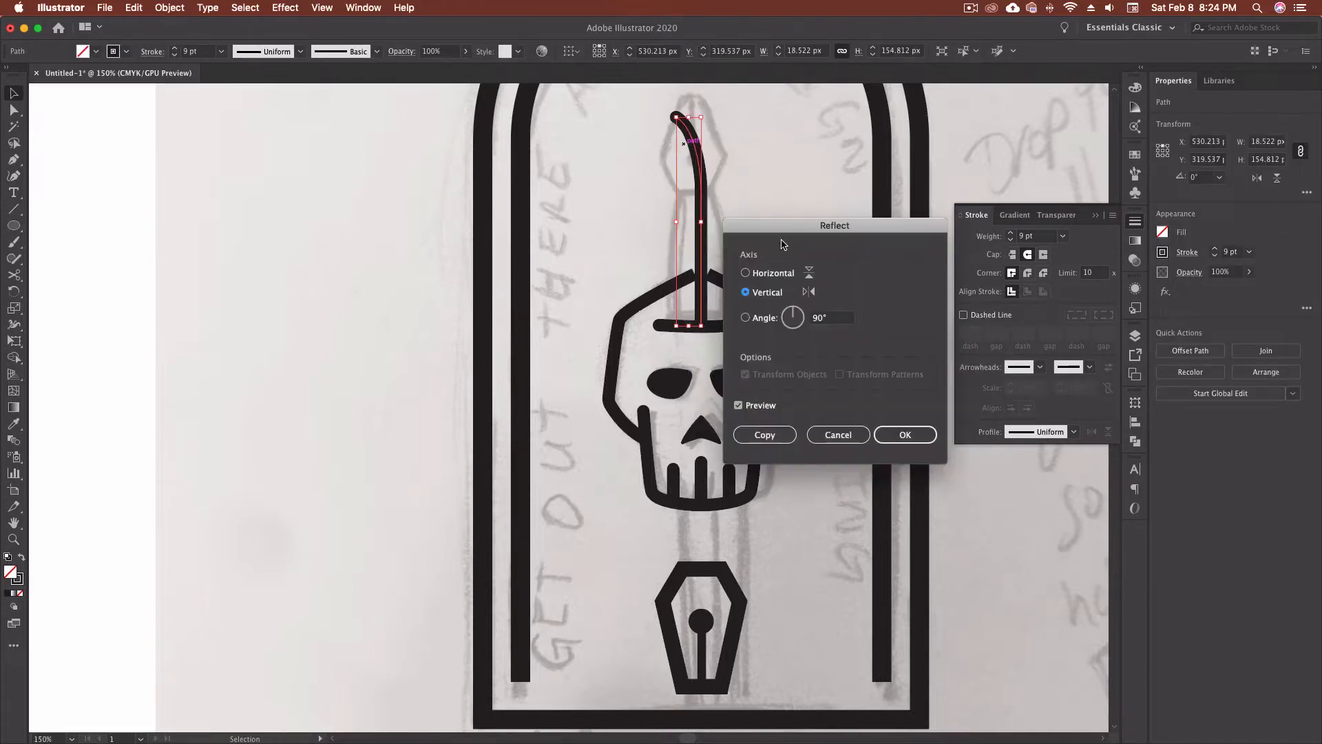
{"action": "left_click", "coordinate": [905, 433]}
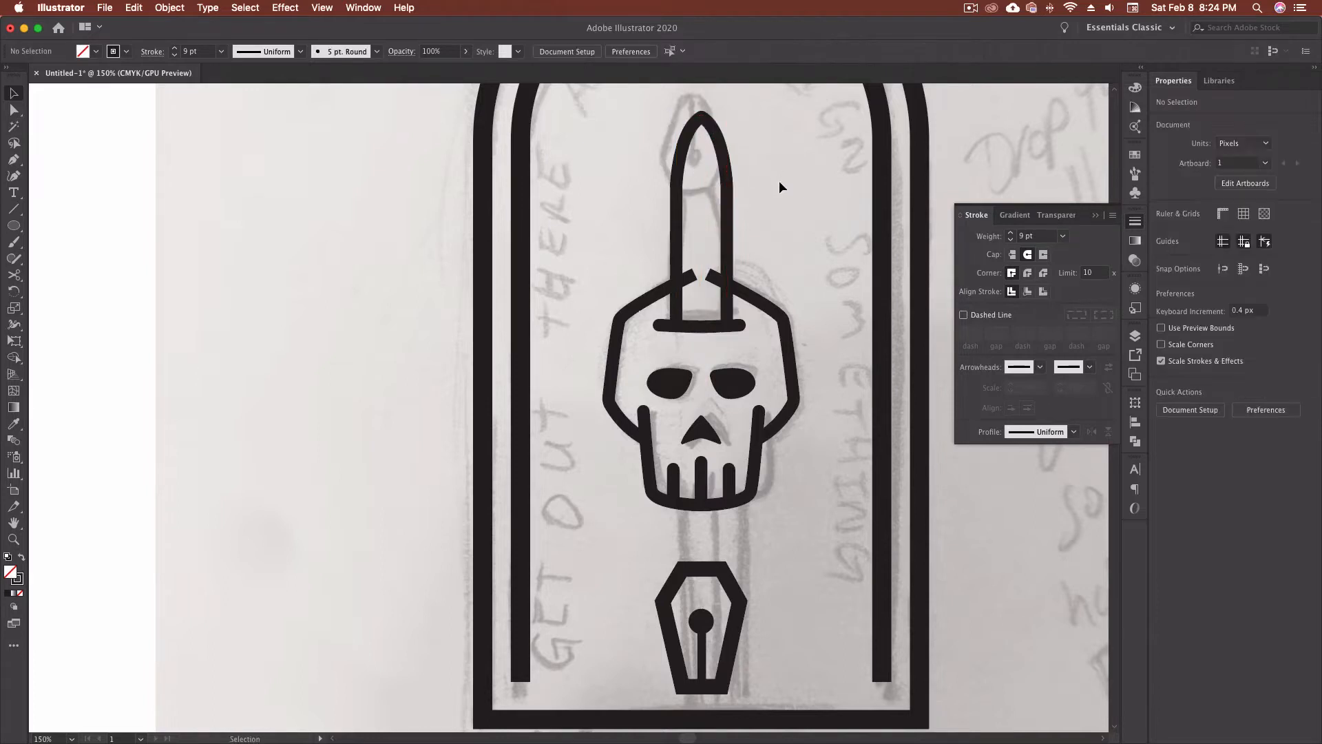
{"action": "mouse_move", "coordinate": [771, 251]}
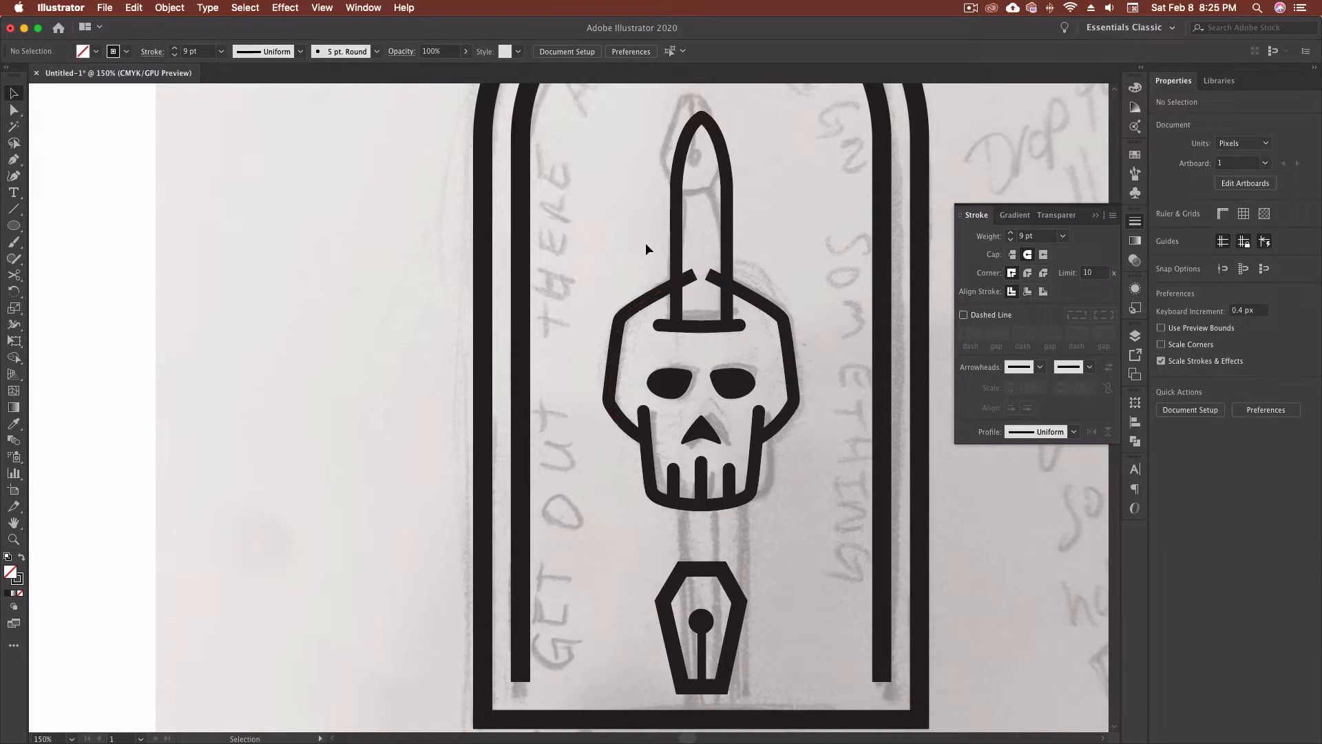
{"action": "mouse_move", "coordinate": [643, 241]}
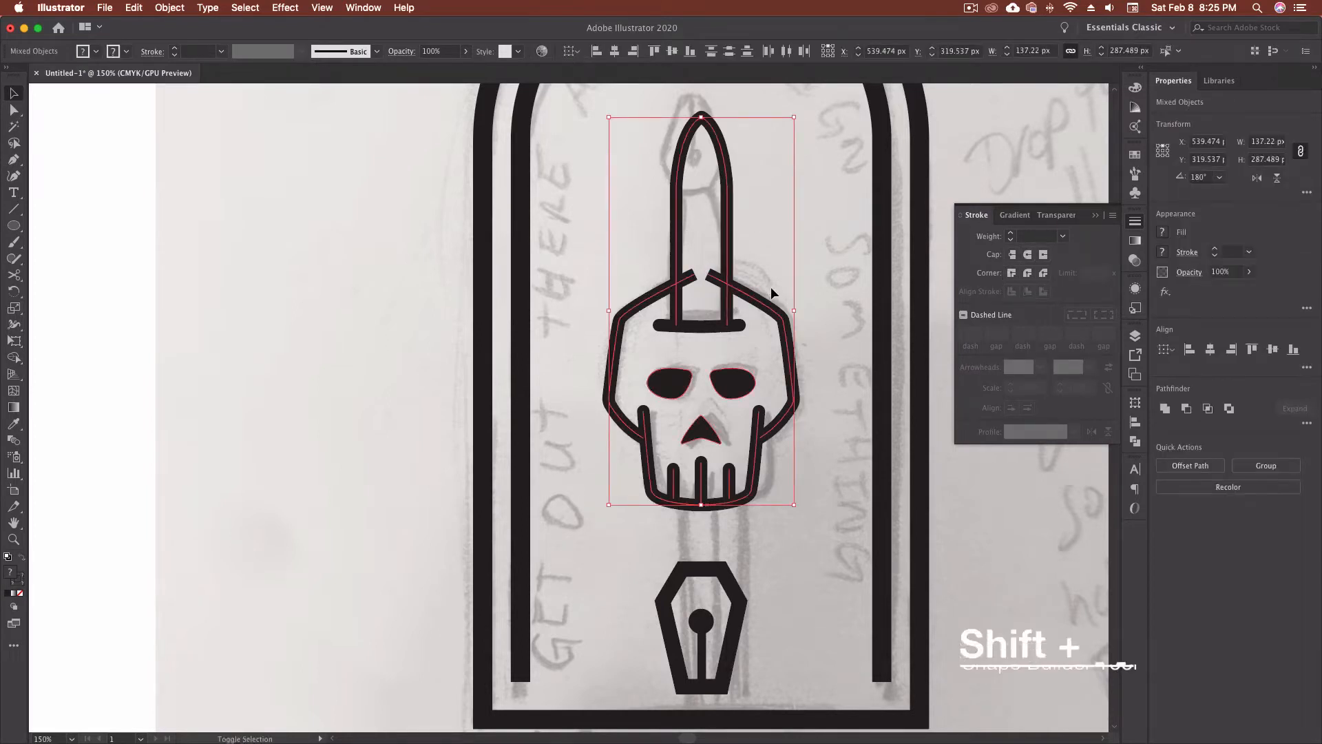
Merge the overlapping blade and skull paths into one shape with the Shape Builder (Shift+M)
{"action": "key", "text": "shift+m"}
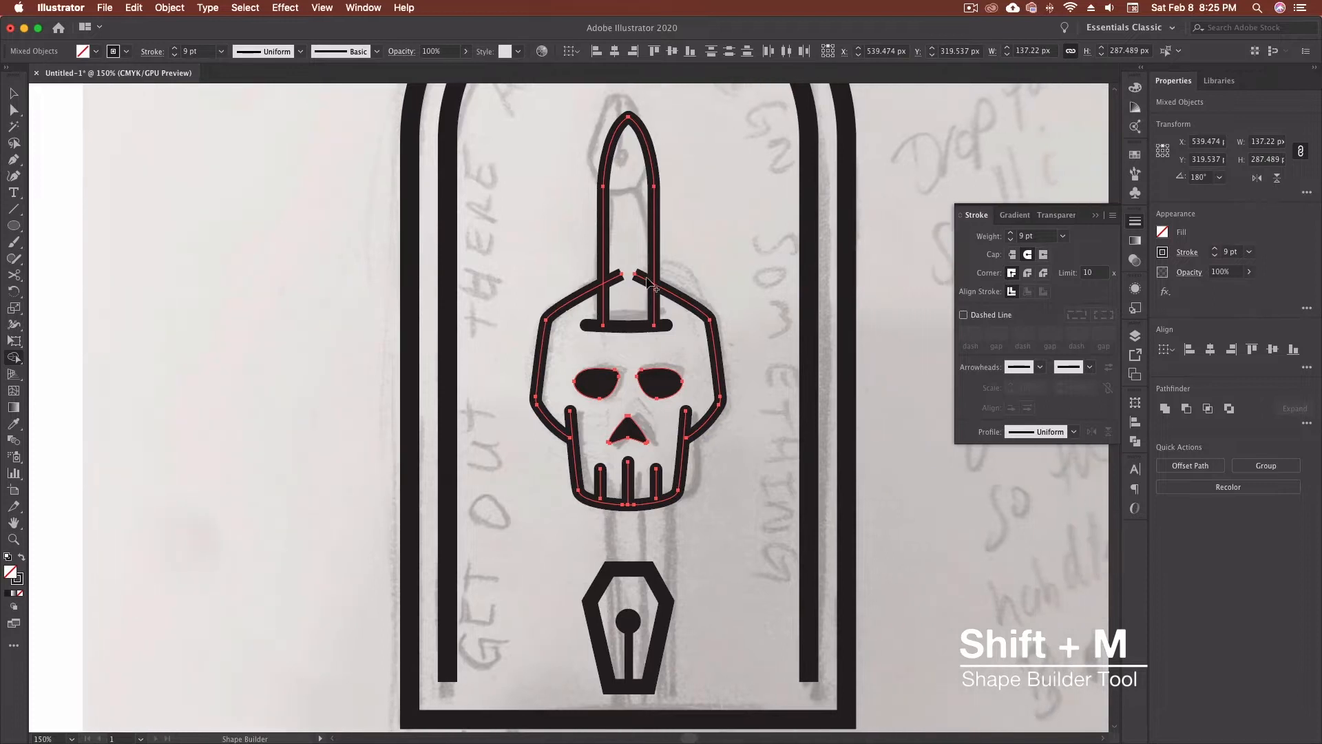
{"action": "mouse_move", "coordinate": [644, 284]}
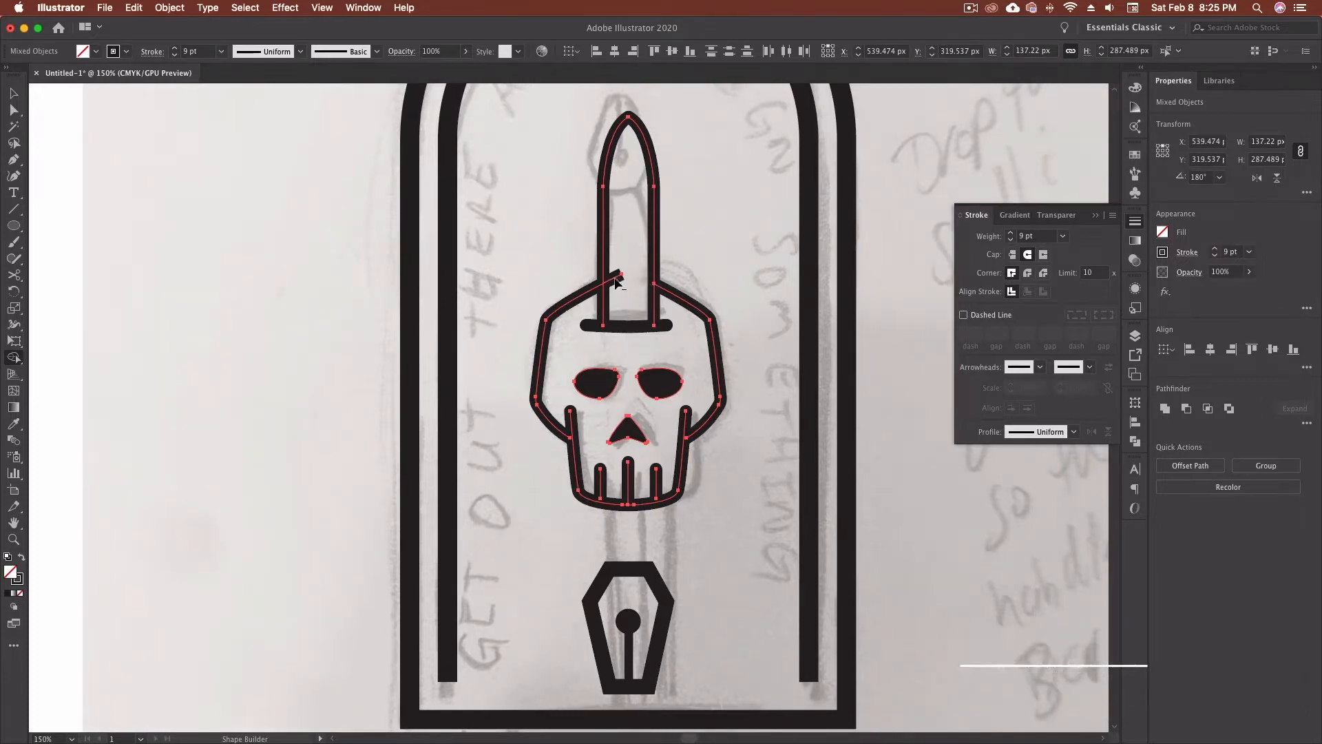
{"action": "left_click", "coordinate": [694, 268]}
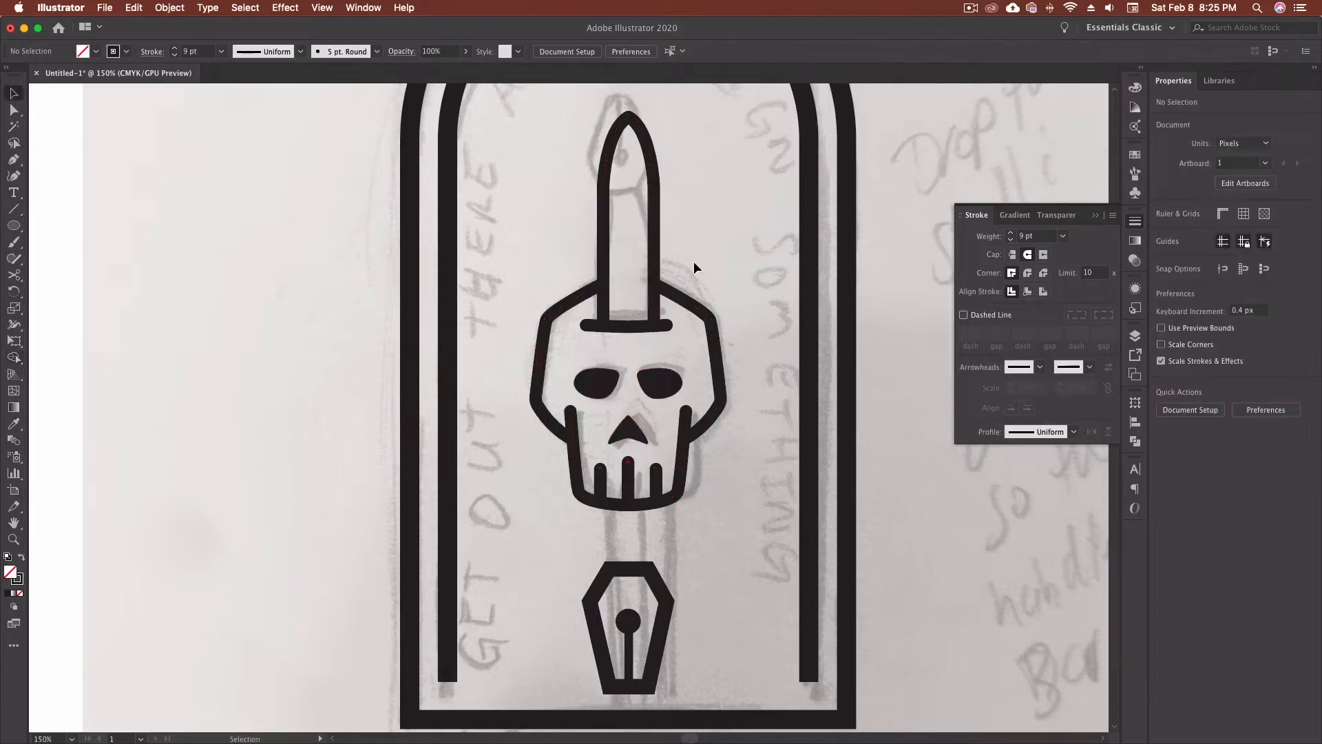
{"action": "mouse_move", "coordinate": [190, 188]}
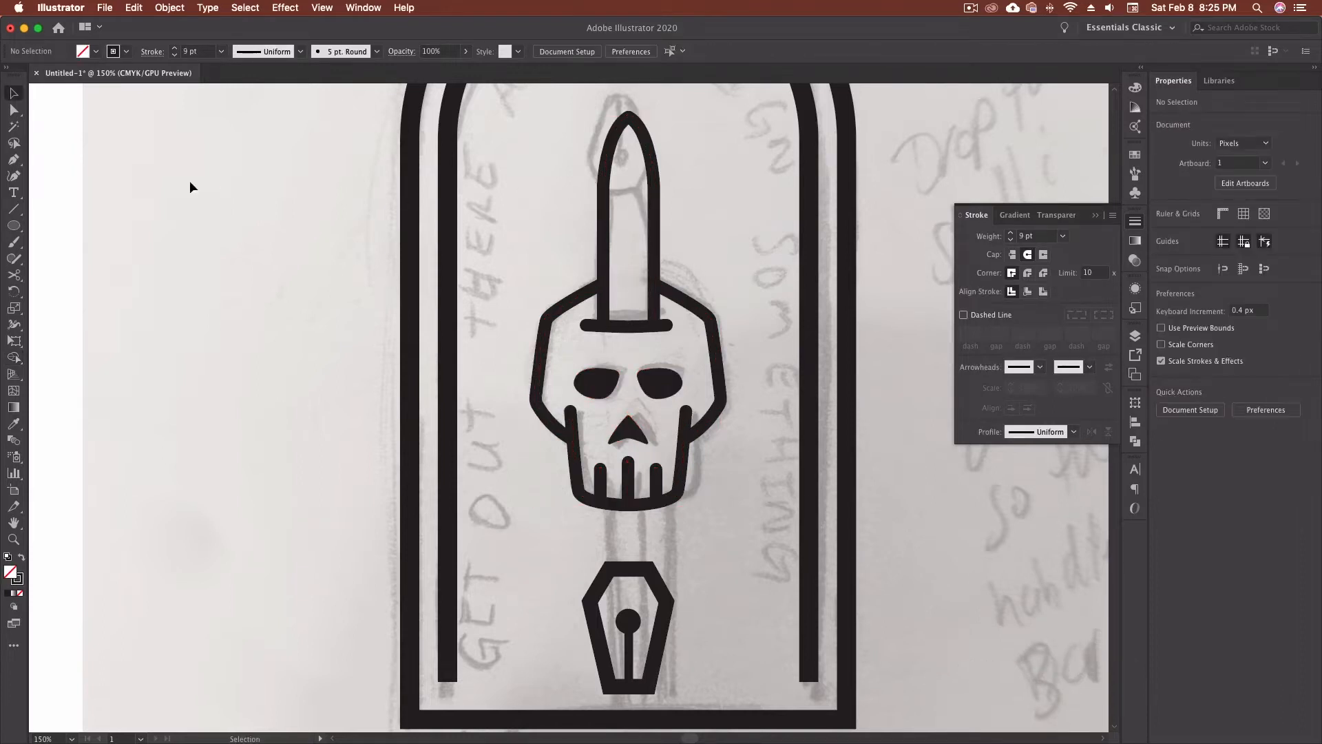
Draw a vertical centre groove line down the blade and centre it inside the outline
{"action": "left_click_drag", "start_coordinate": [628, 171], "coordinate": [628, 425]}
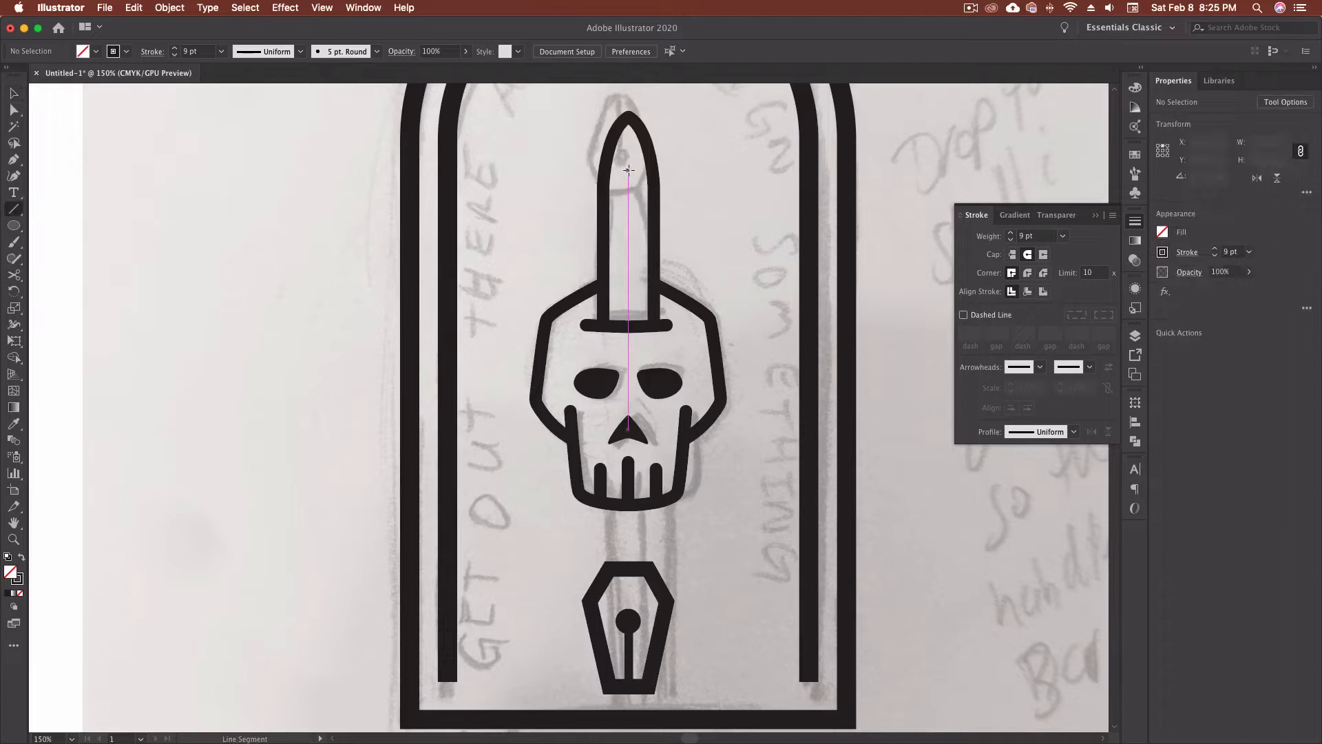
{"action": "left_click_drag", "start_coordinate": [627, 182], "coordinate": [628, 243]}
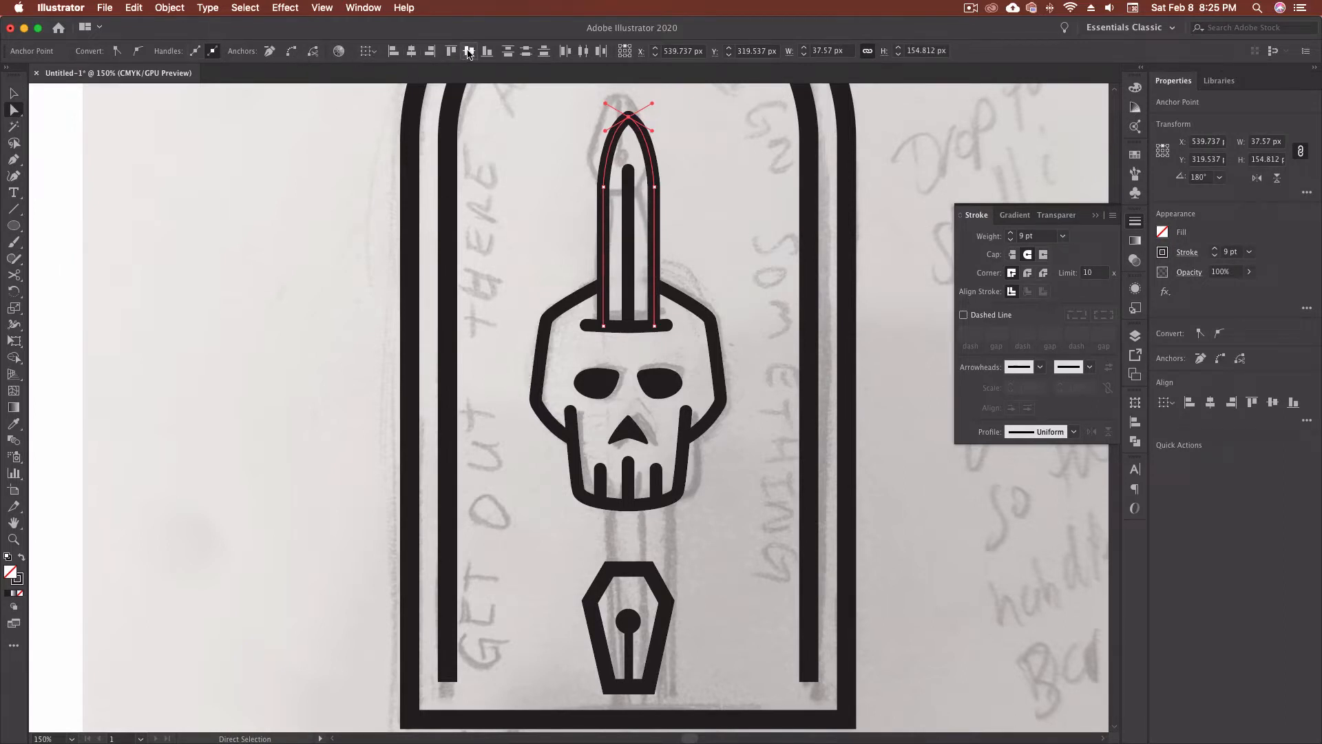
{"action": "mouse_move", "coordinate": [292, 51]}
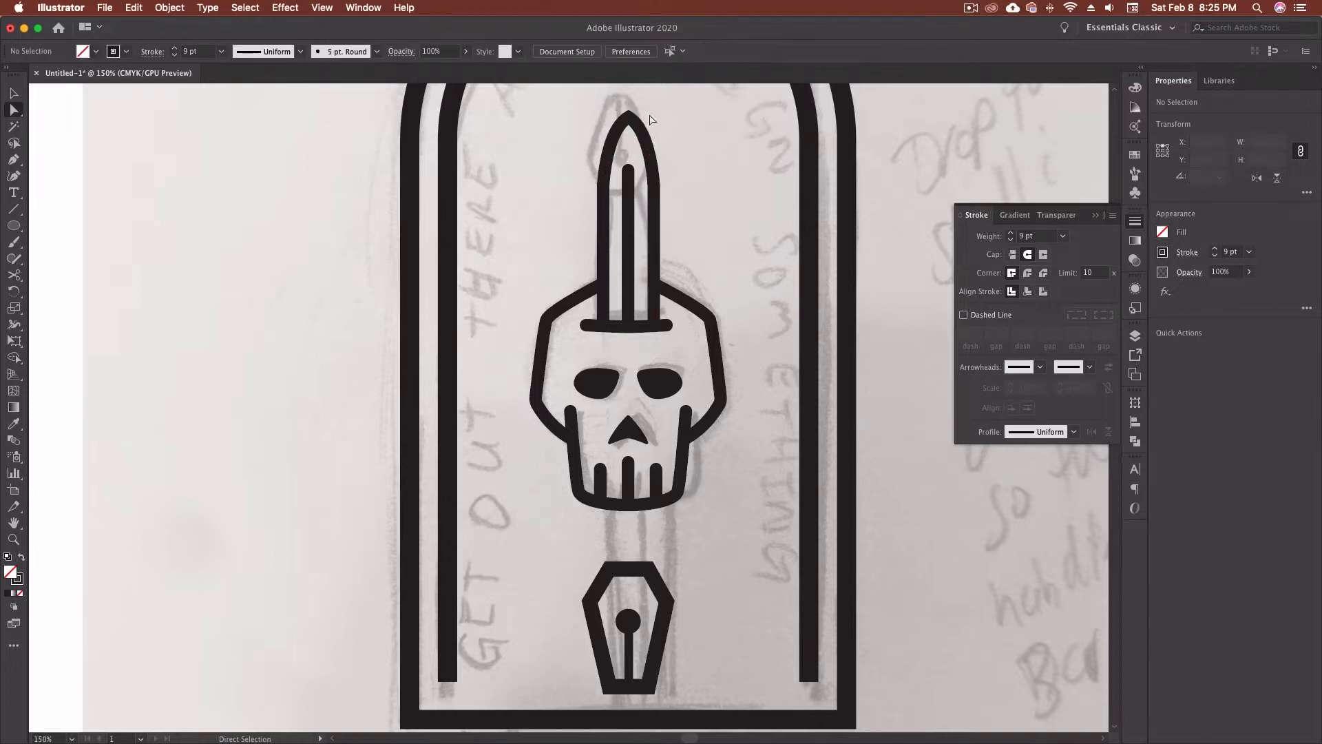
{"action": "scroll", "scroll_direction": "down", "scroll_amount": 3}
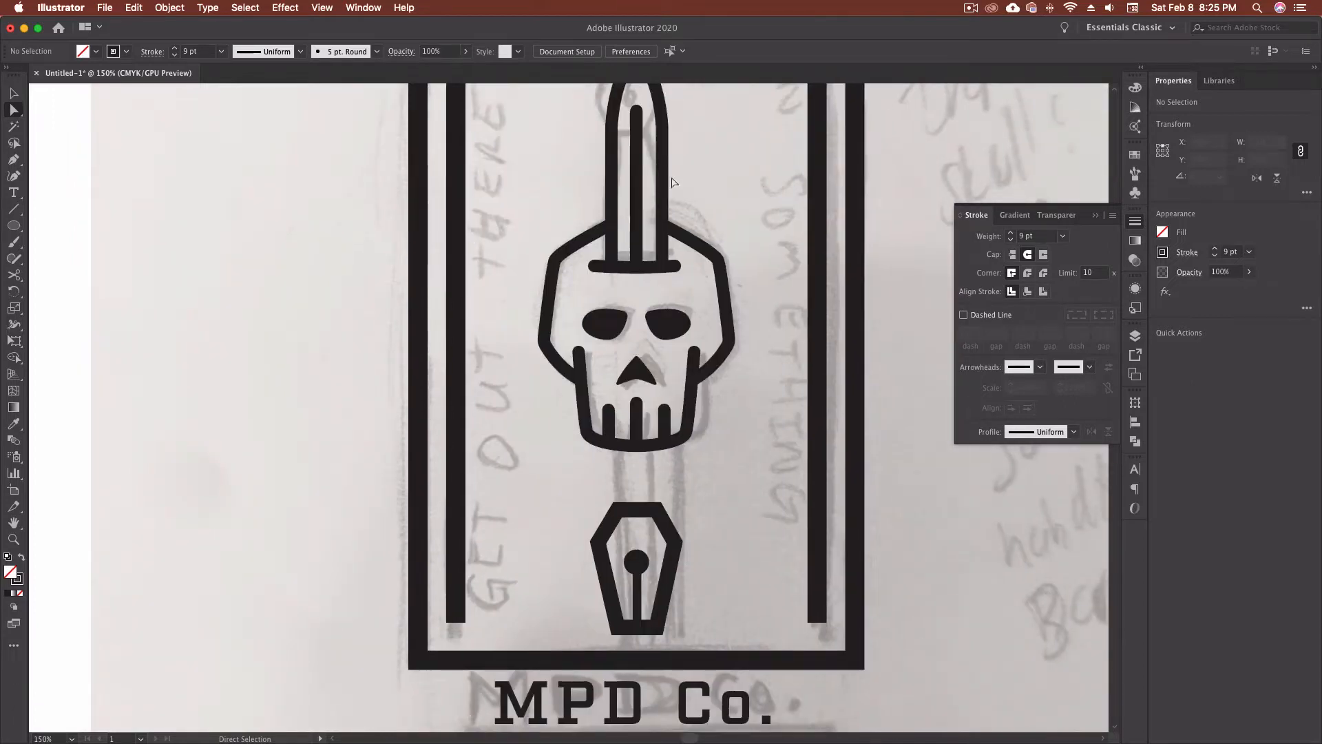
Rotate a 180° copy of the outer blade outline and move it down toward the pen nib
{"action": "left_click", "coordinate": [13, 93]}
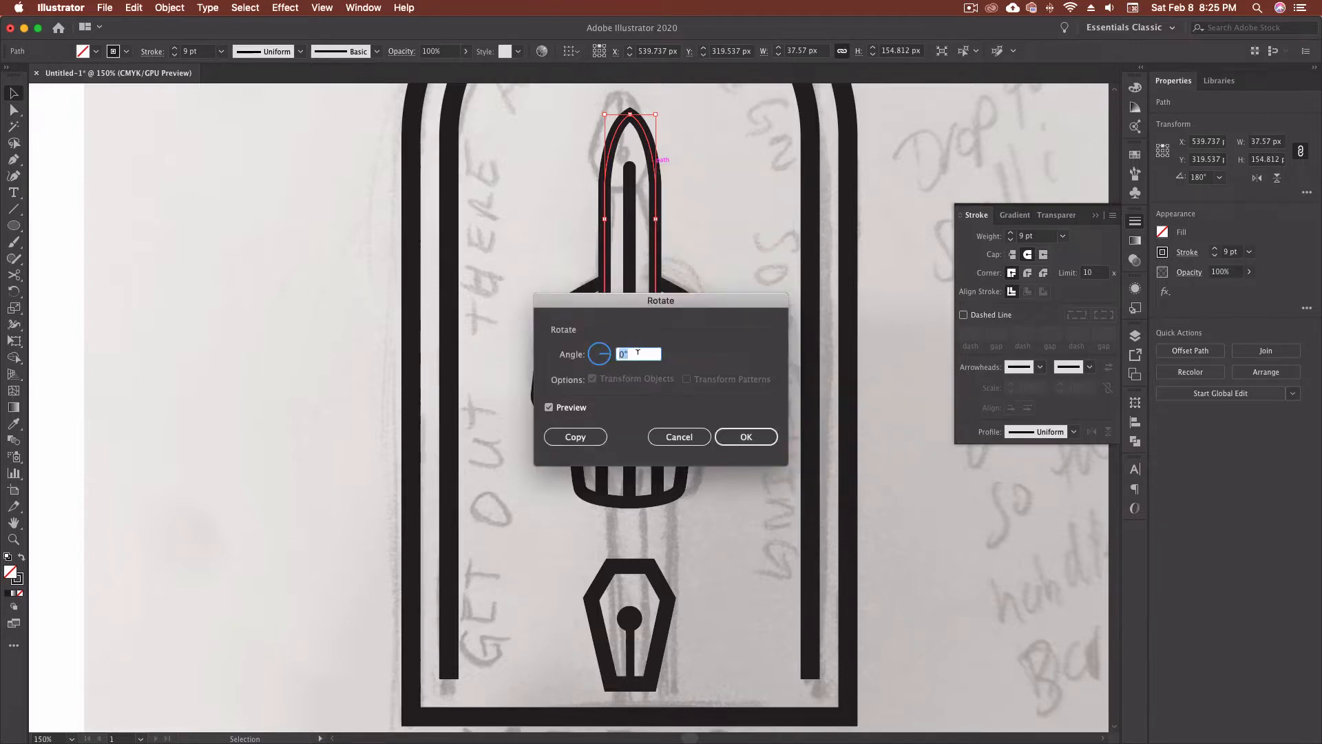
{"action": "type", "text": "90"}
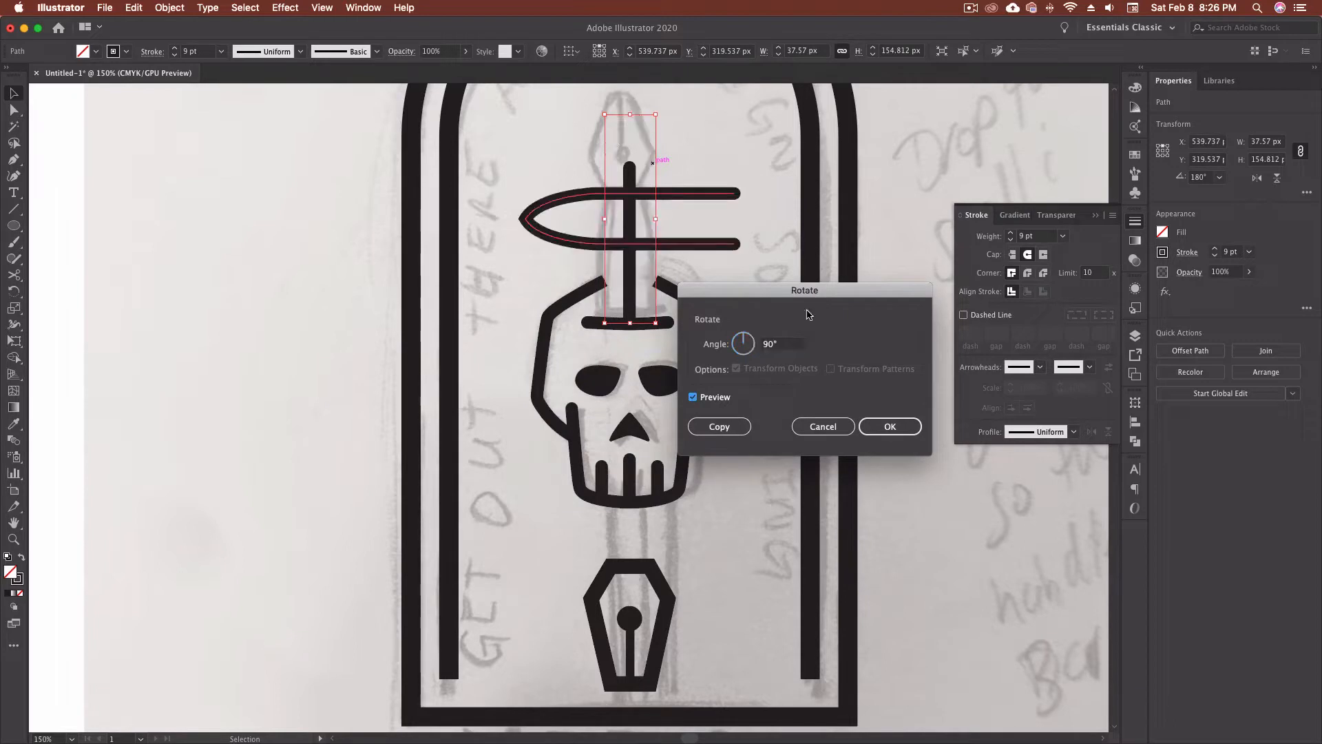
{"action": "left_click", "coordinate": [781, 345]}
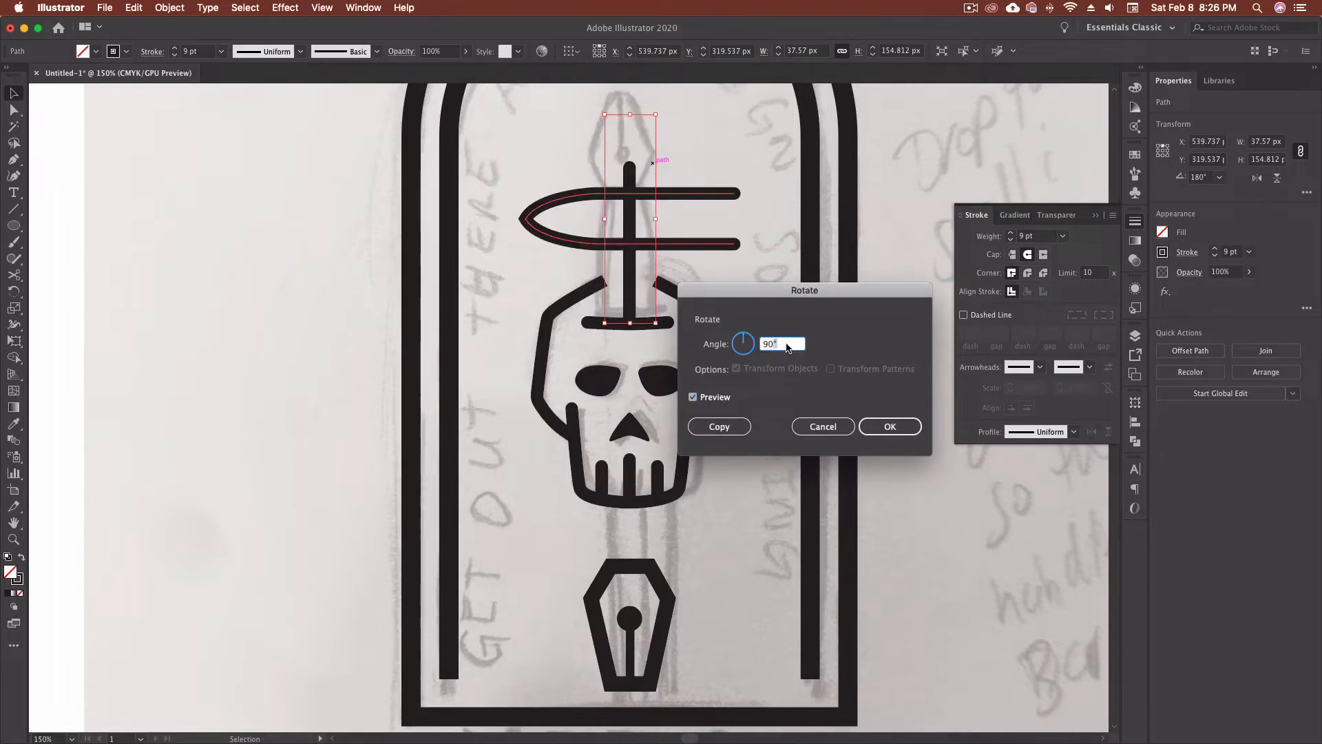
{"action": "type", "text": "180"}
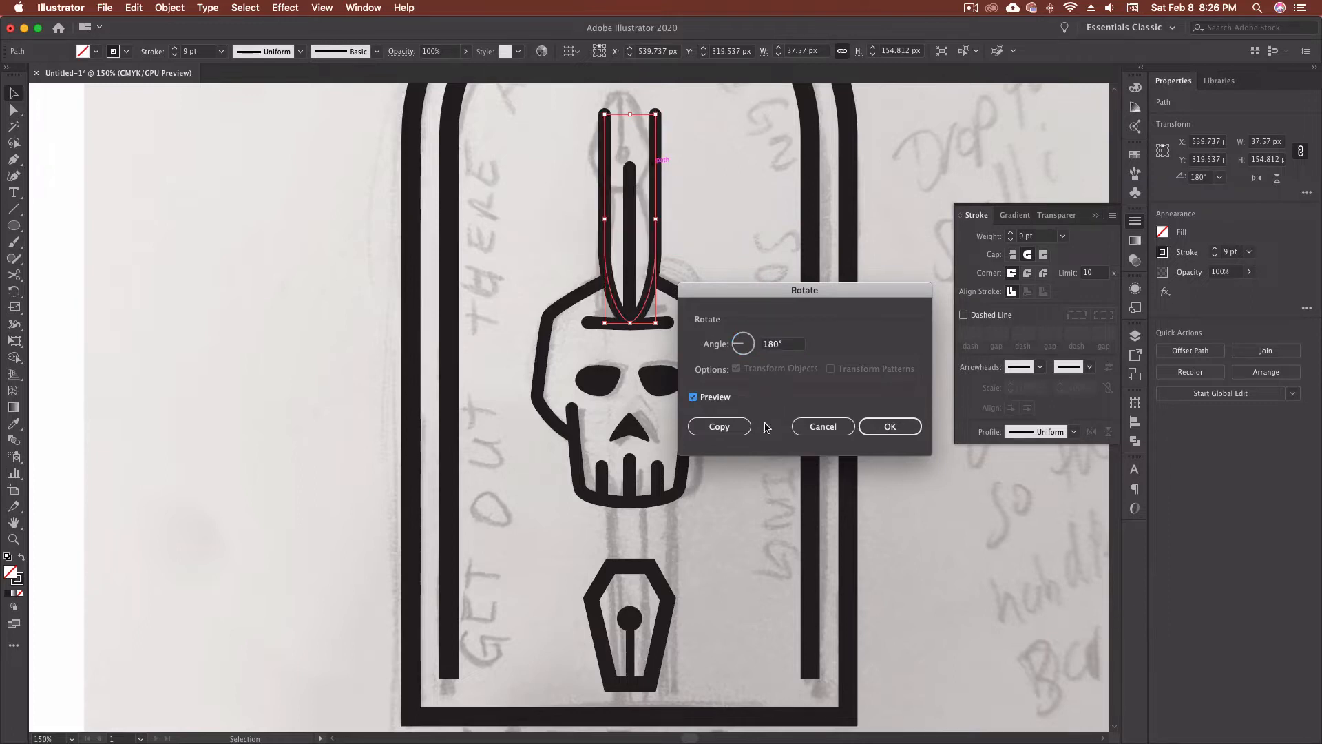
{"action": "left_click", "coordinate": [888, 425]}
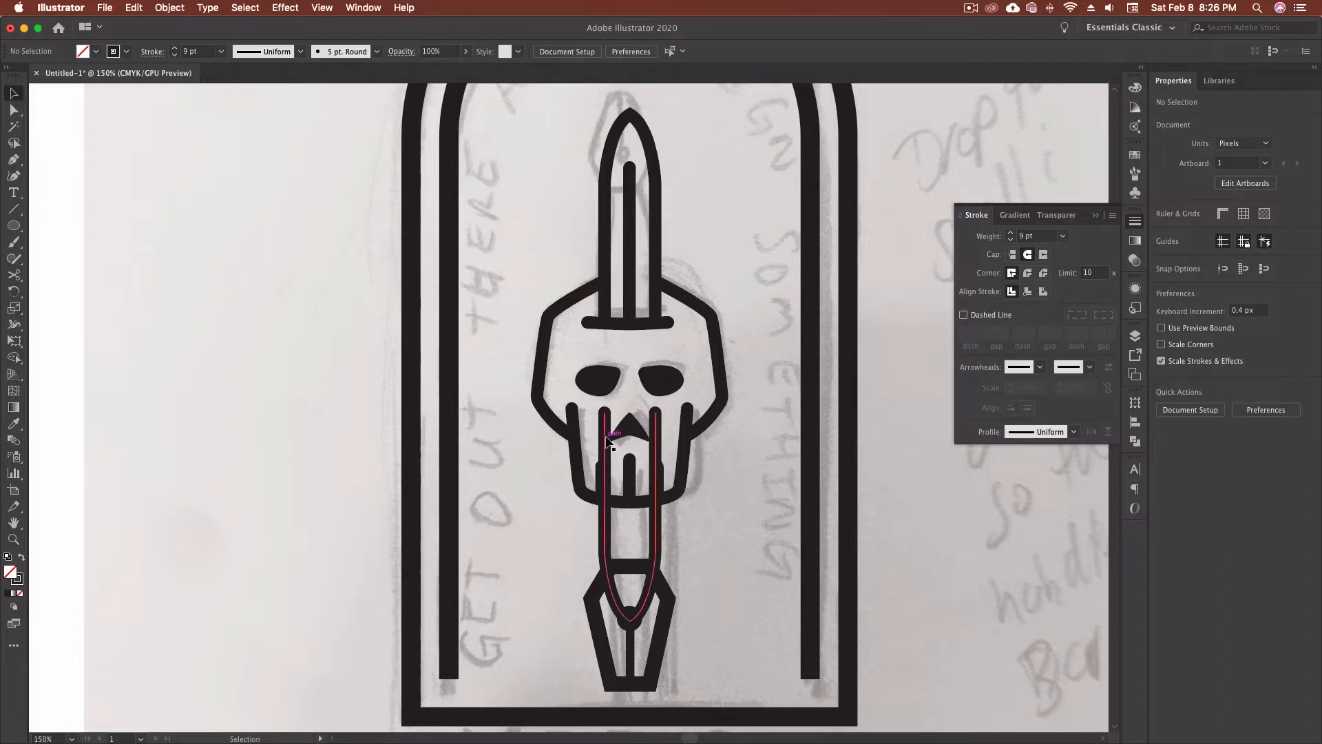
Unite the pen shaft with the nib into one shape and zoom out to view the badge
{"action": "left_click", "coordinate": [609, 439]}
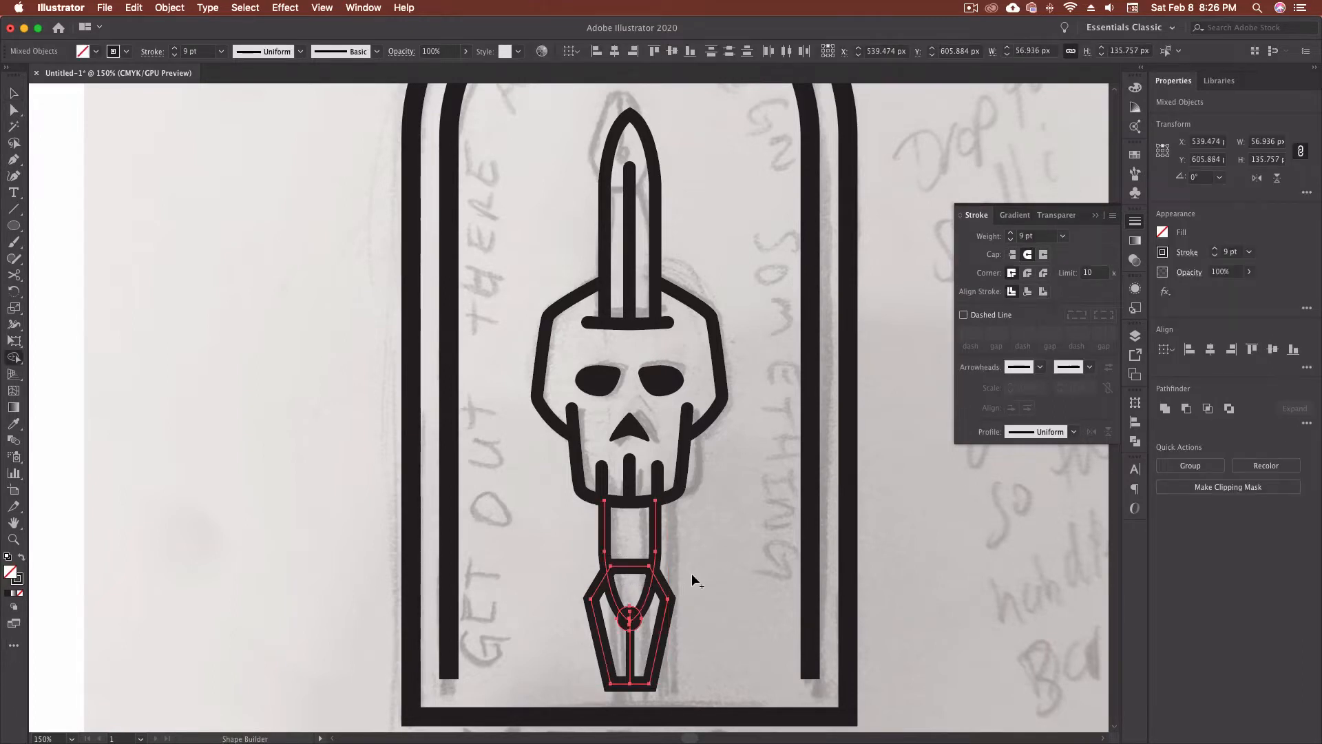
{"action": "mouse_move", "coordinate": [653, 595]}
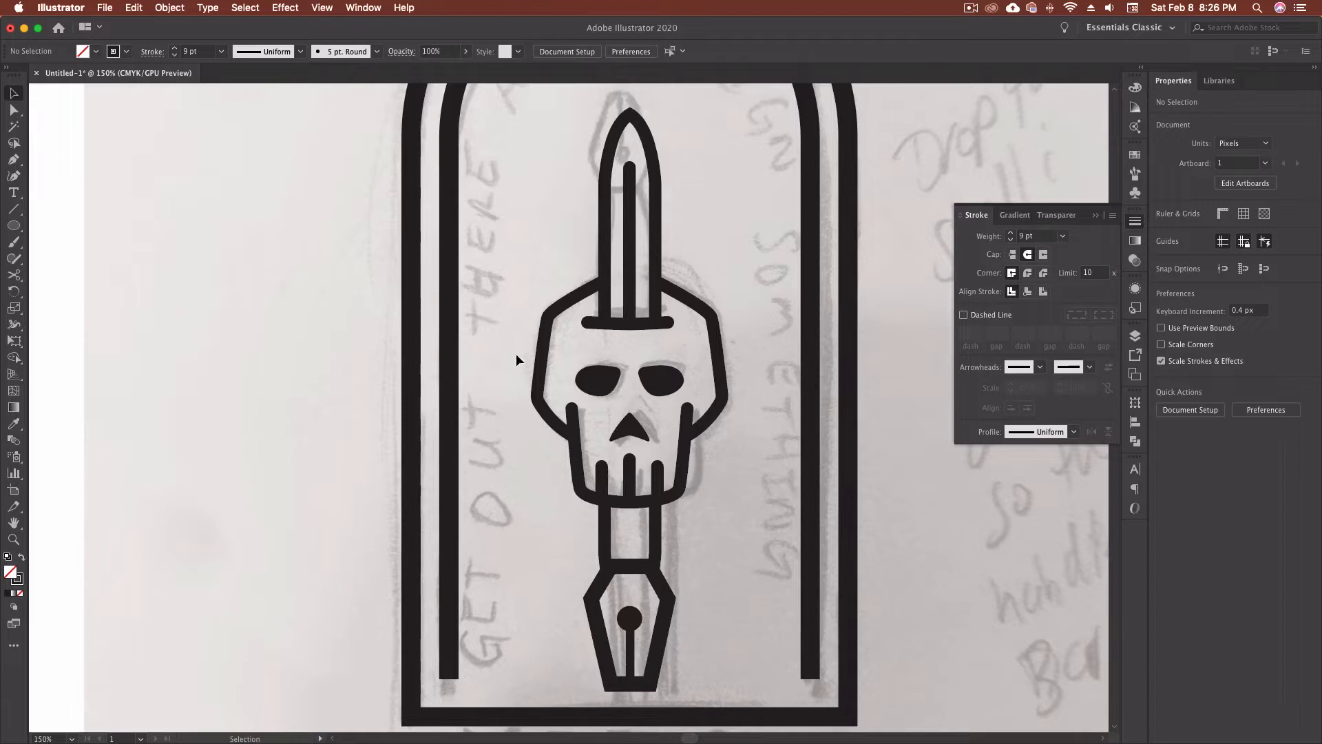
{"action": "left_click_drag", "start_coordinate": [517, 361], "coordinate": [705, 671]}
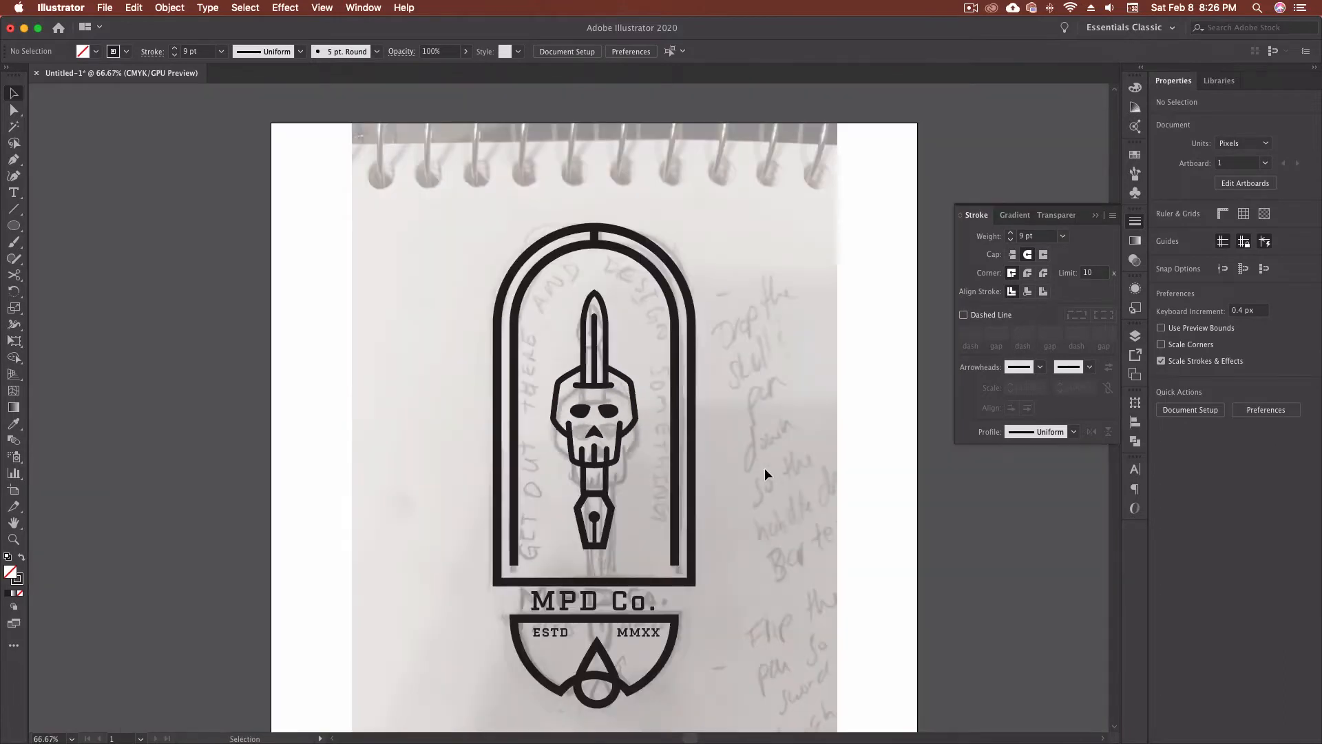
{"action": "mouse_move", "coordinate": [555, 519]}
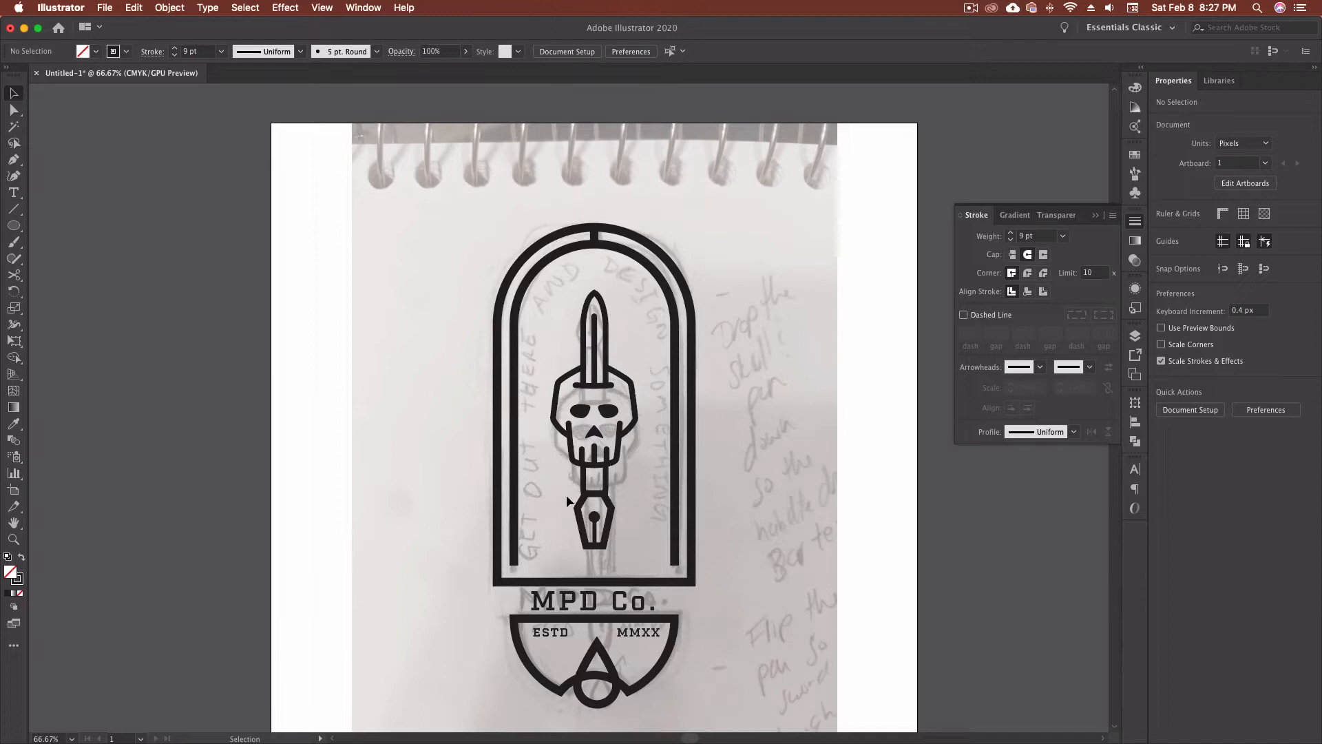
Enter the skull group and adjust the anchors of the vertical tooth stroke in the jaw
{"action": "left_click", "coordinate": [593, 501]}
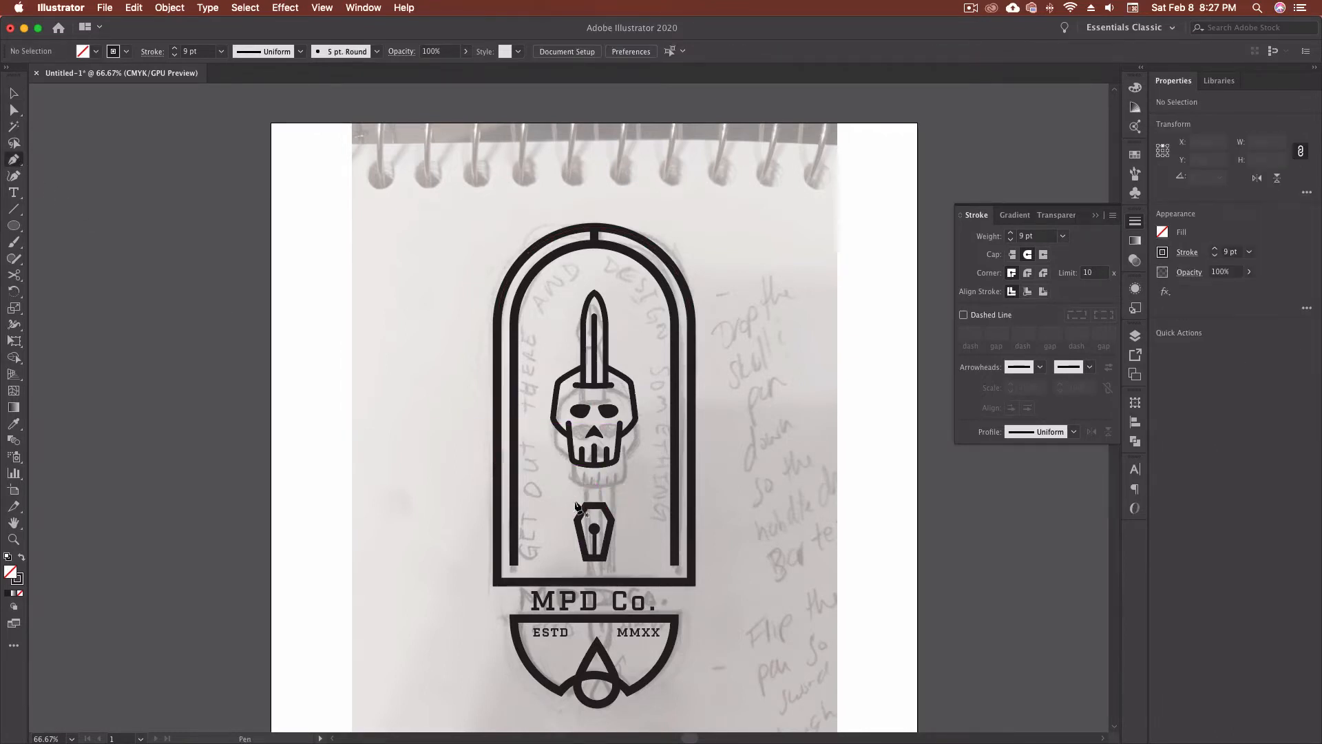
{"action": "left_click_drag", "start_coordinate": [595, 380], "coordinate": [586, 484]}
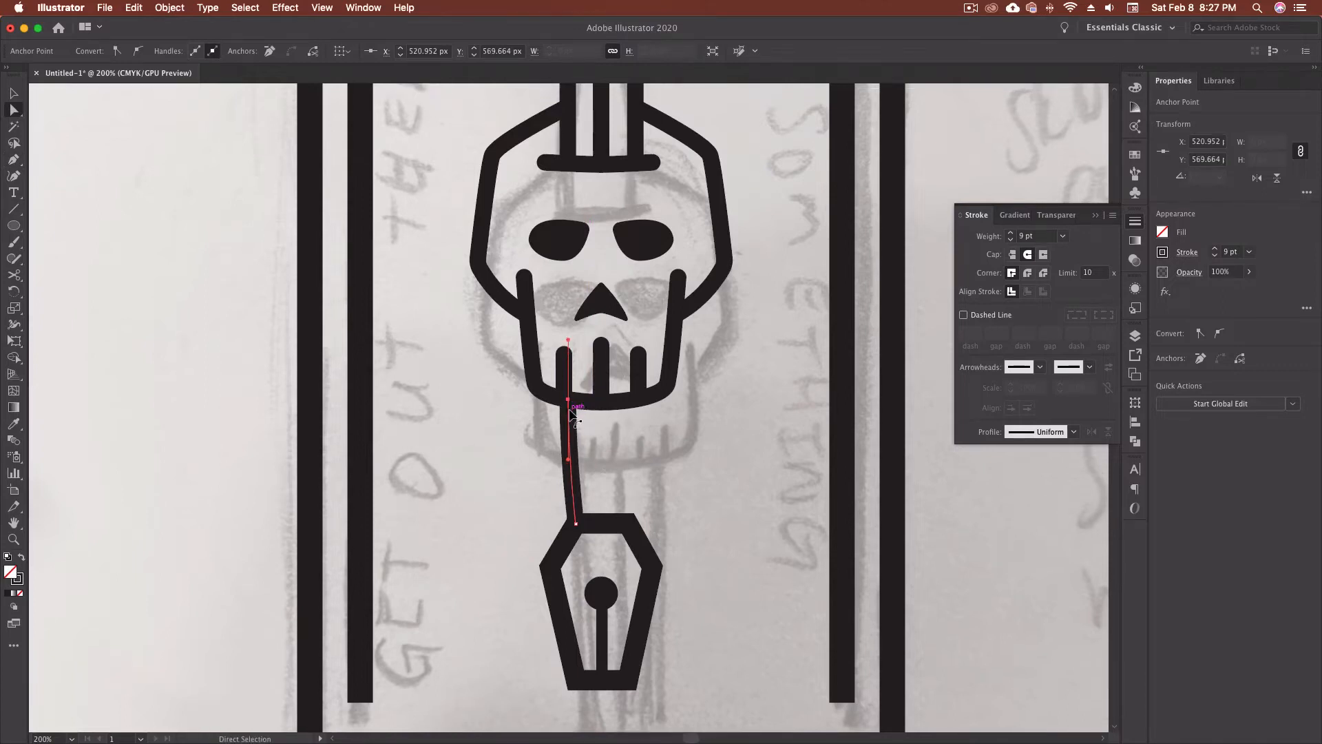
{"action": "left_click", "coordinate": [601, 470]}
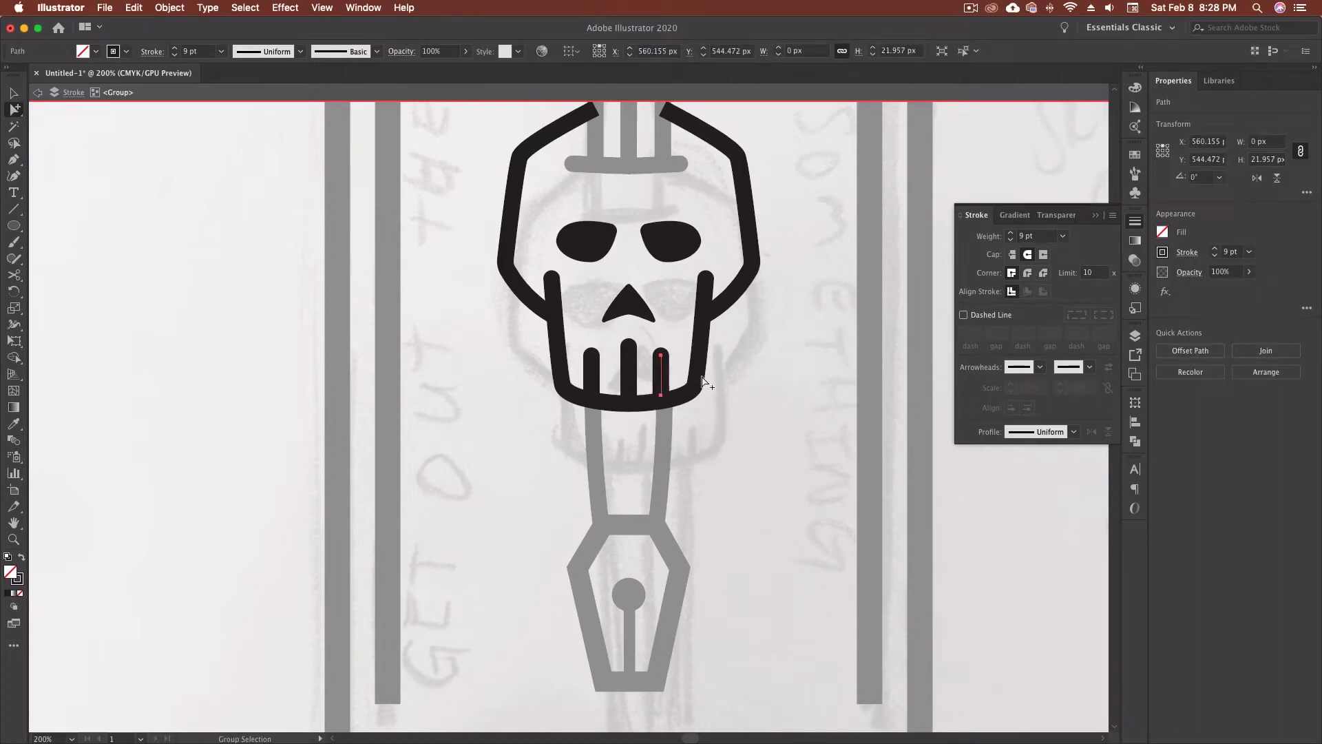
Alt-drag tooth copies across the jaw, thin them to 7 pt and space six teeth evenly
{"action": "left_click_drag", "start_coordinate": [660, 384], "coordinate": [591, 374]}
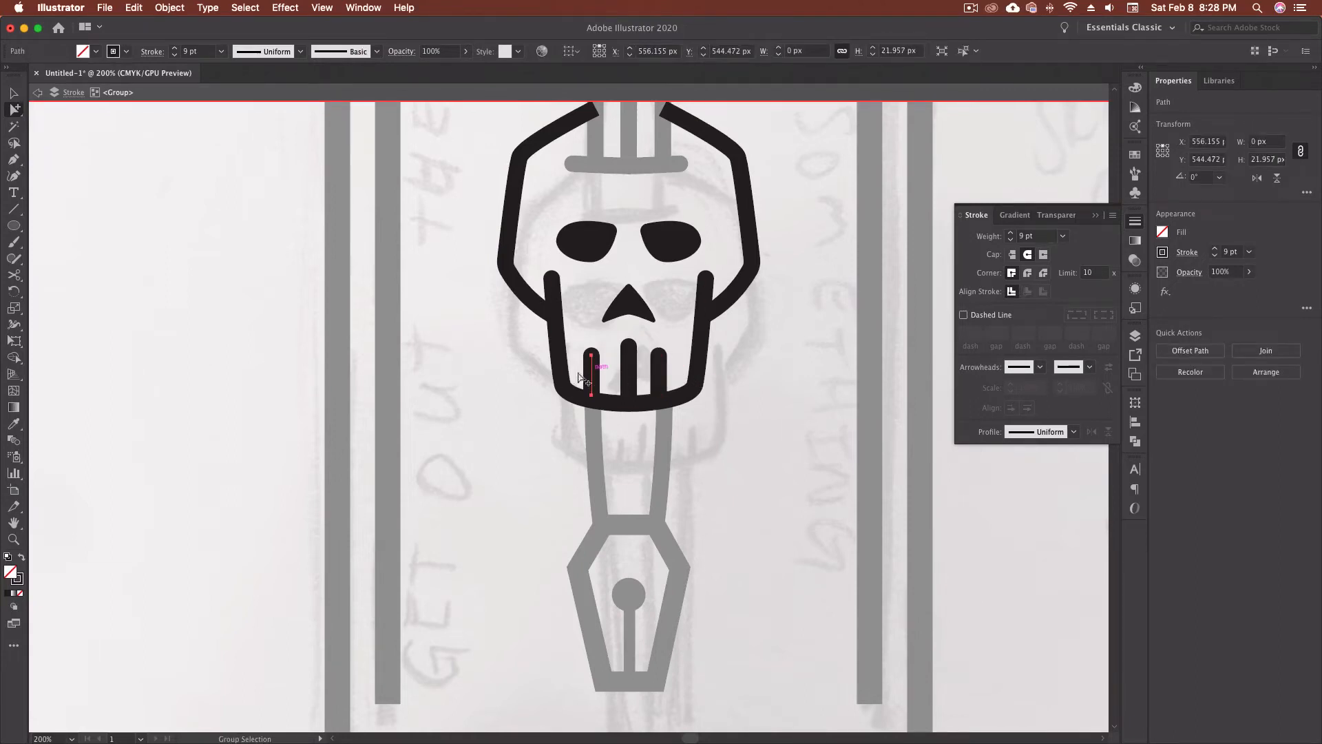
{"action": "left_click", "coordinate": [501, 397]}
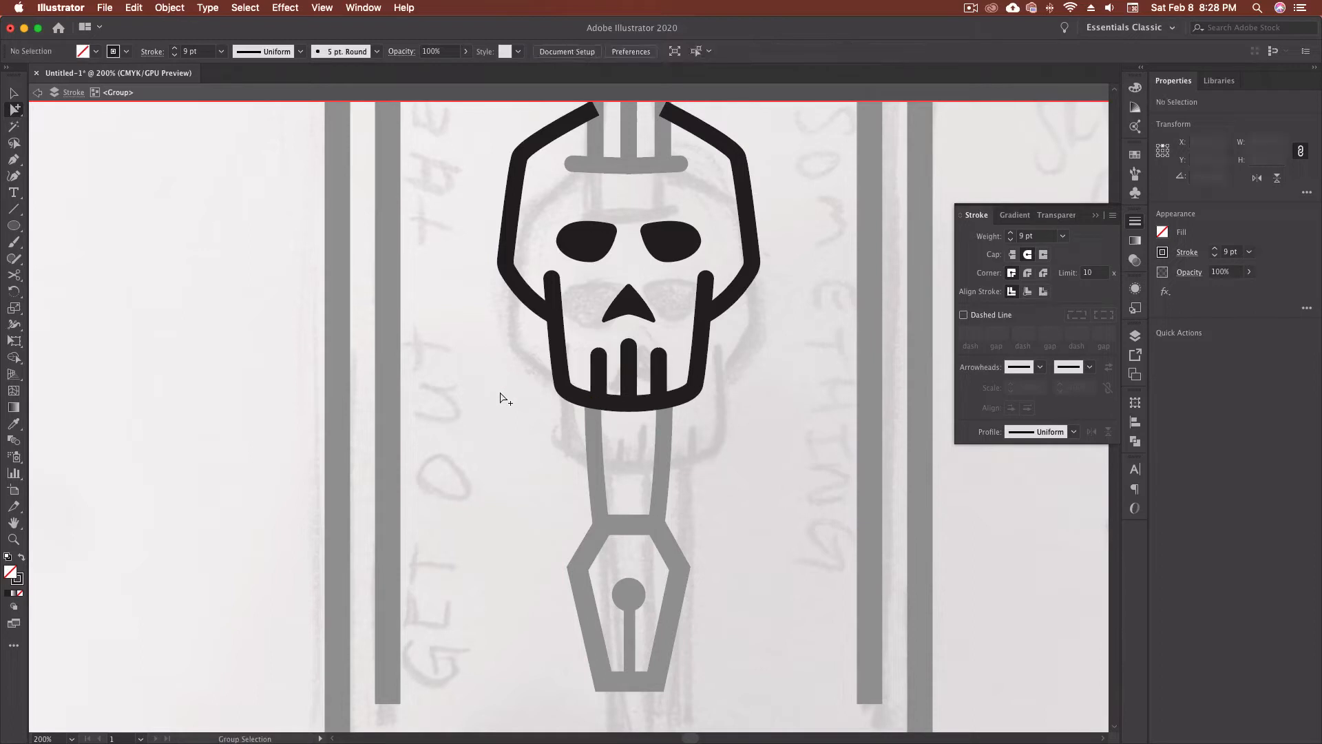
{"action": "mouse_move", "coordinate": [700, 440]}
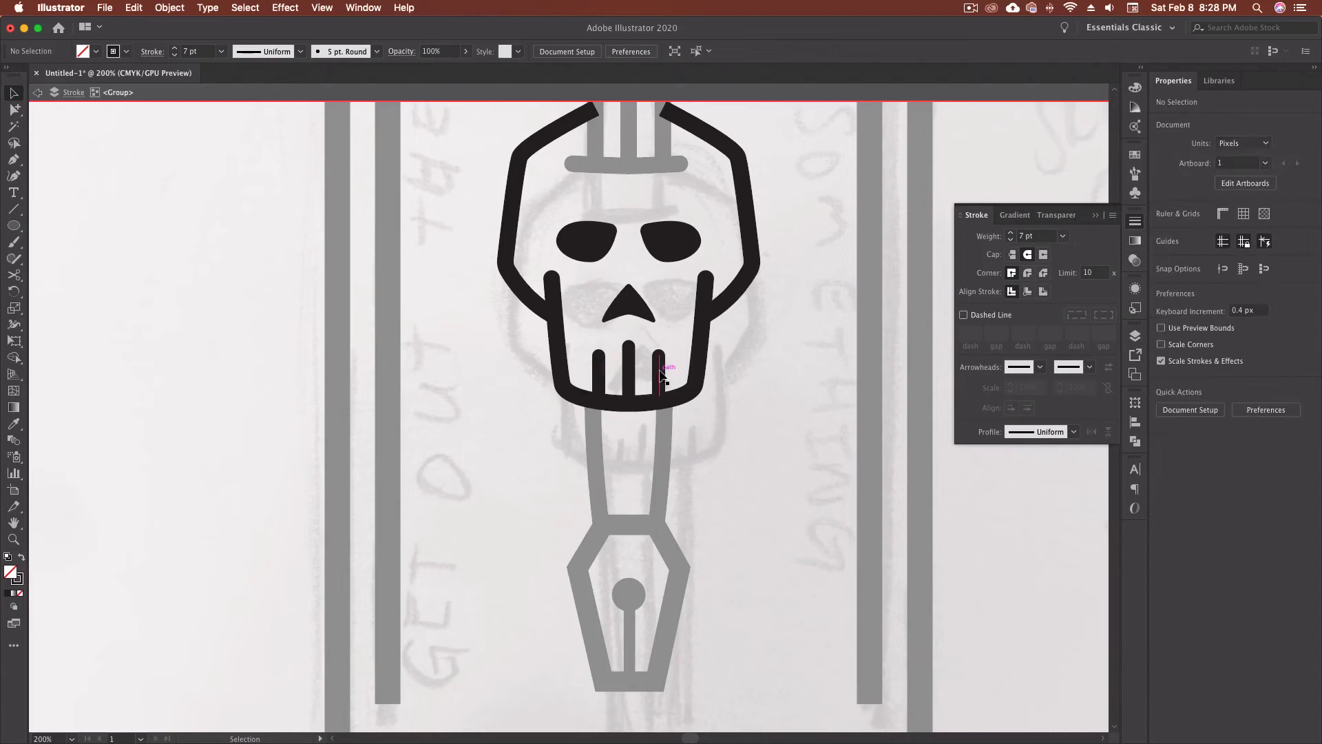
{"action": "left_click", "coordinate": [649, 374]}
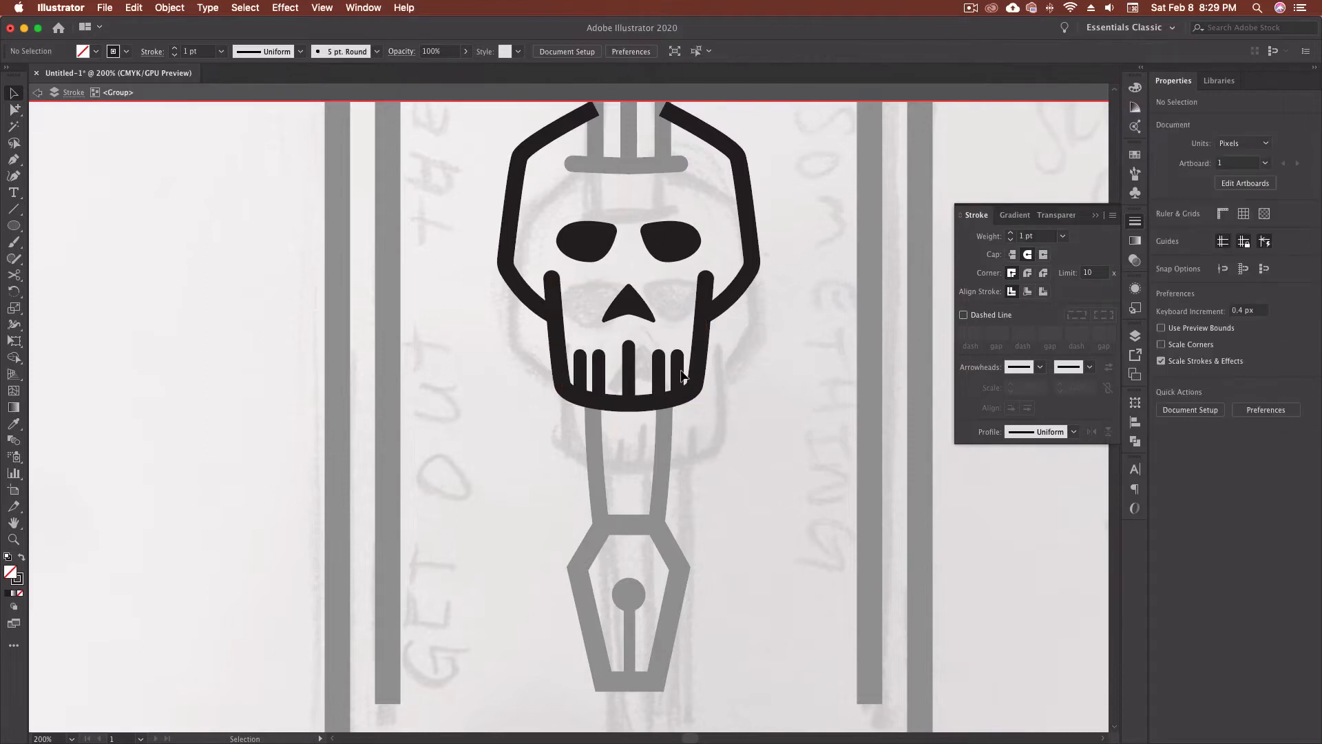
{"action": "left_click", "coordinate": [628, 375]}
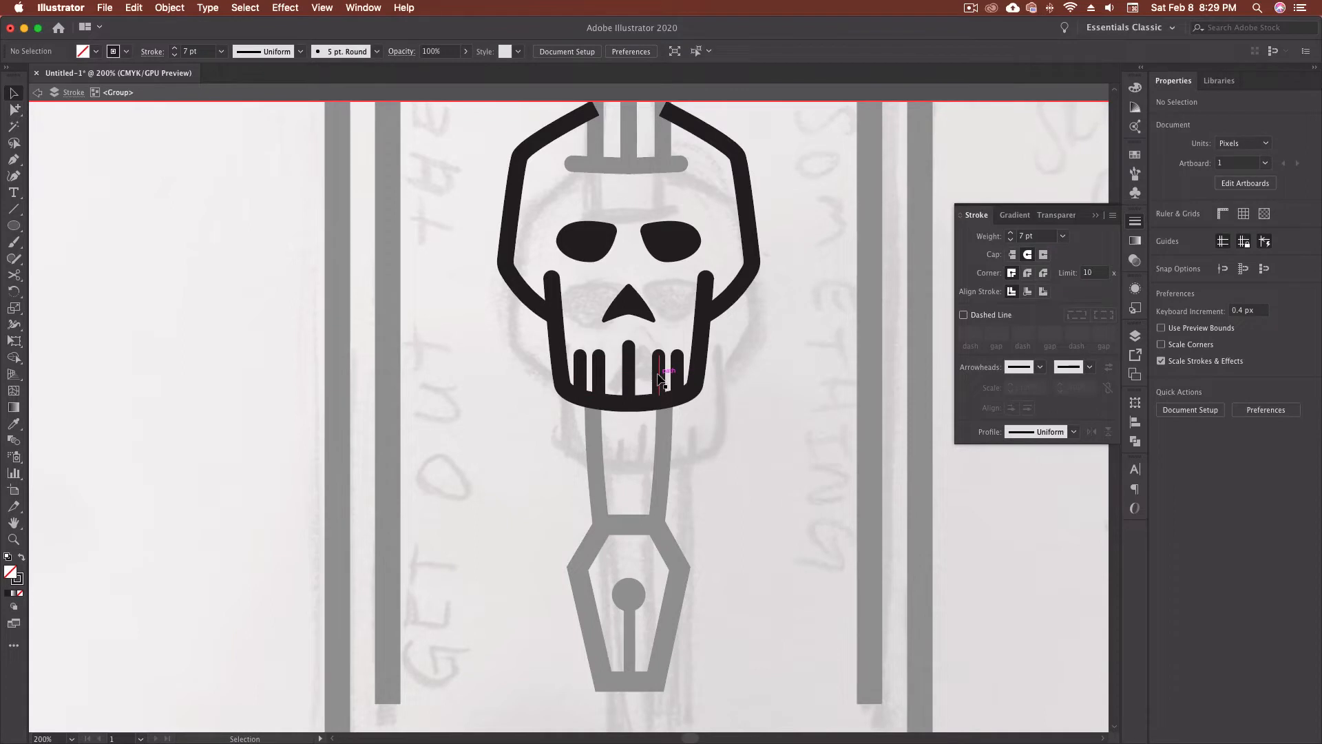
{"action": "left_click", "coordinate": [671, 375]}
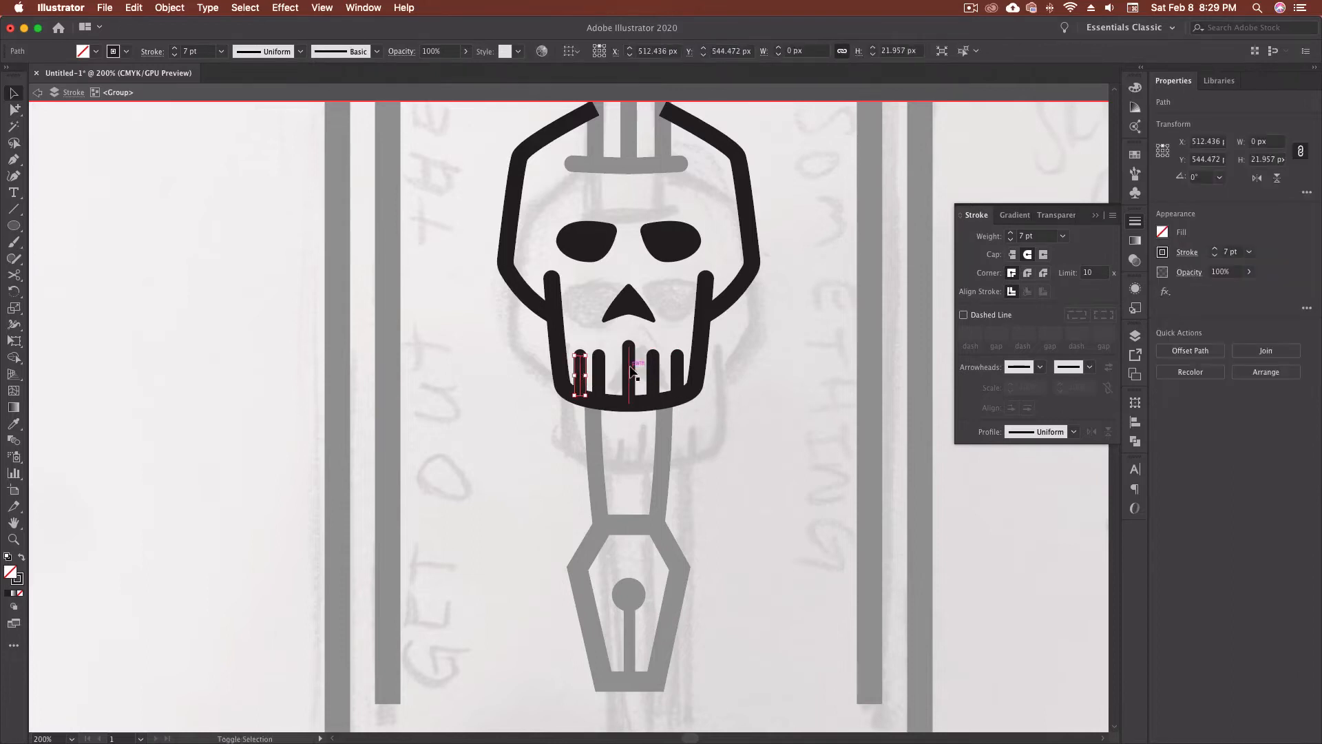
{"action": "left_click", "coordinate": [614, 370]}
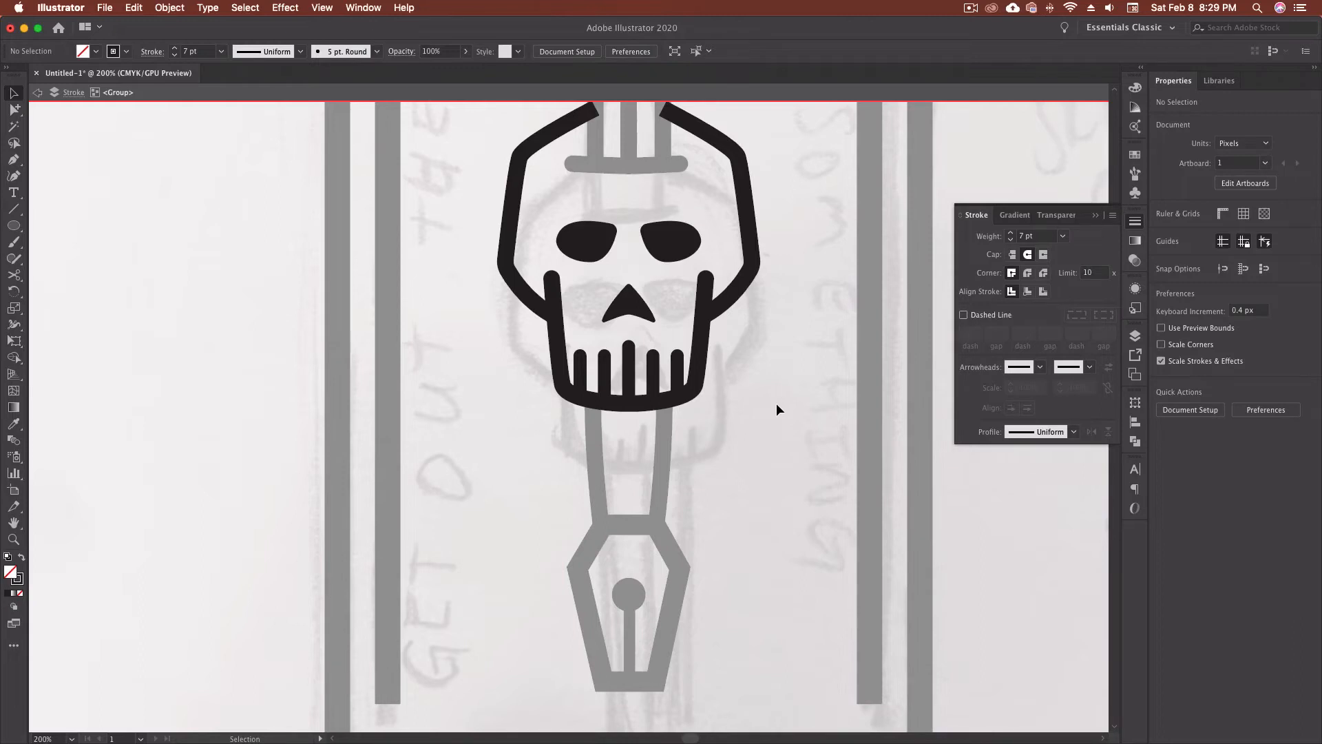
{"action": "left_click", "coordinate": [628, 358]}
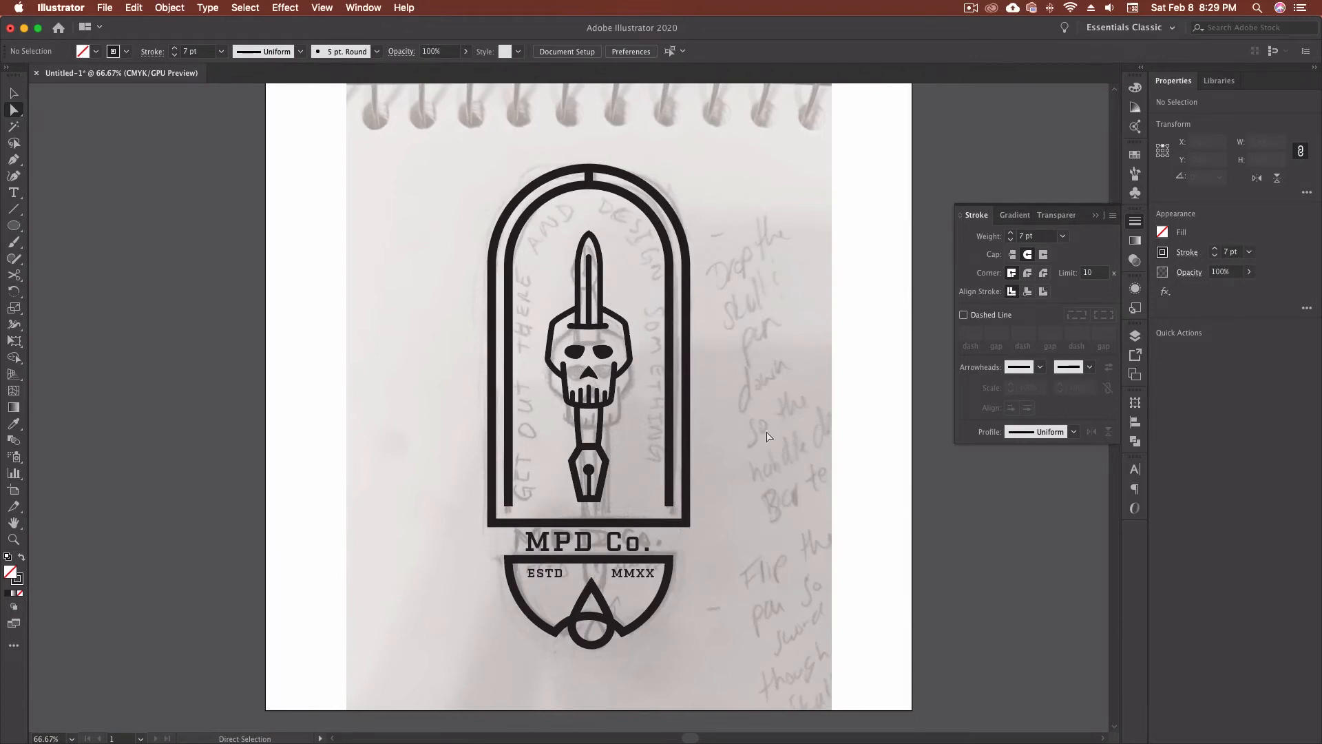
{"action": "mouse_move", "coordinate": [342, 345]}
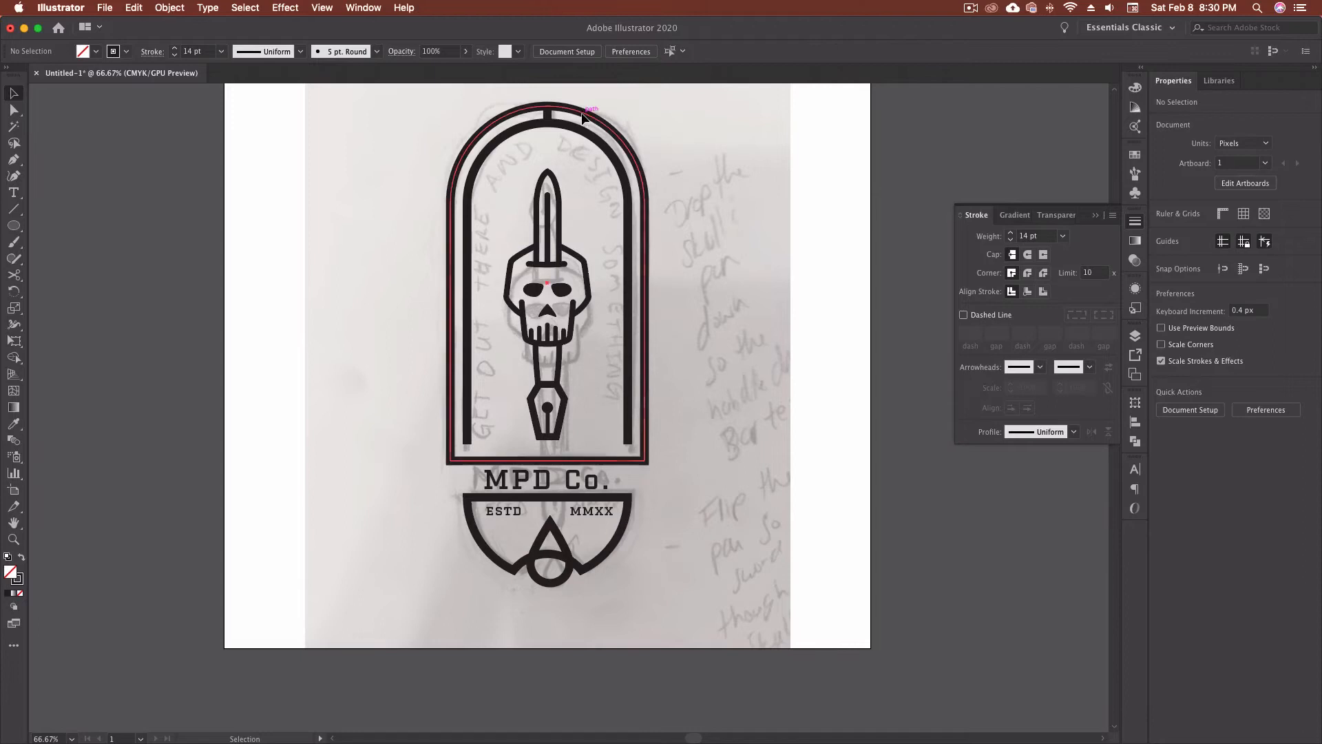
Offset the arch path by -85 px with Preview on to create an inset inner arch
{"action": "left_click", "coordinate": [169, 9]}
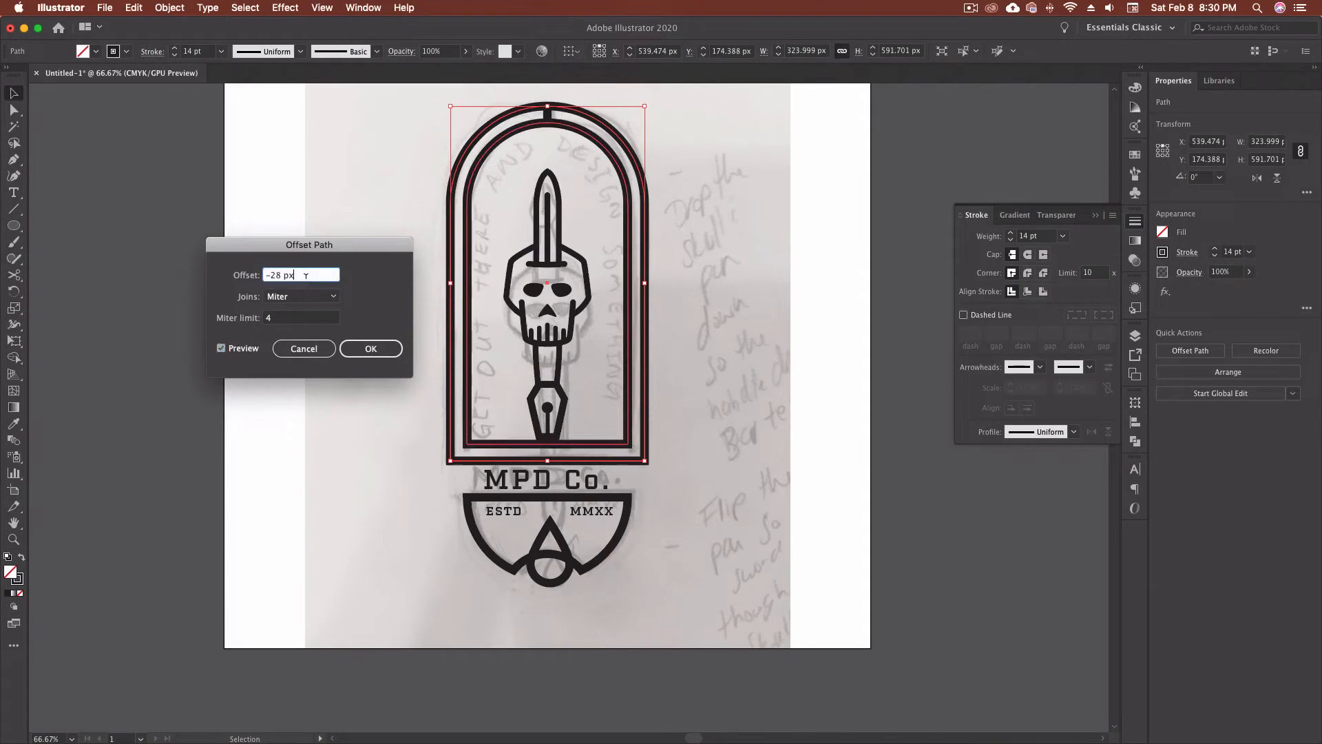
{"action": "type", "text": "-64 px"}
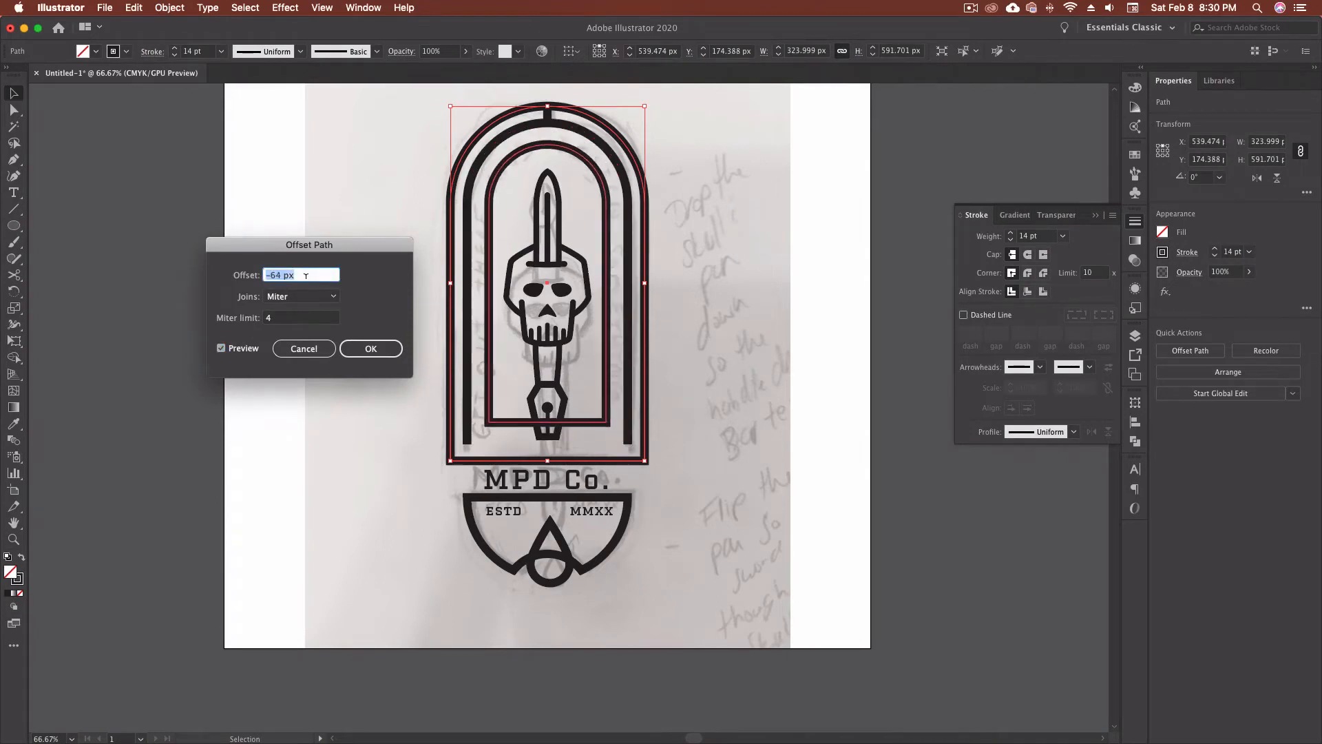
{"action": "type", "text": "-76 px"}
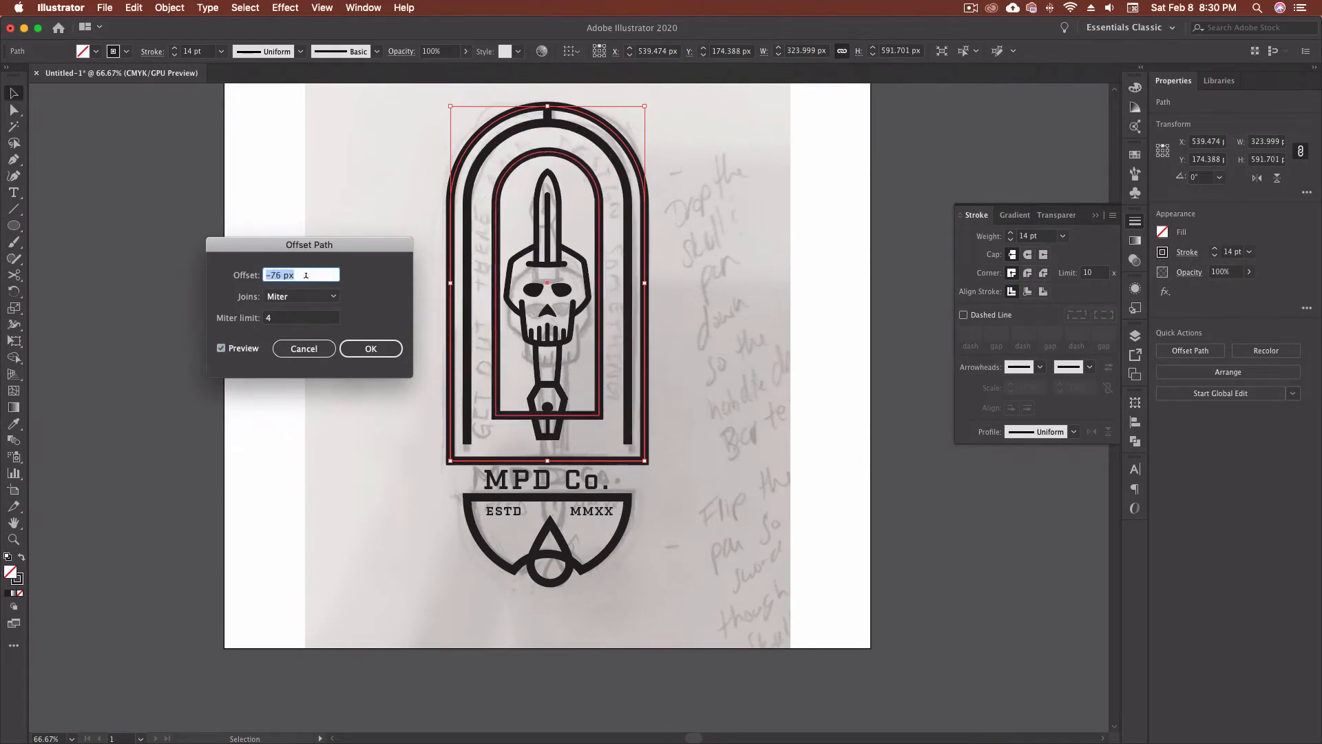
{"action": "type", "text": "-87 px"}
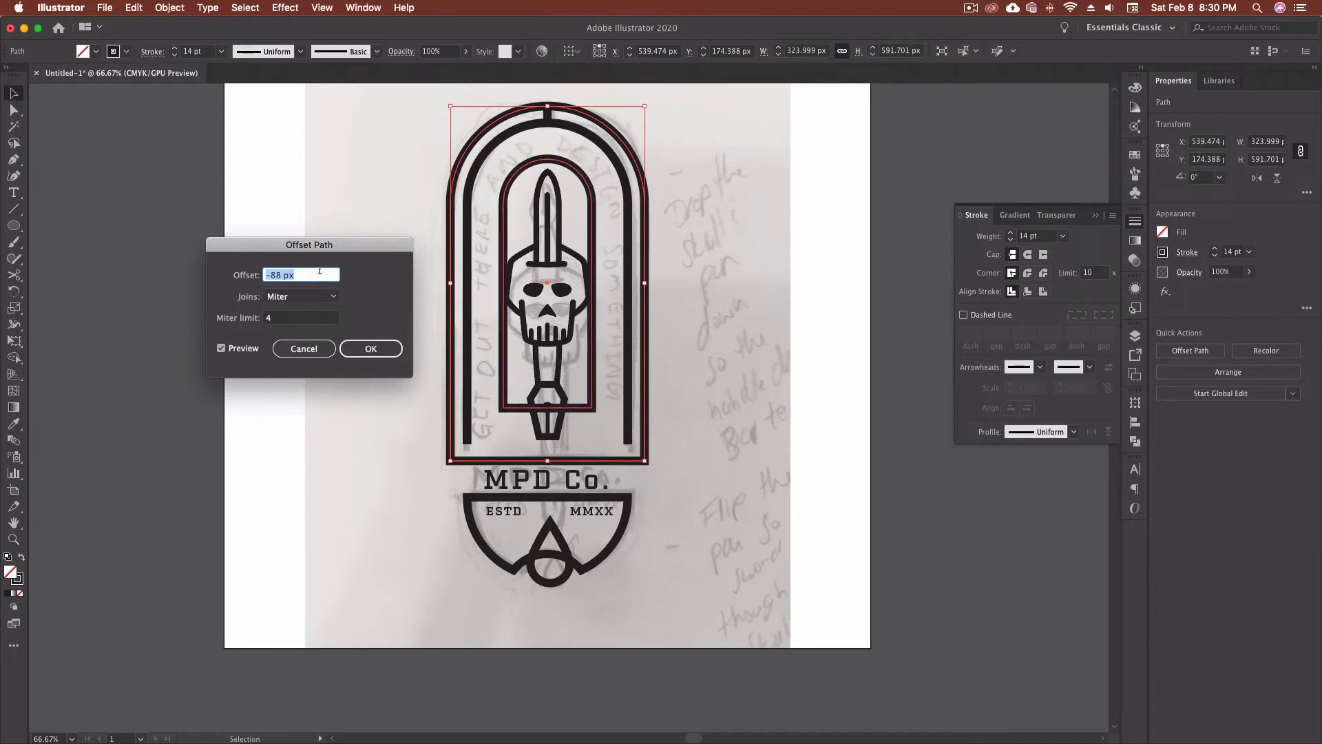
{"action": "type", "text": "-86 px"}
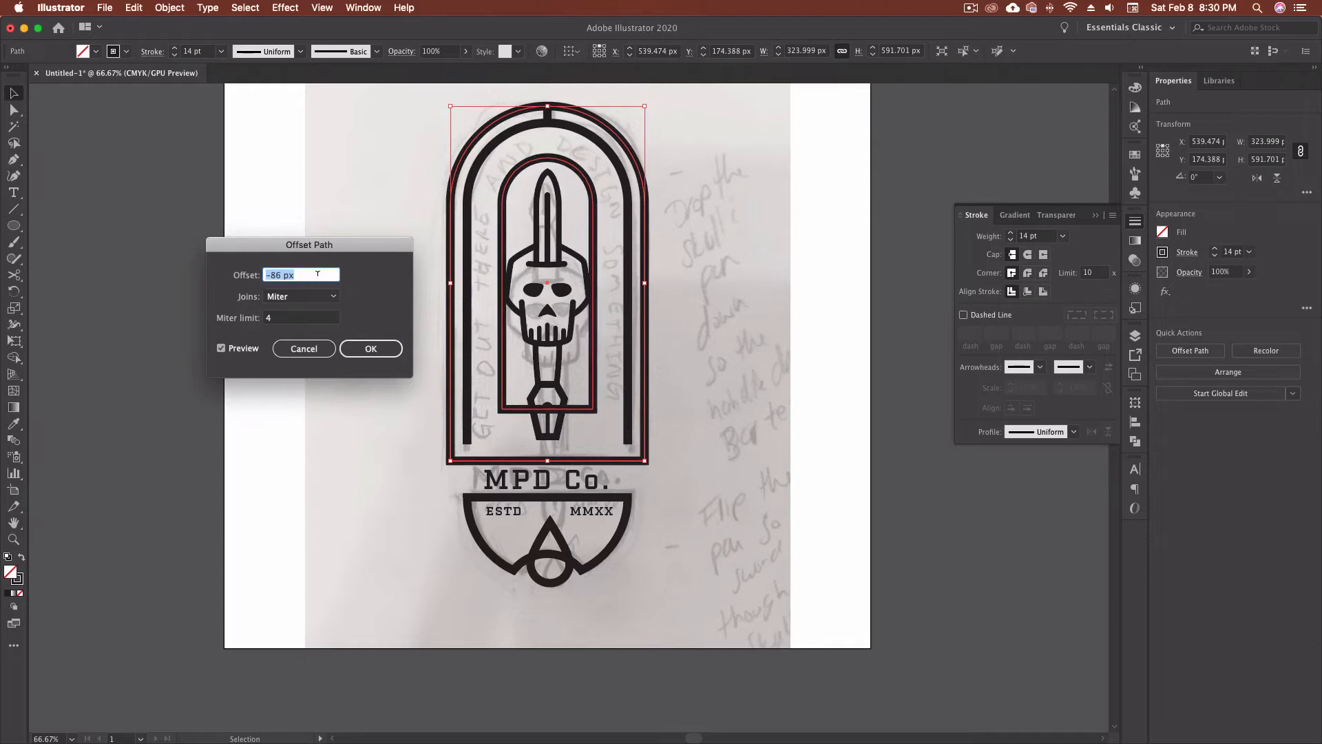
{"action": "left_click", "coordinate": [302, 274]}
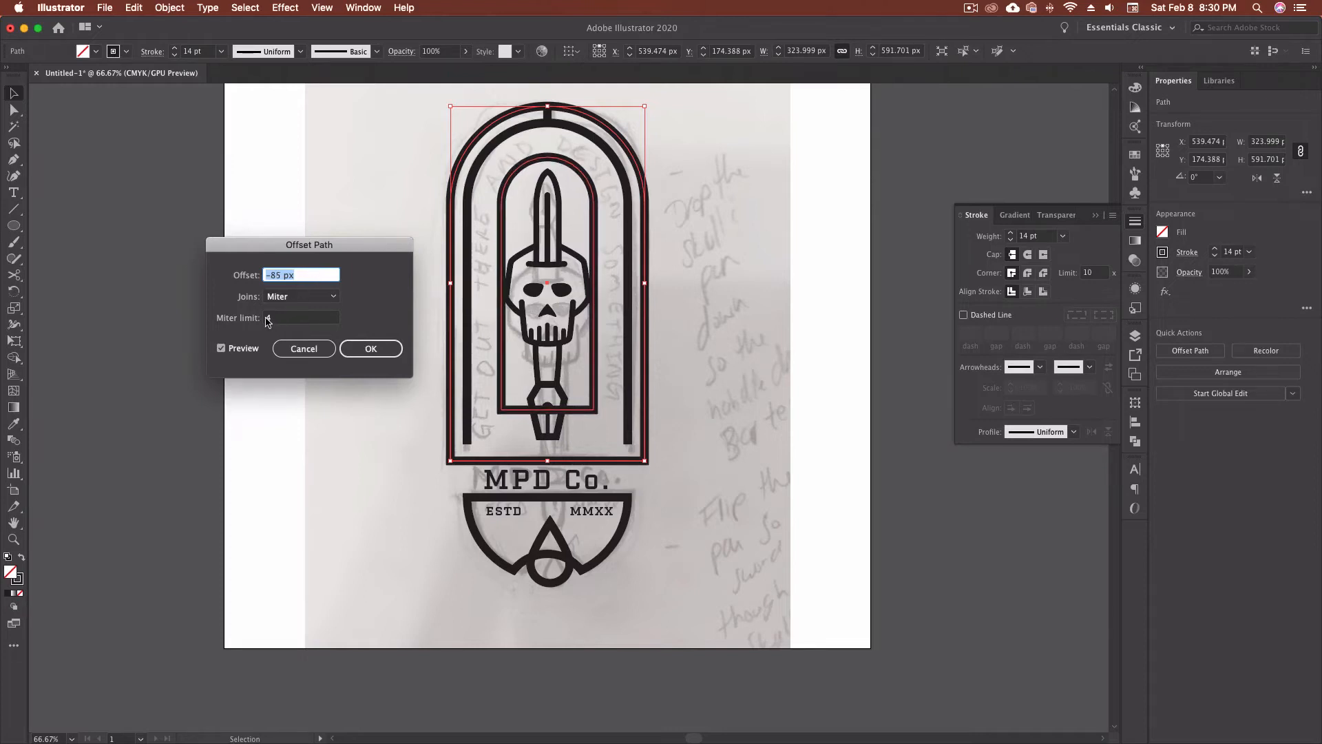
{"action": "left_click", "coordinate": [371, 348]}
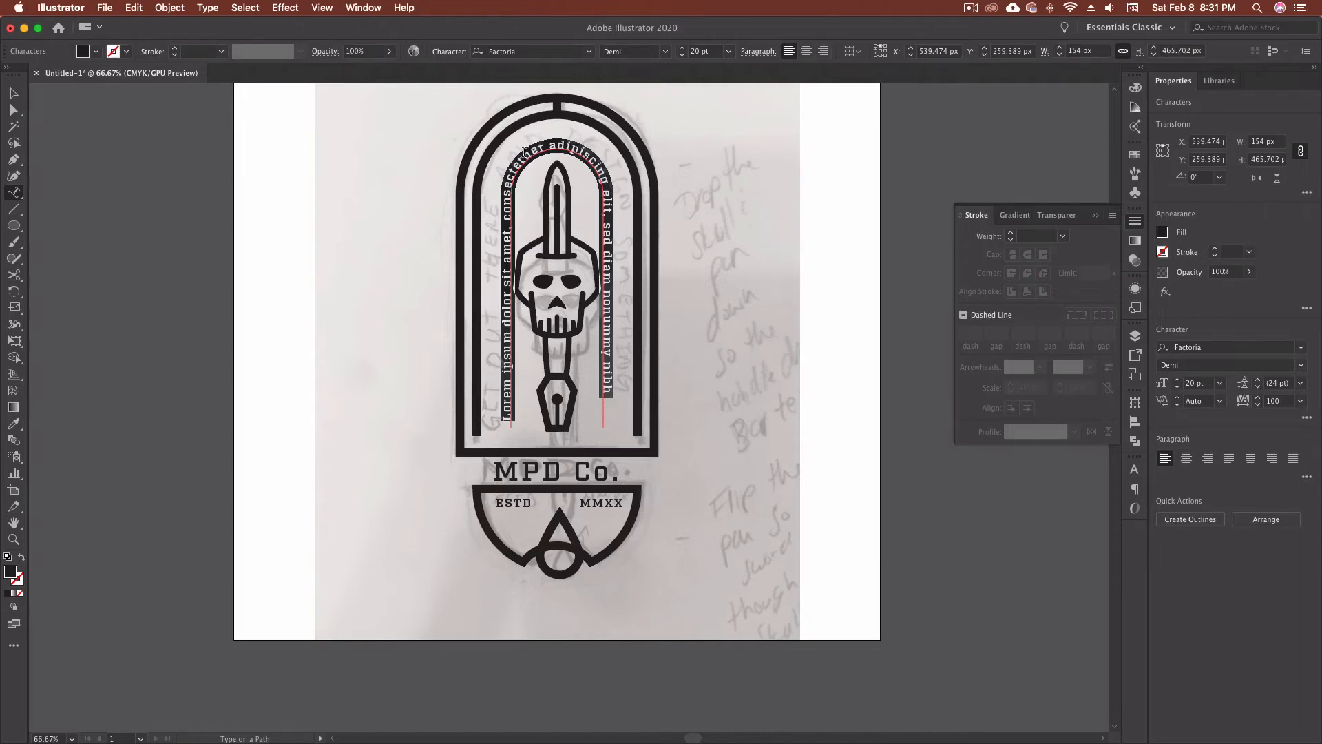
Set the arch text to Atrament Regular and type 'GET OUT THERE AND DESIGN SOMETHING'
{"action": "left_click", "coordinate": [527, 51]}
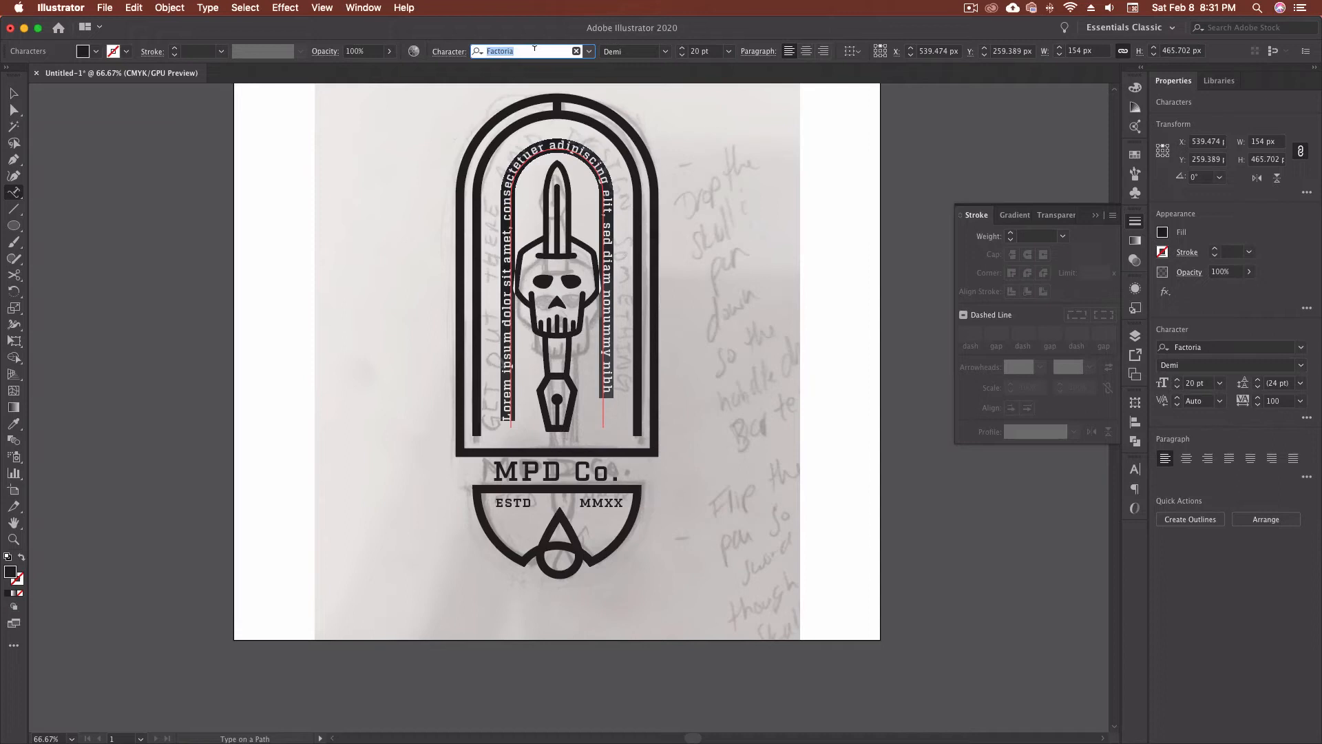
{"action": "type", "text": "Atr"}
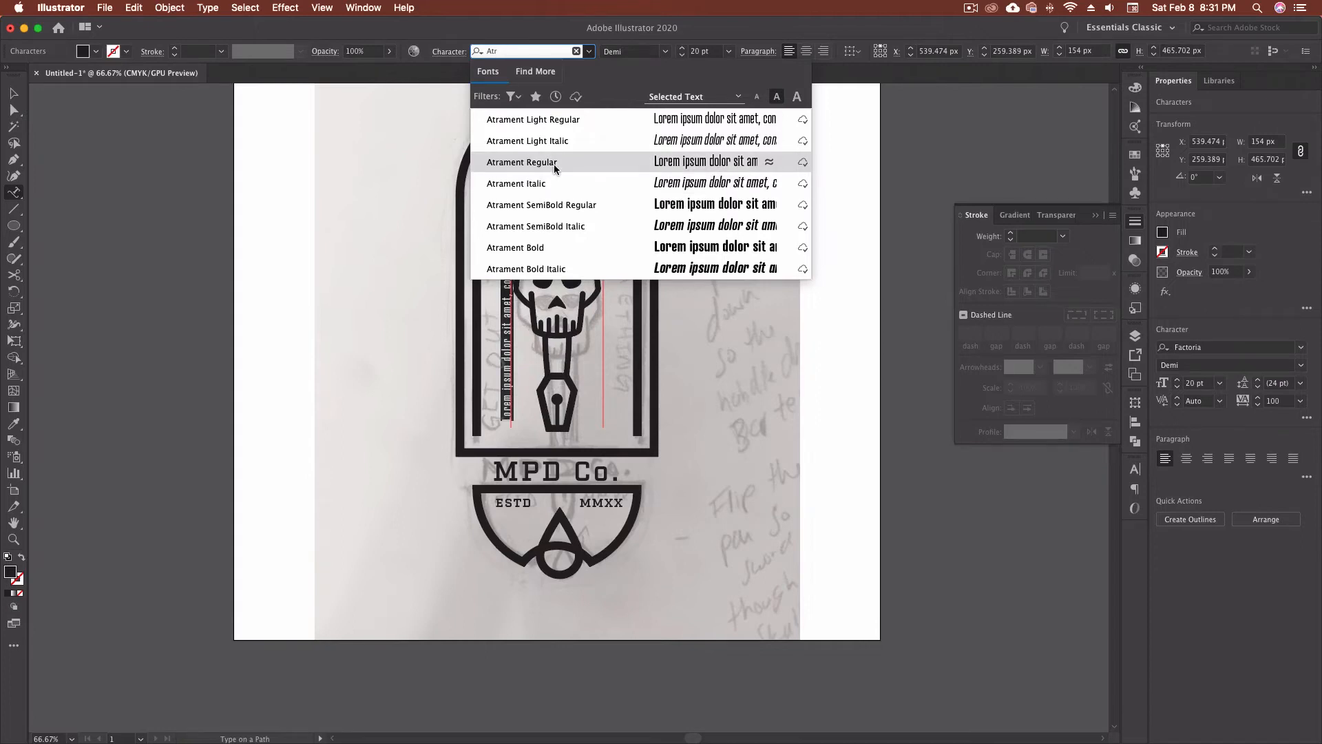
{"action": "left_click", "coordinate": [522, 163]}
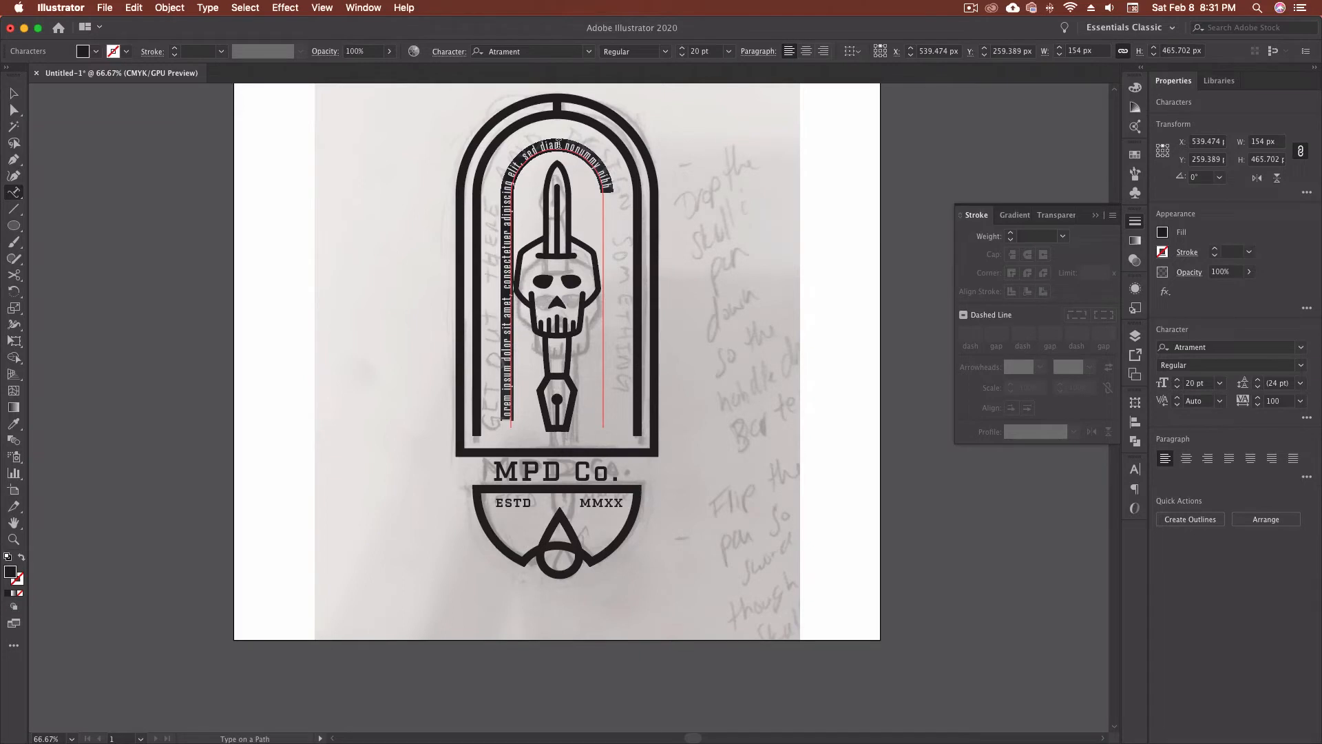
{"action": "type", "text": "GET OUT THERE AND DESIGN SOMETHING"}
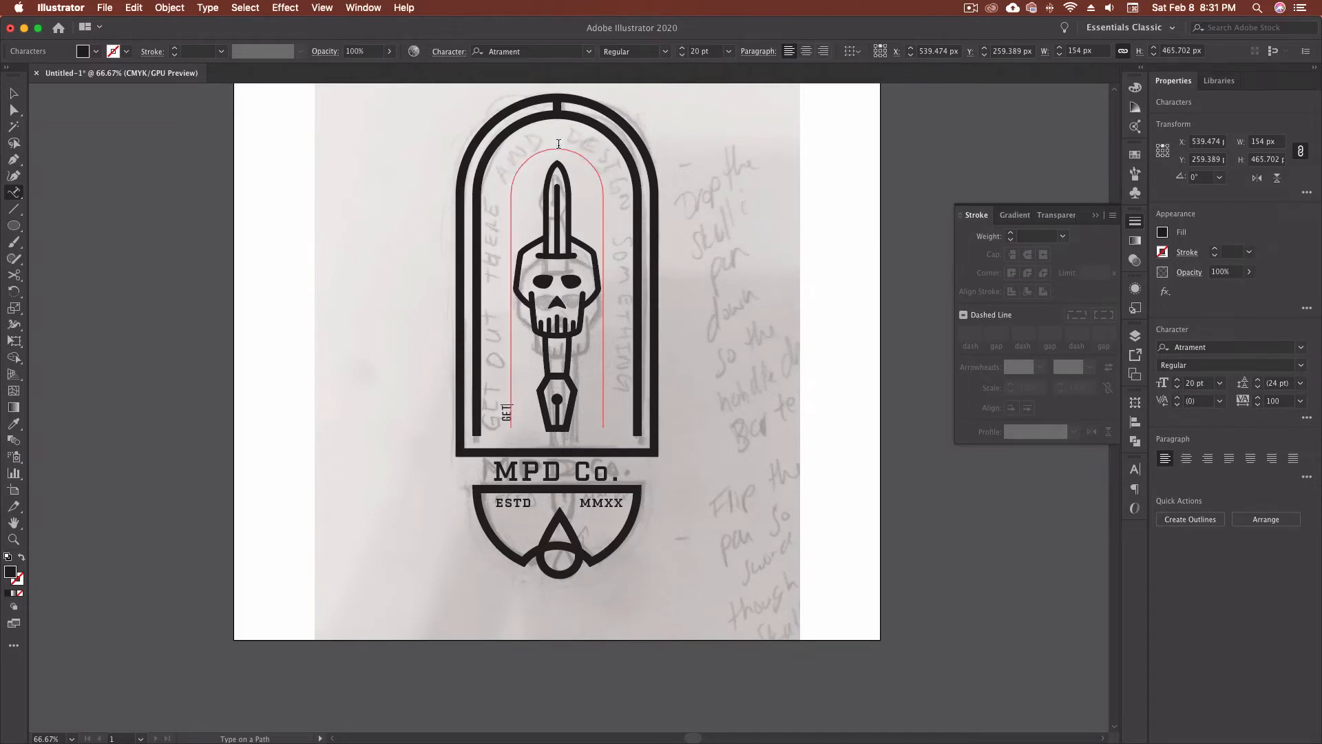
{"action": "type", "text": "OUT THERE AND DESIGN SOMETHING"}
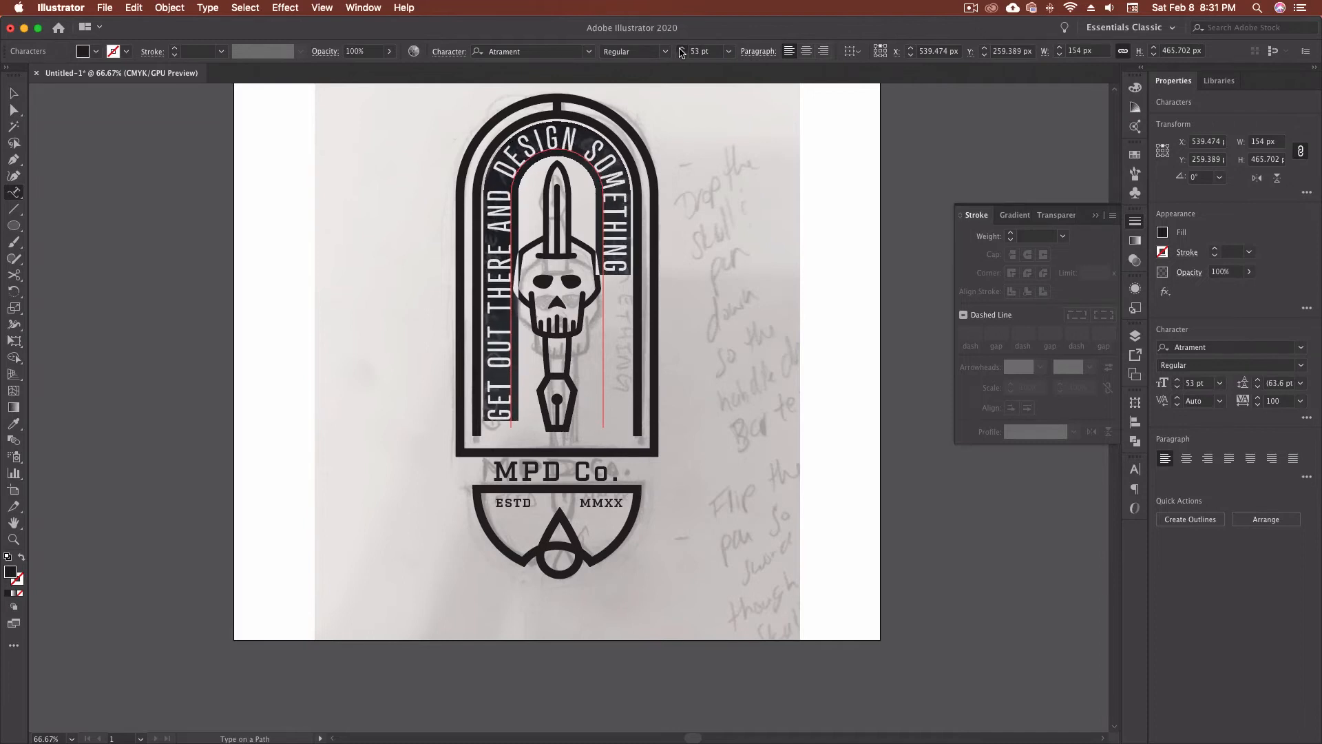
Size the curved slogan to fit the arch and align it centered over the skull
{"action": "type", "text": "59"}
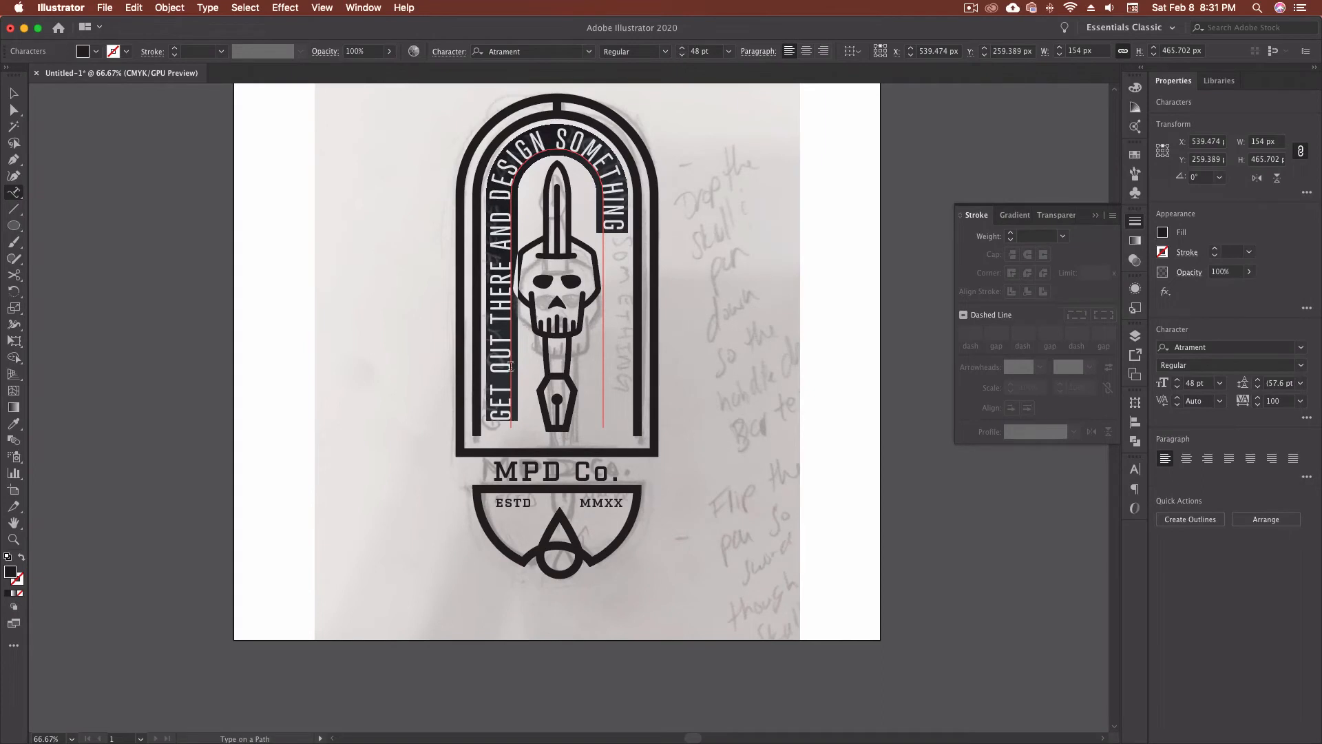
{"action": "mouse_move", "coordinate": [527, 202]}
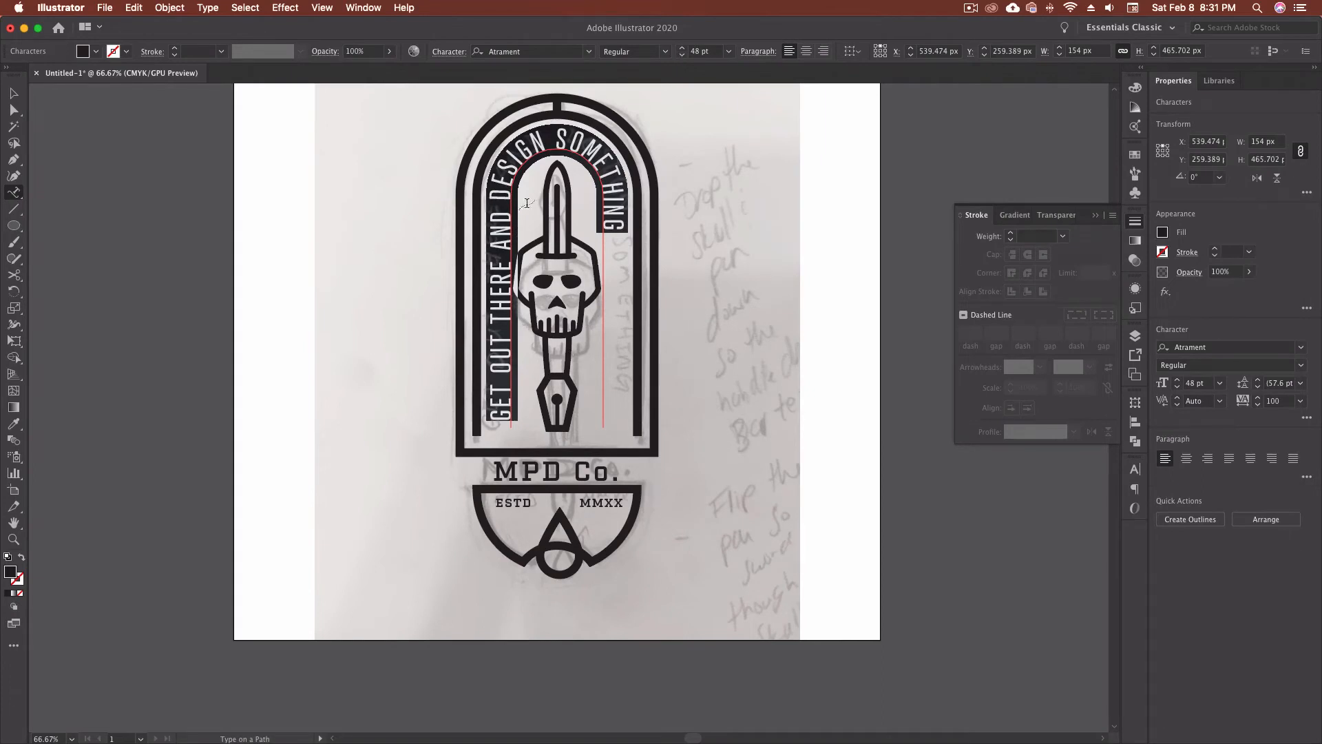
{"action": "mouse_move", "coordinate": [590, 303]}
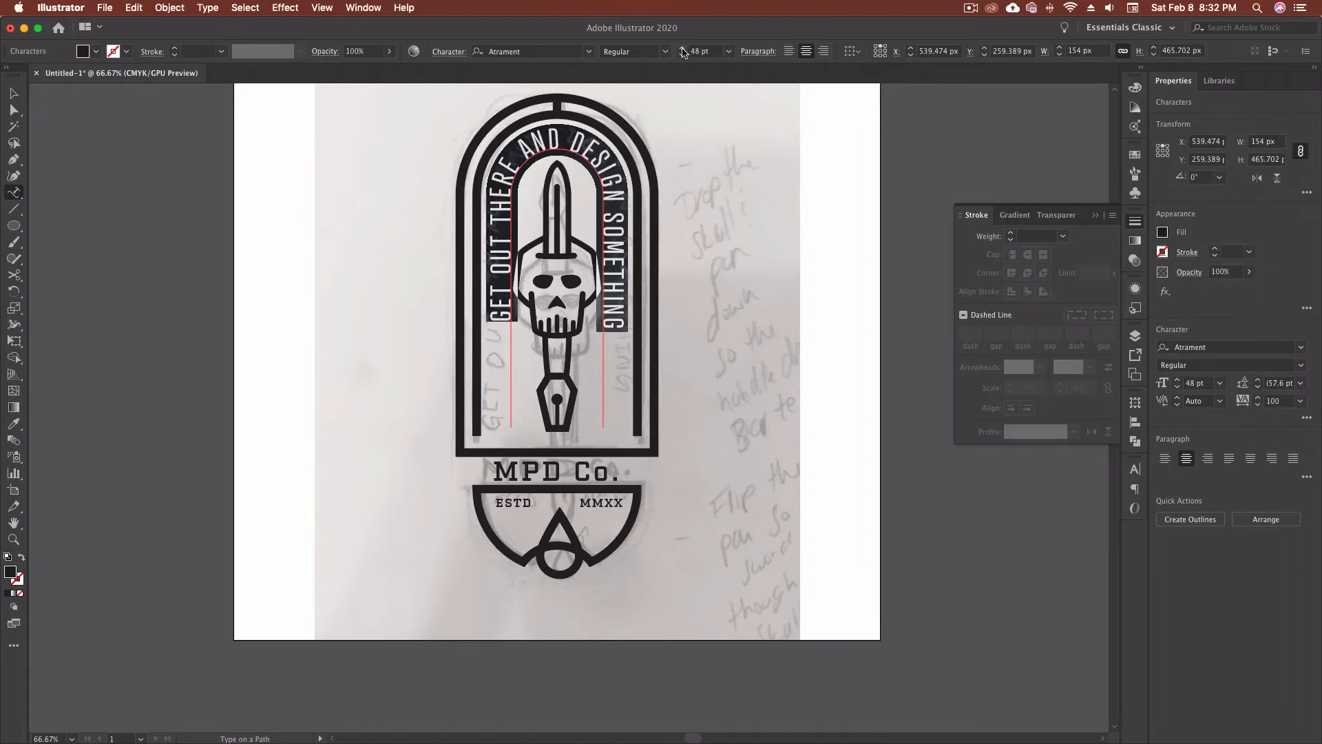
{"action": "left_click", "coordinate": [683, 47]}
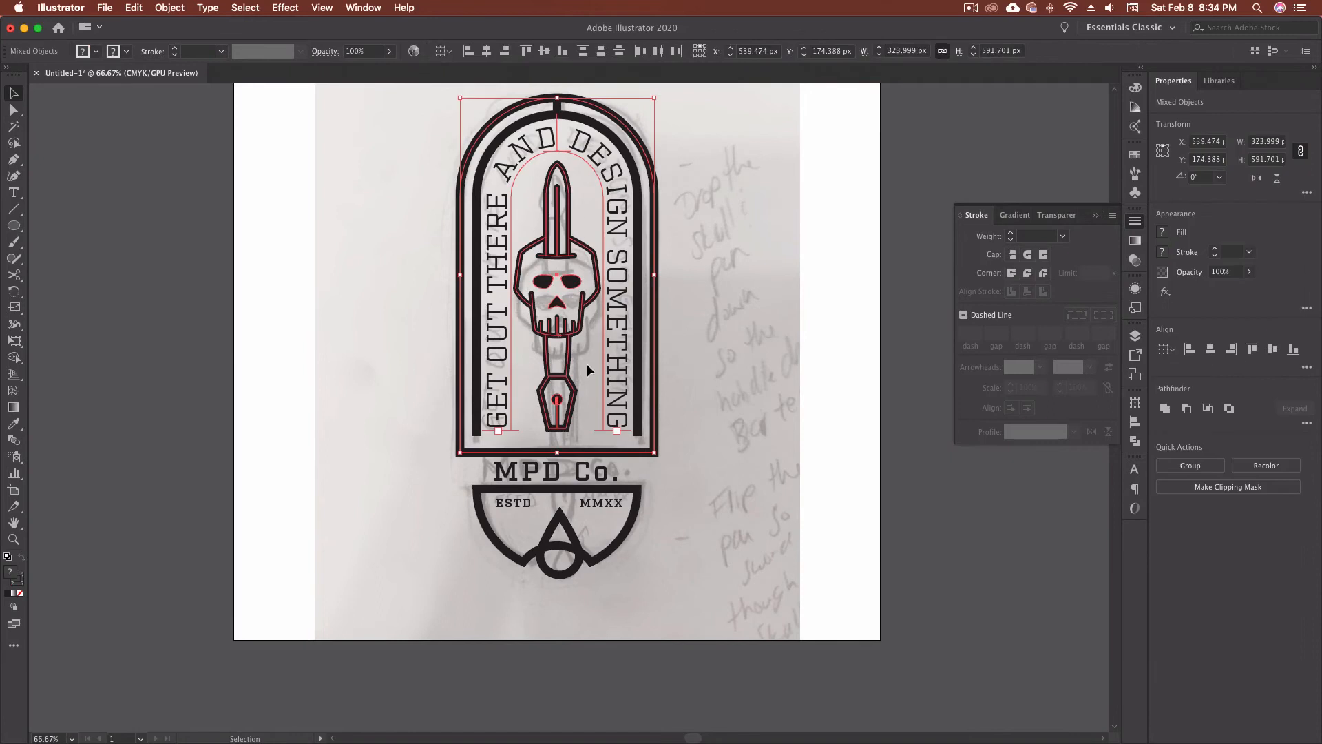
{"action": "left_click", "coordinate": [14, 193]}
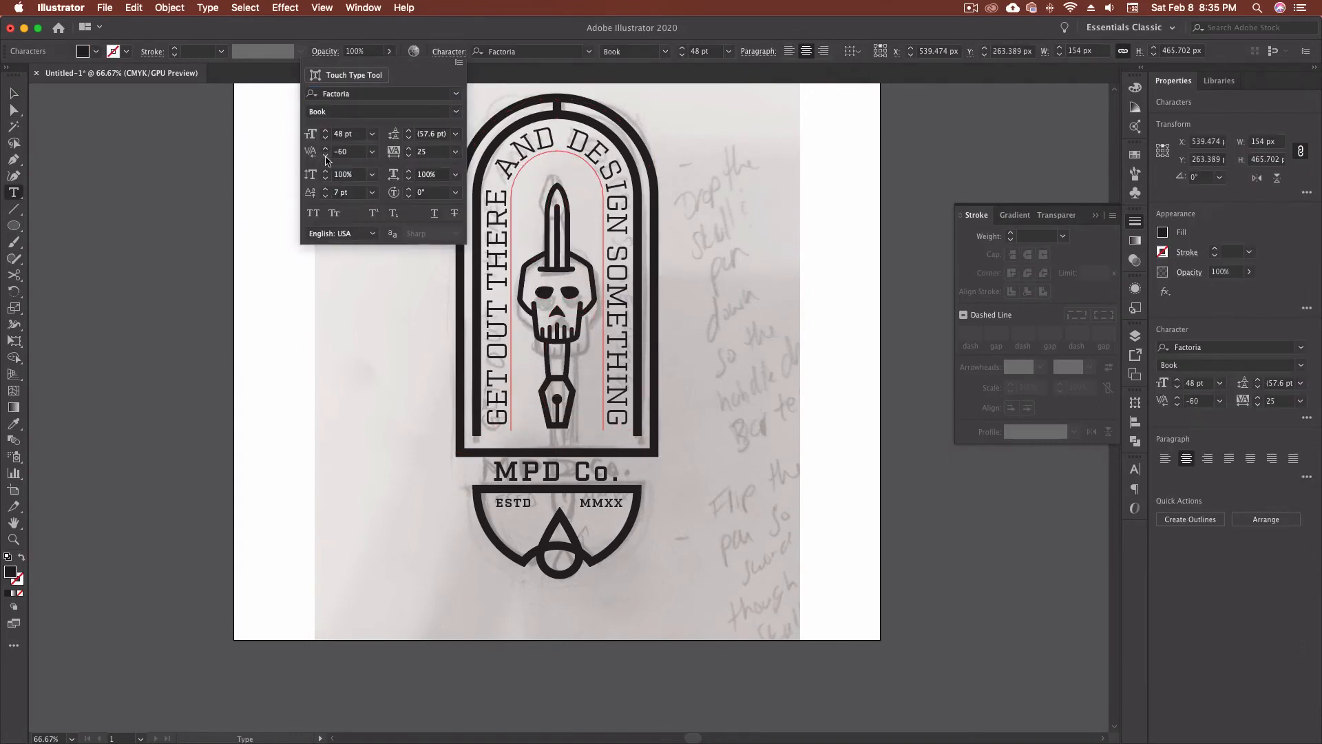
{"action": "left_click", "coordinate": [384, 238]}
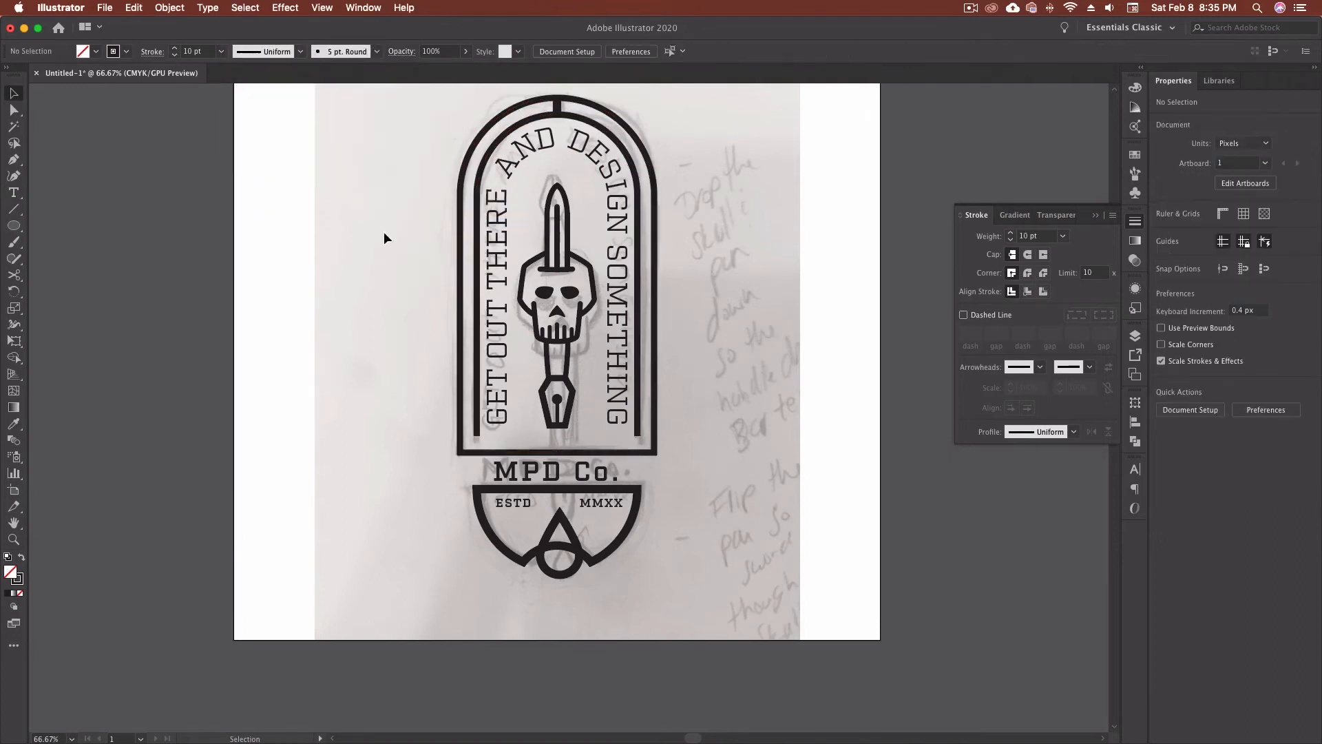
{"action": "left_click", "coordinate": [557, 354]}
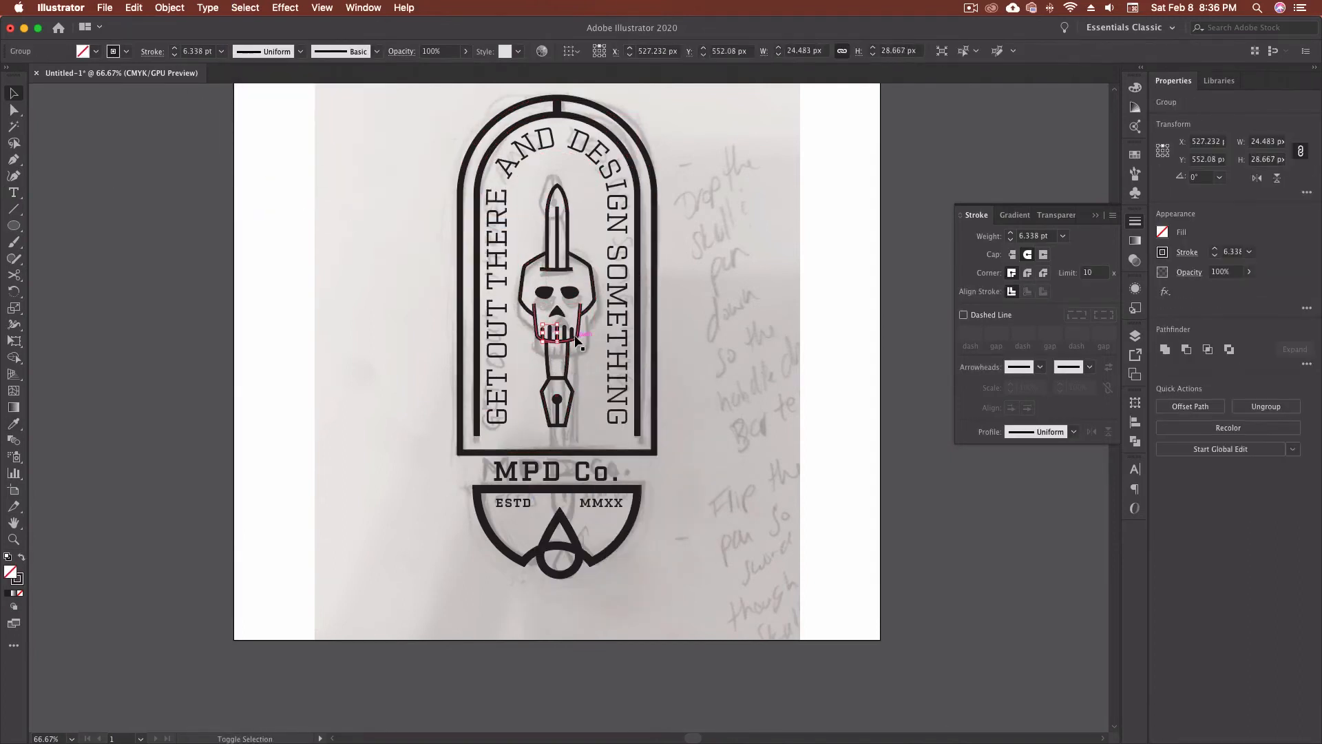
{"action": "left_click", "coordinate": [580, 210]}
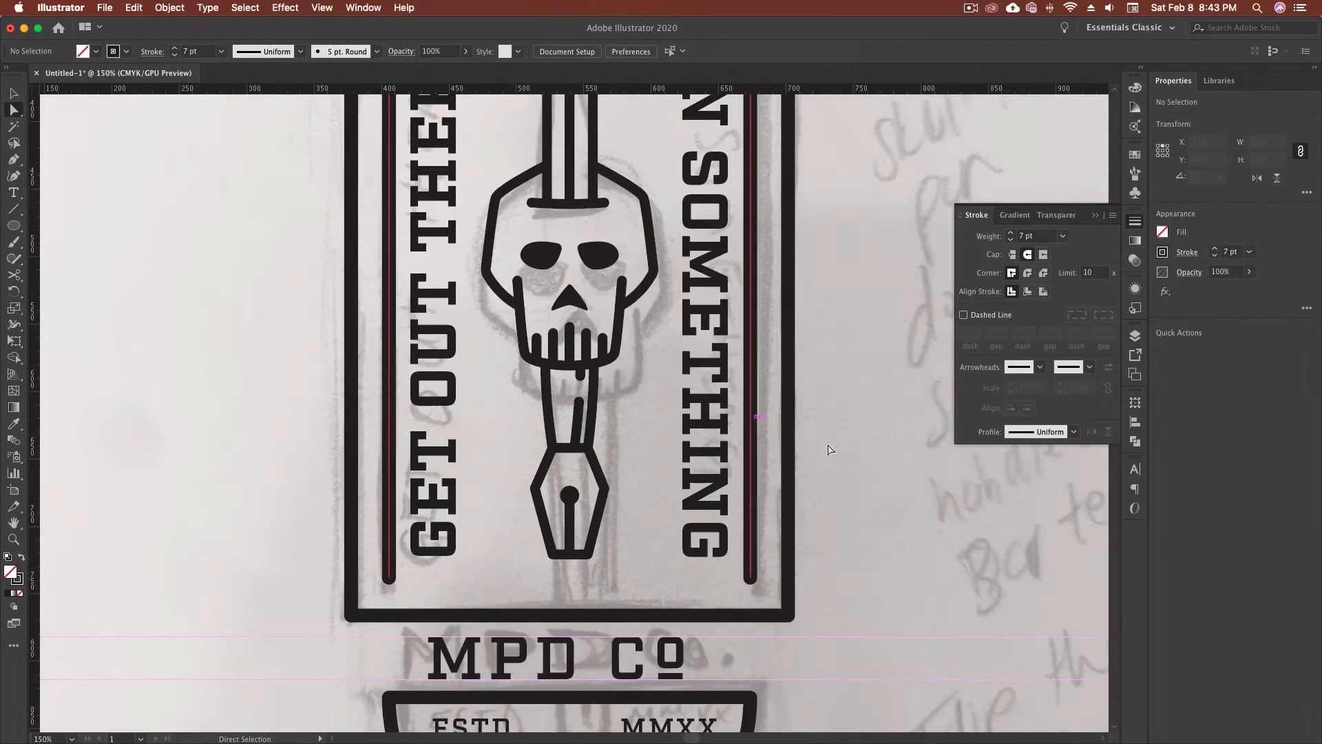
Scroll down to the pen nib hanging below the skull's teeth to inspect its anchor points
{"action": "scroll", "scroll_direction": "down", "scroll_amount": 3}
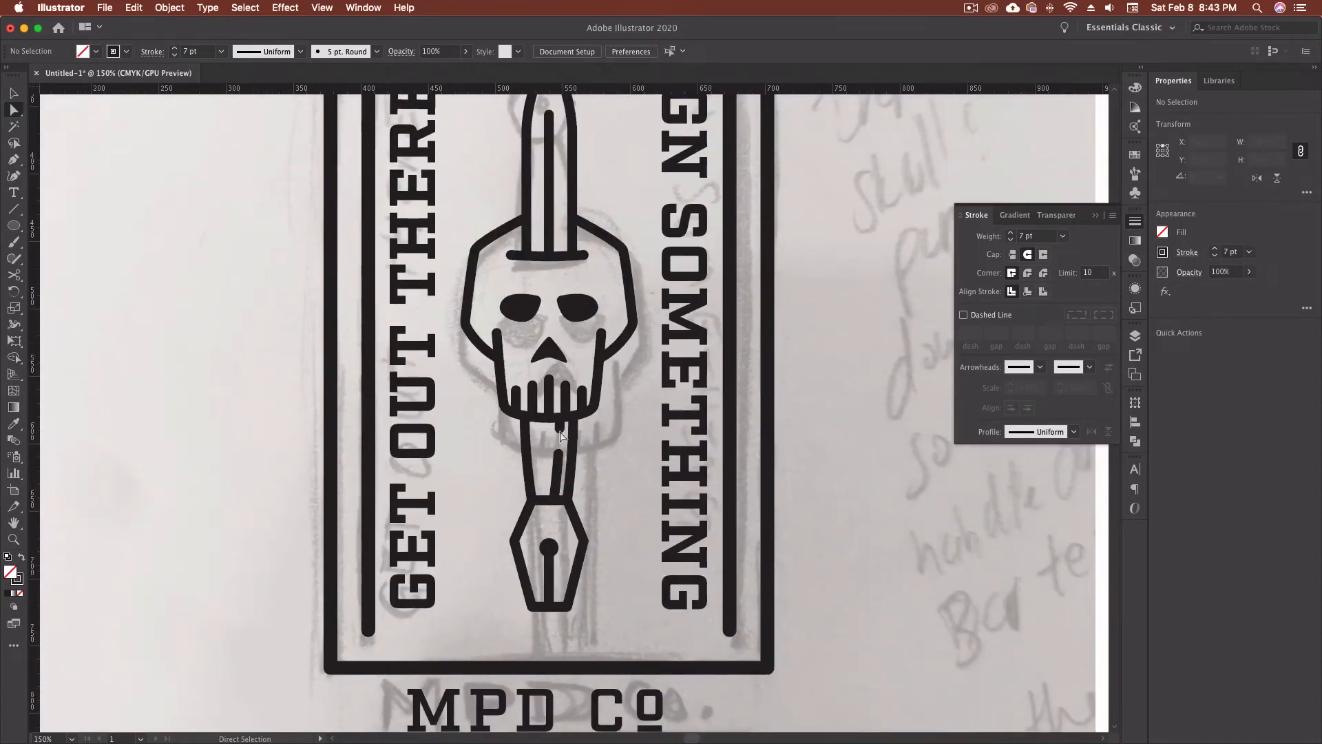
{"action": "scroll", "scroll_direction": "down", "scroll_amount": 3}
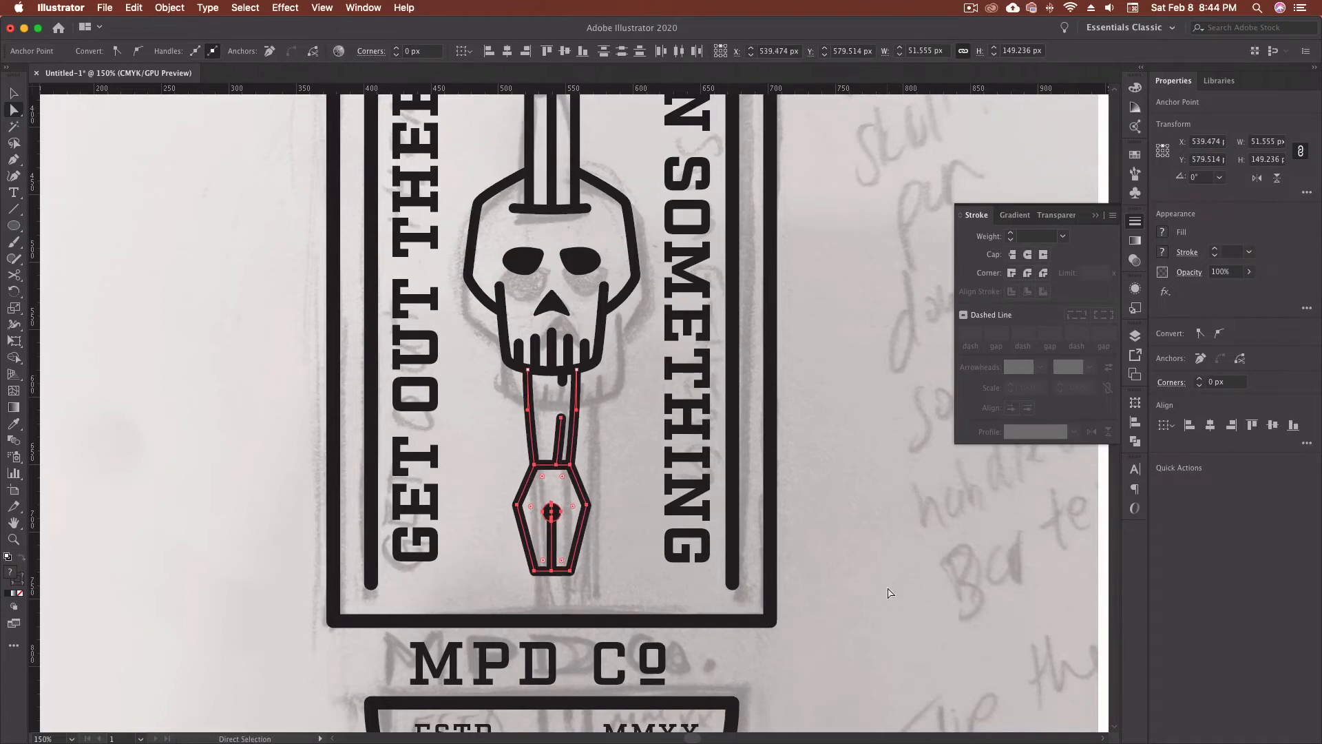
{"action": "left_click", "coordinate": [675, 431]}
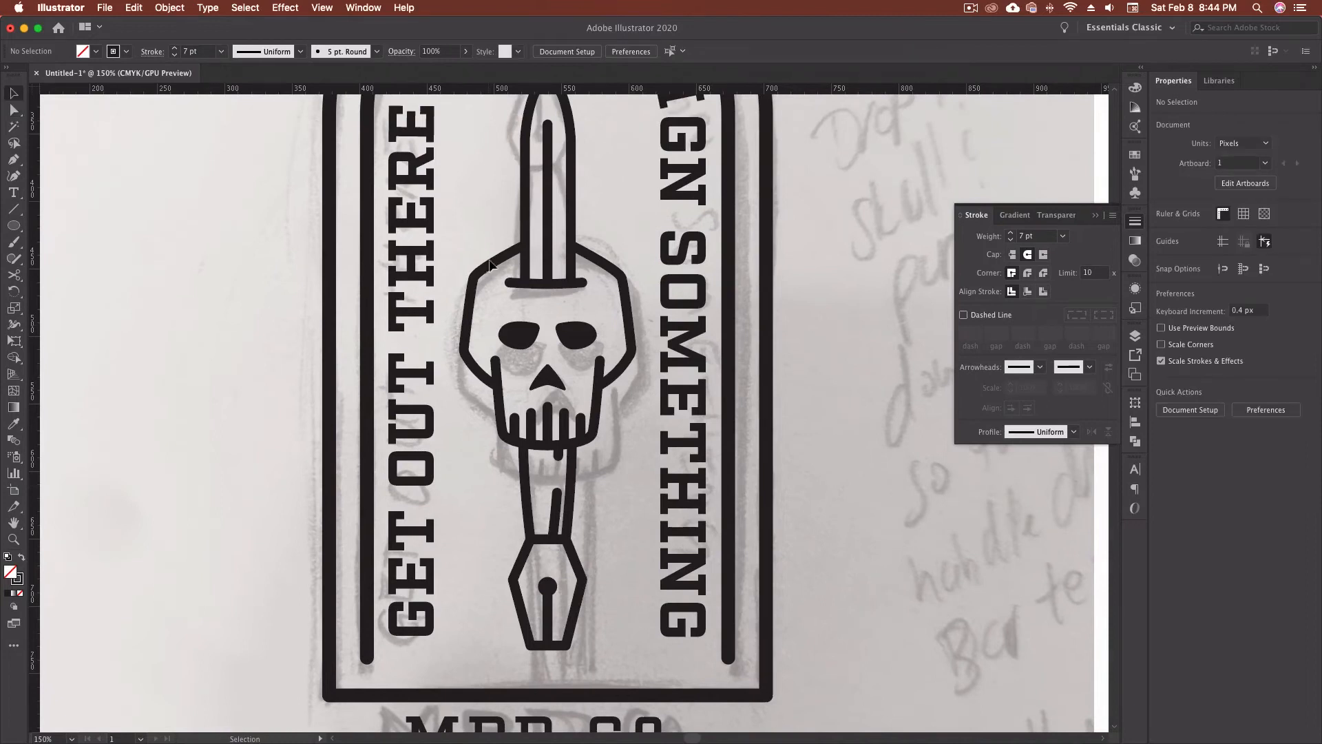
{"action": "key", "text": "cmd+a"}
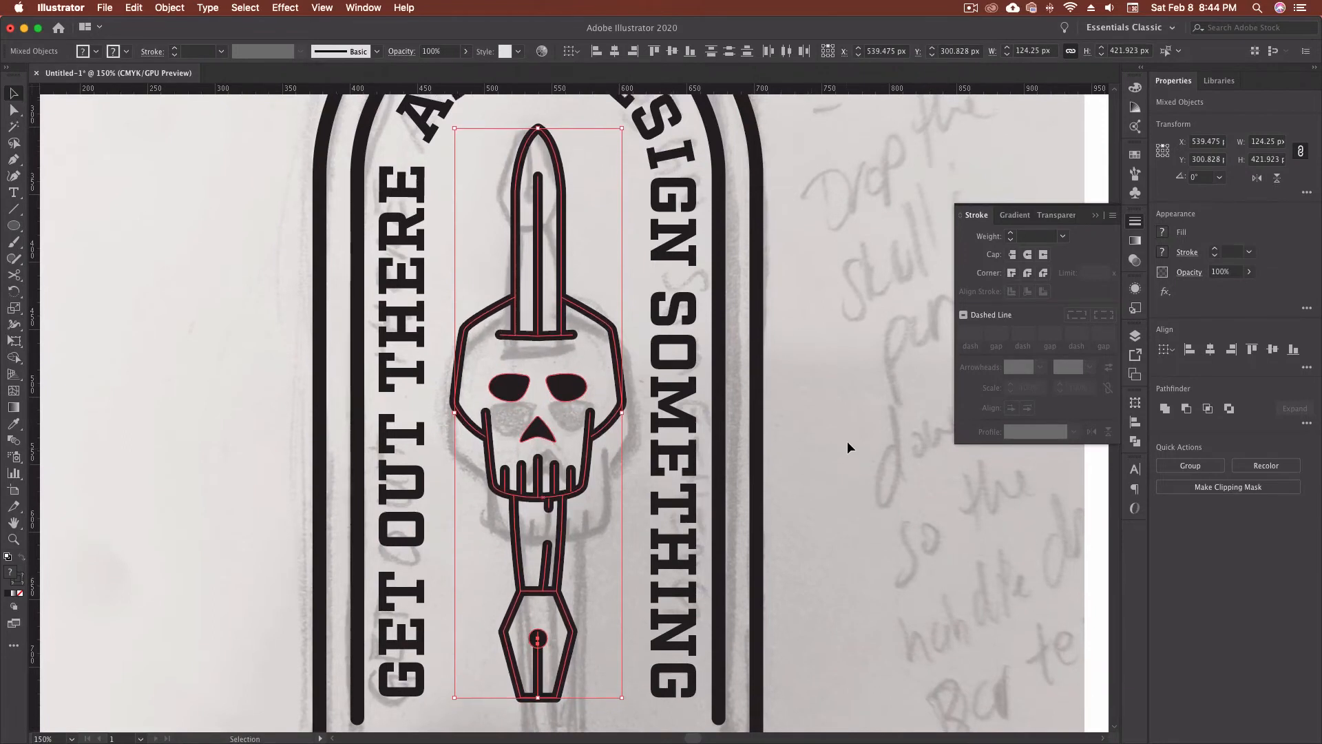
{"action": "scroll", "scroll_direction": "down", "scroll_amount": 3}
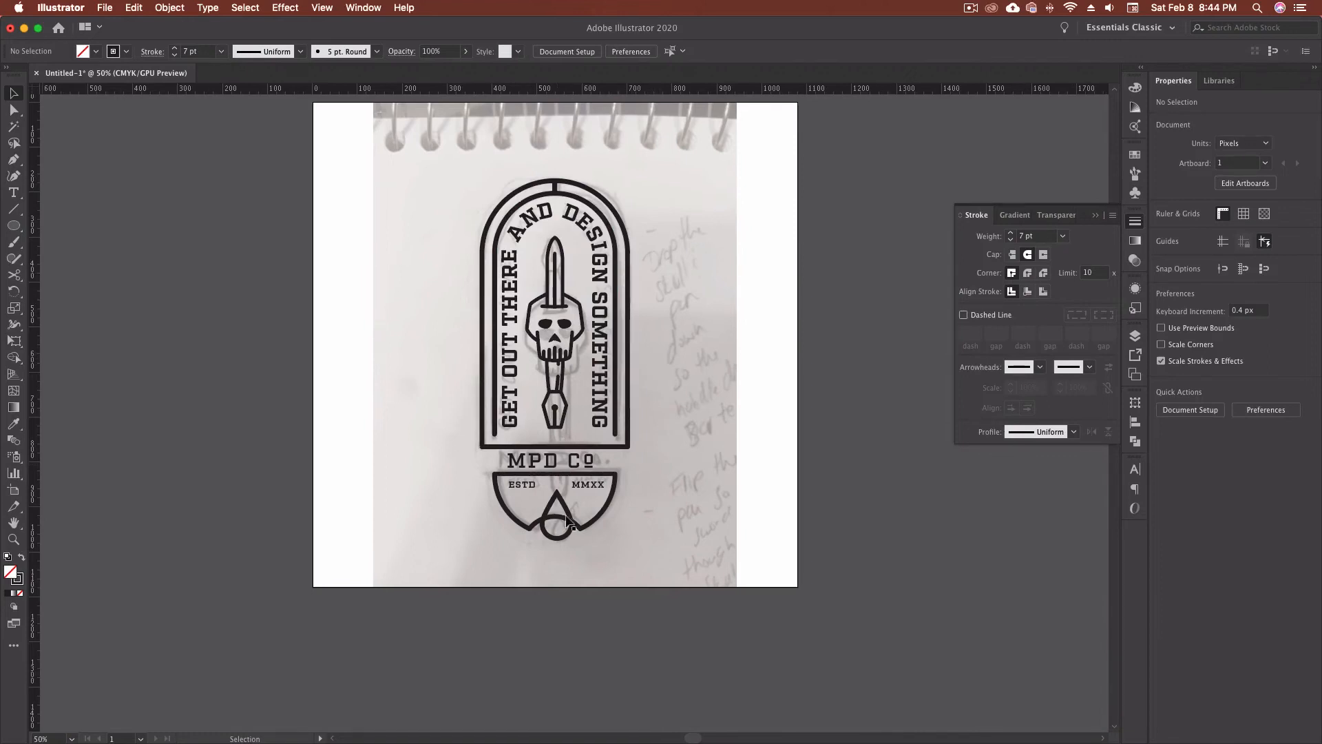
Set the line work's stroke weight to 10 pt and review the arch, skull and ink drop
{"action": "left_click", "coordinate": [556, 514]}
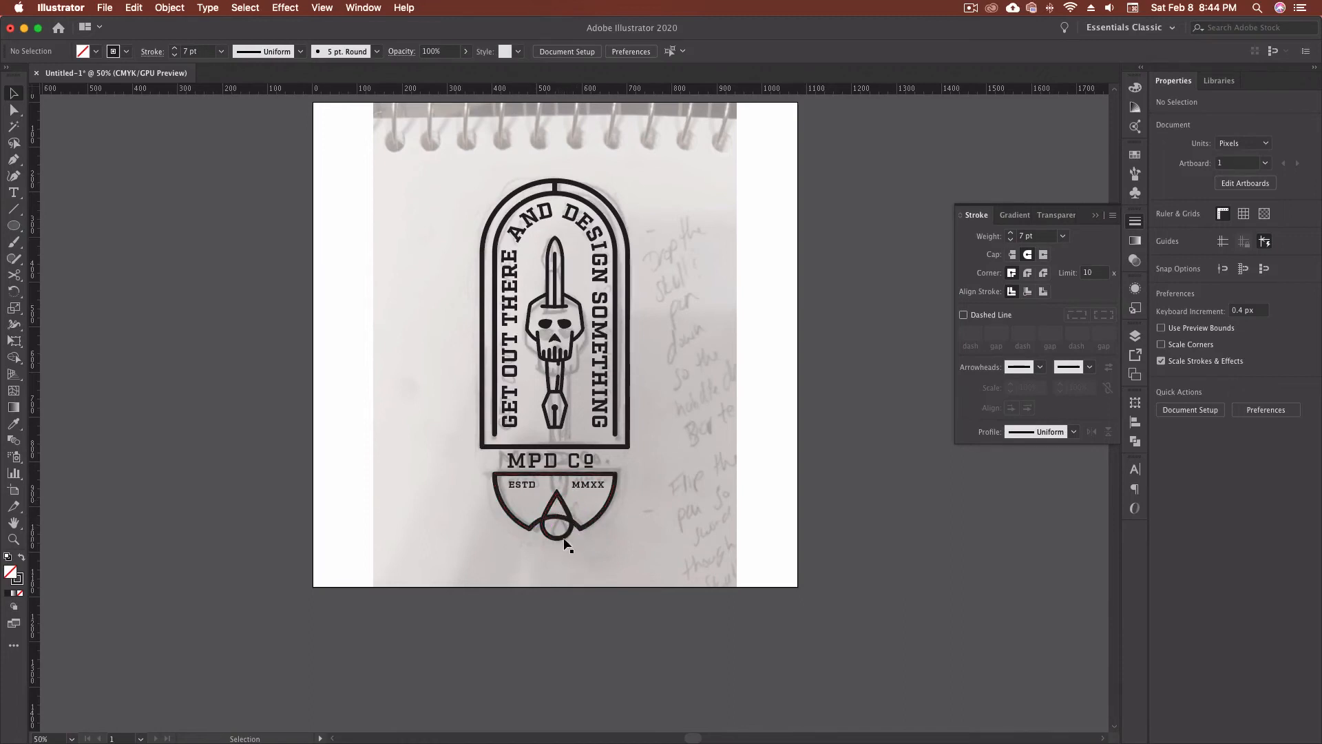
{"action": "left_click", "coordinate": [563, 524]}
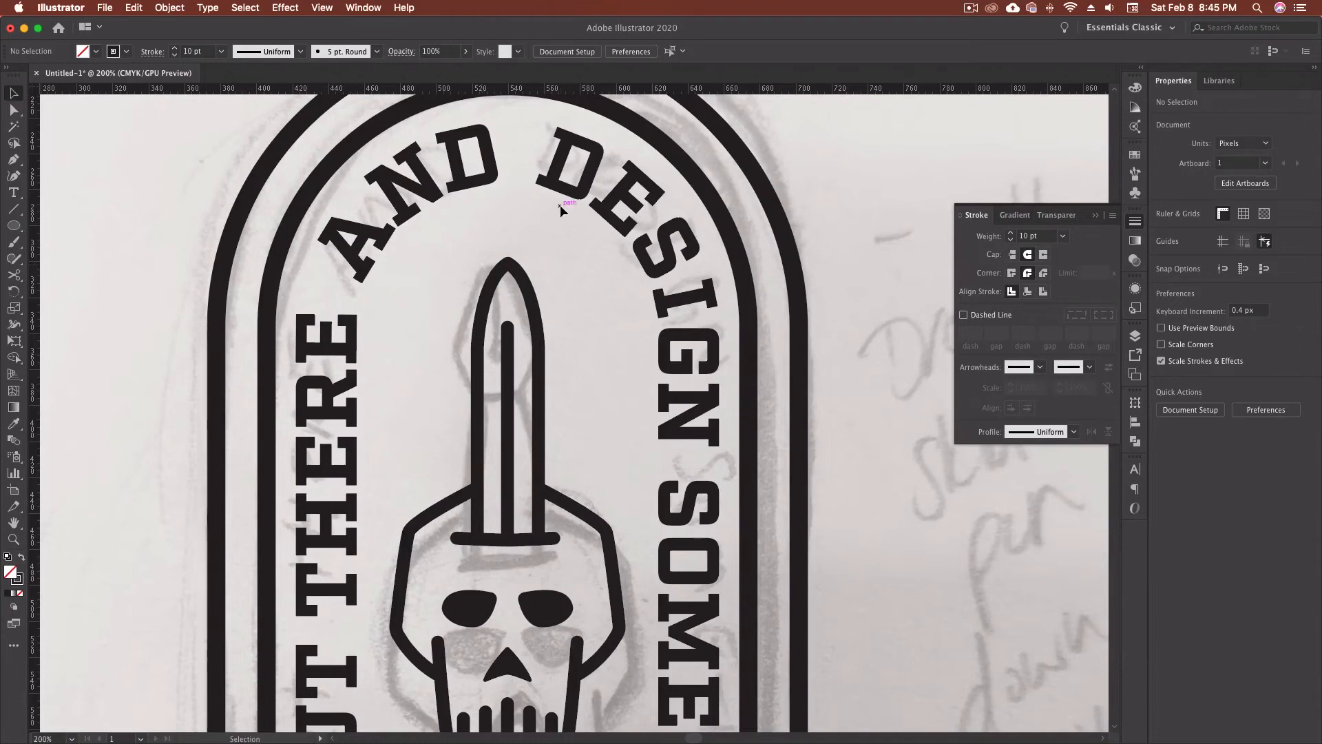
{"action": "scroll", "scroll_direction": "down", "scroll_amount": 3}
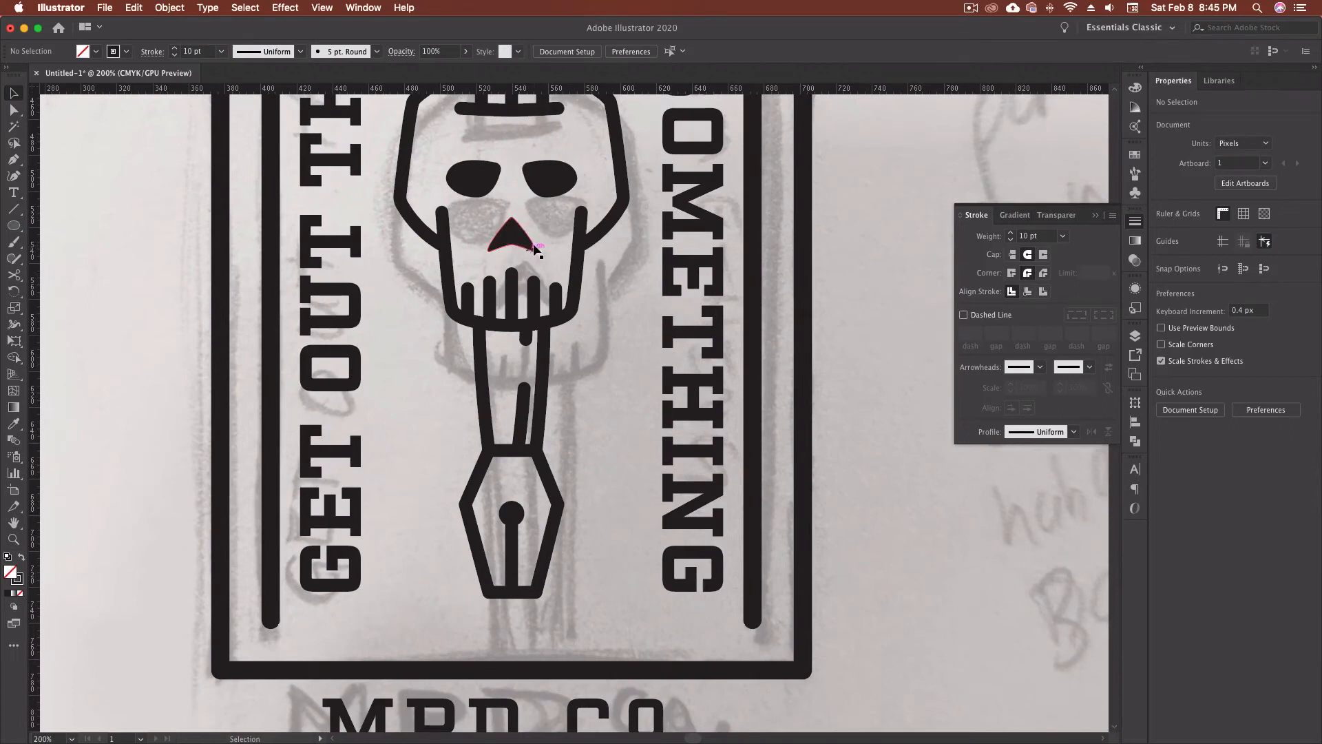
{"action": "scroll", "scroll_direction": "down", "scroll_amount": 3}
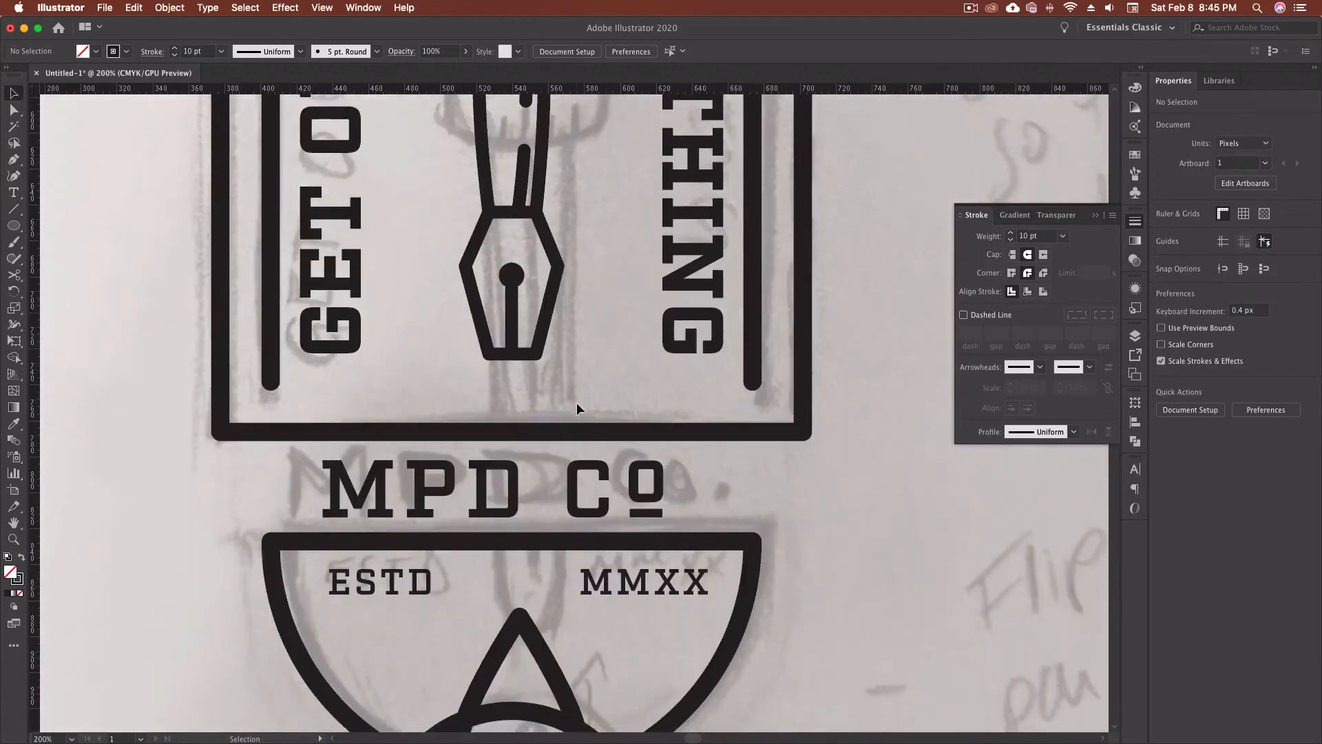
{"action": "scroll", "scroll_direction": "down", "scroll_amount": 3}
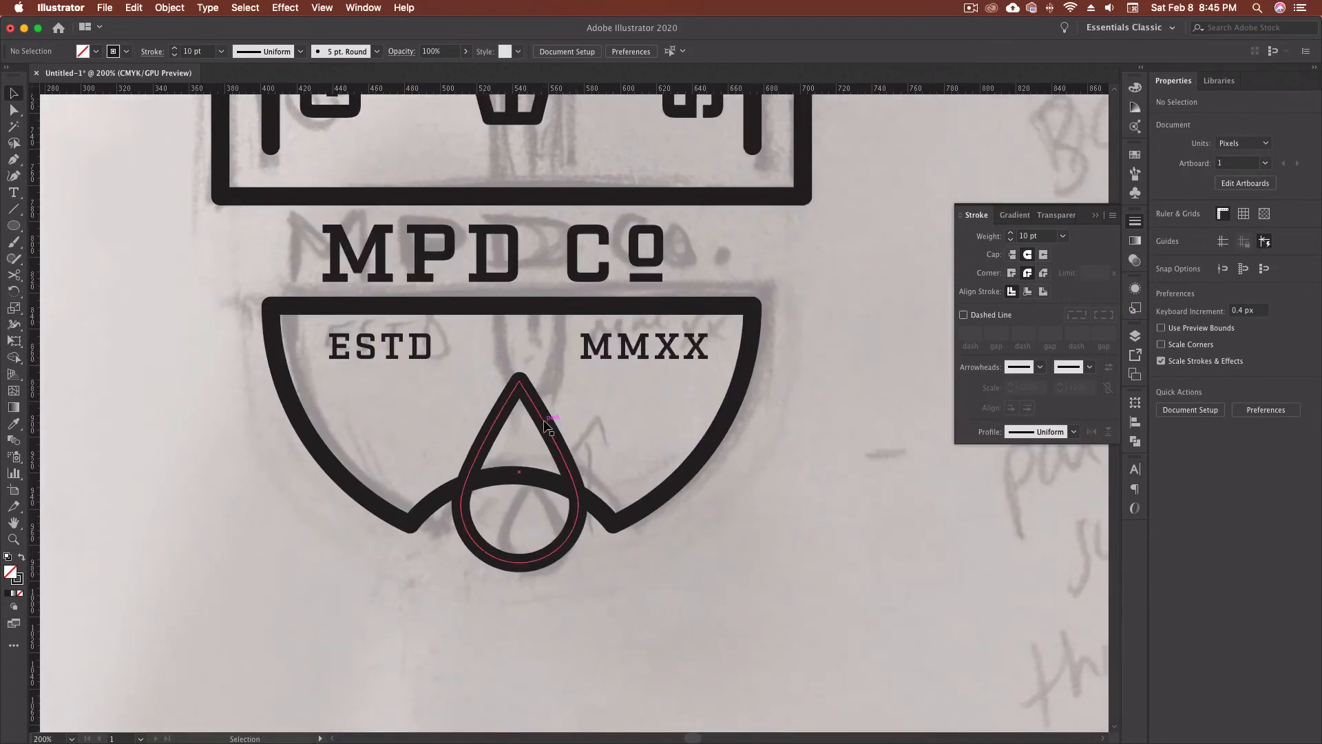
Offset and outline the ink drop's stroke via Object > Path, making a cutting ring around it
{"action": "left_click", "coordinate": [519, 413]}
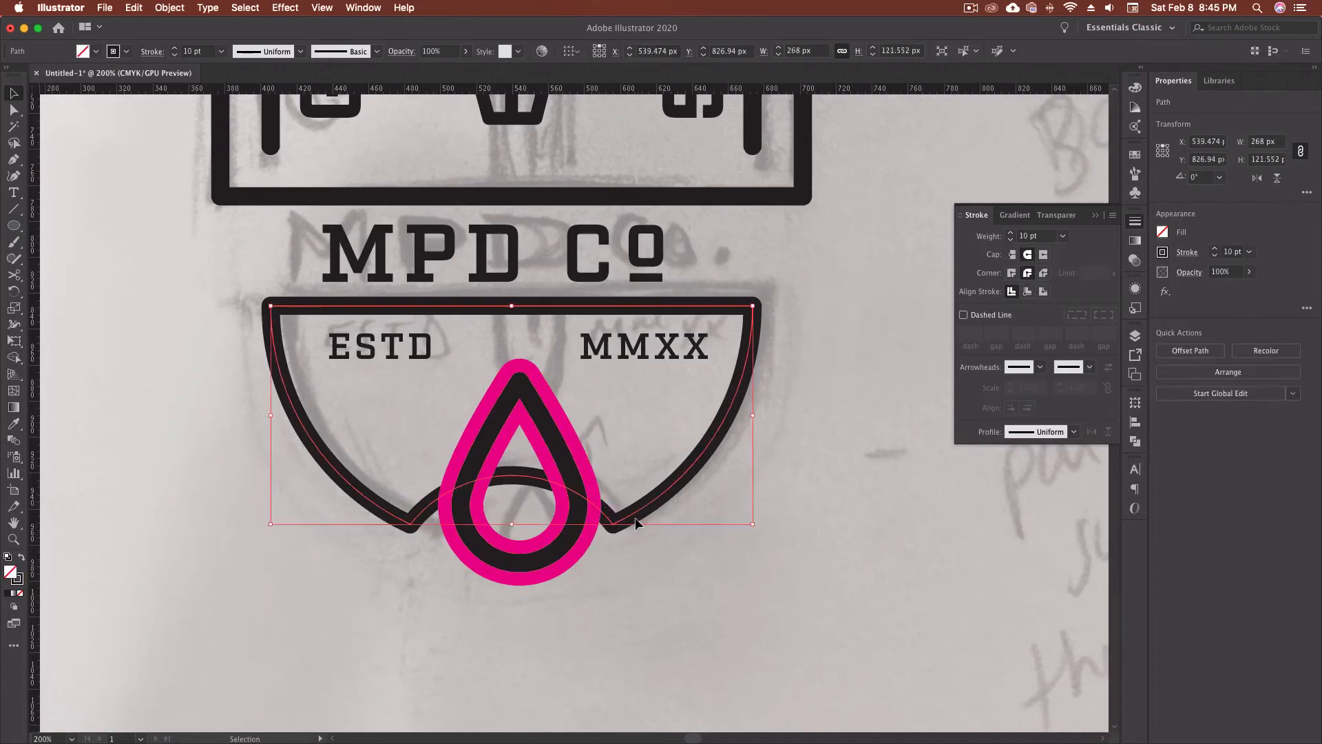
{"action": "left_click", "coordinate": [169, 8]}
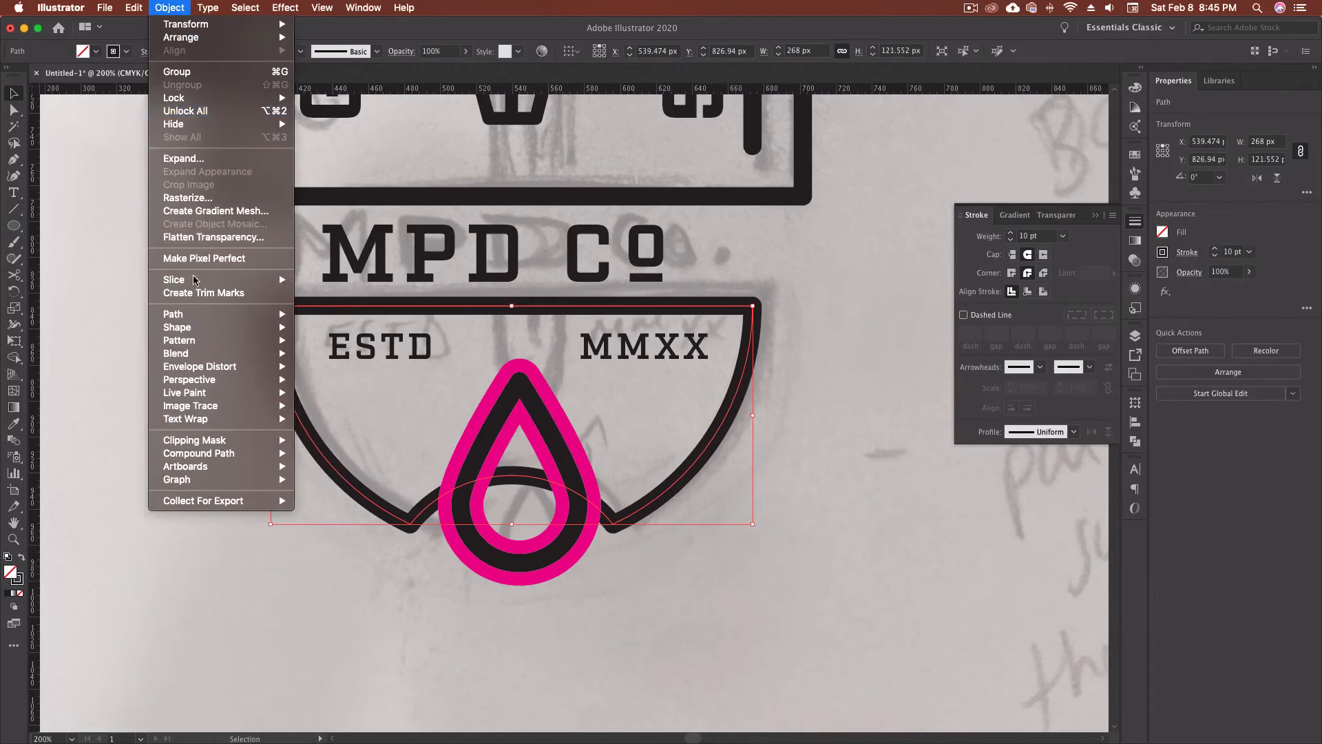
{"action": "left_click", "coordinate": [199, 453]}
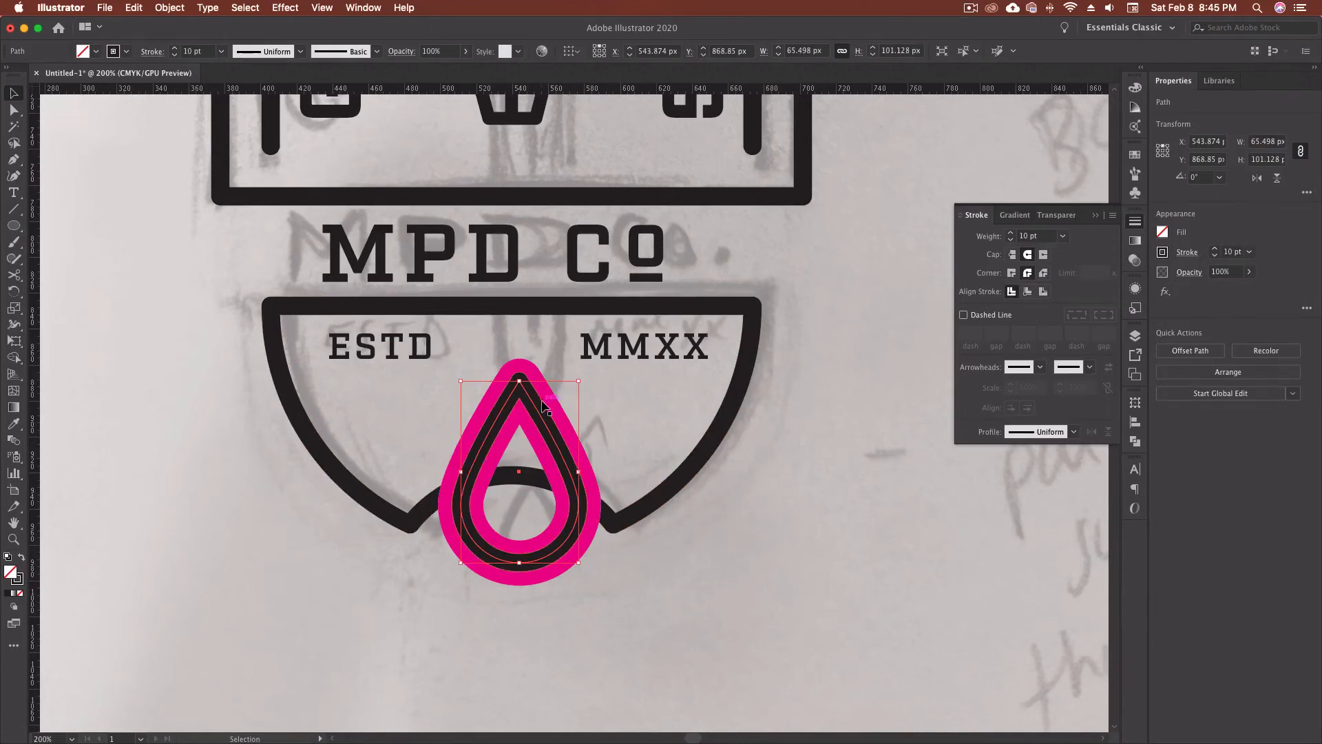
{"action": "left_click", "coordinate": [168, 8]}
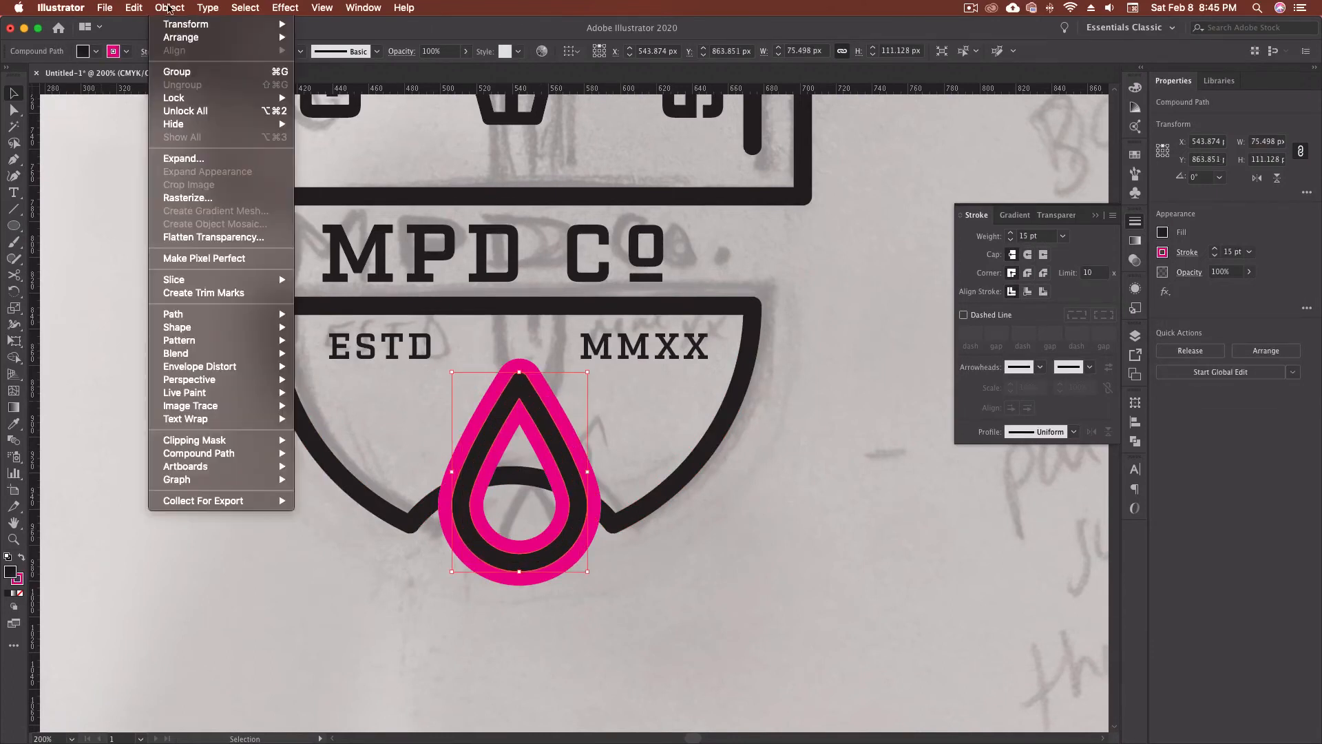
{"action": "left_click", "coordinate": [694, 531]}
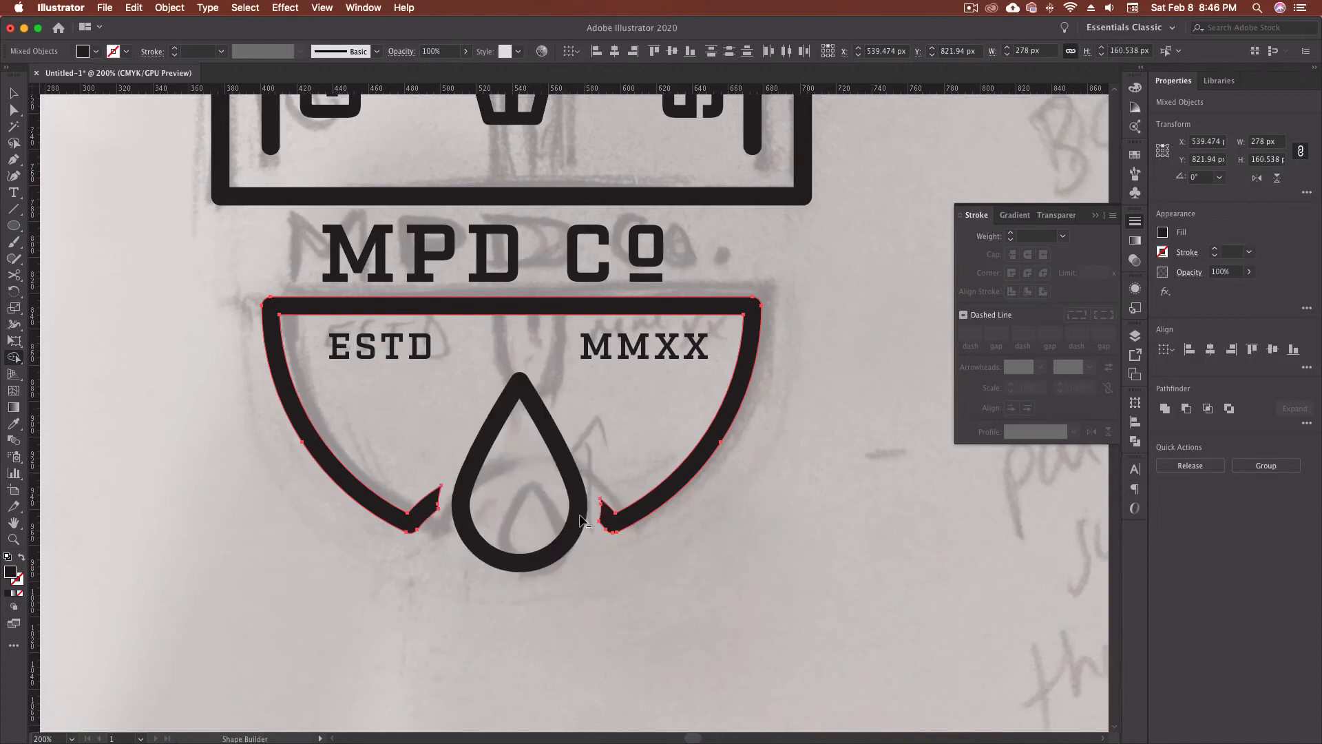
{"action": "left_click", "coordinate": [653, 633]}
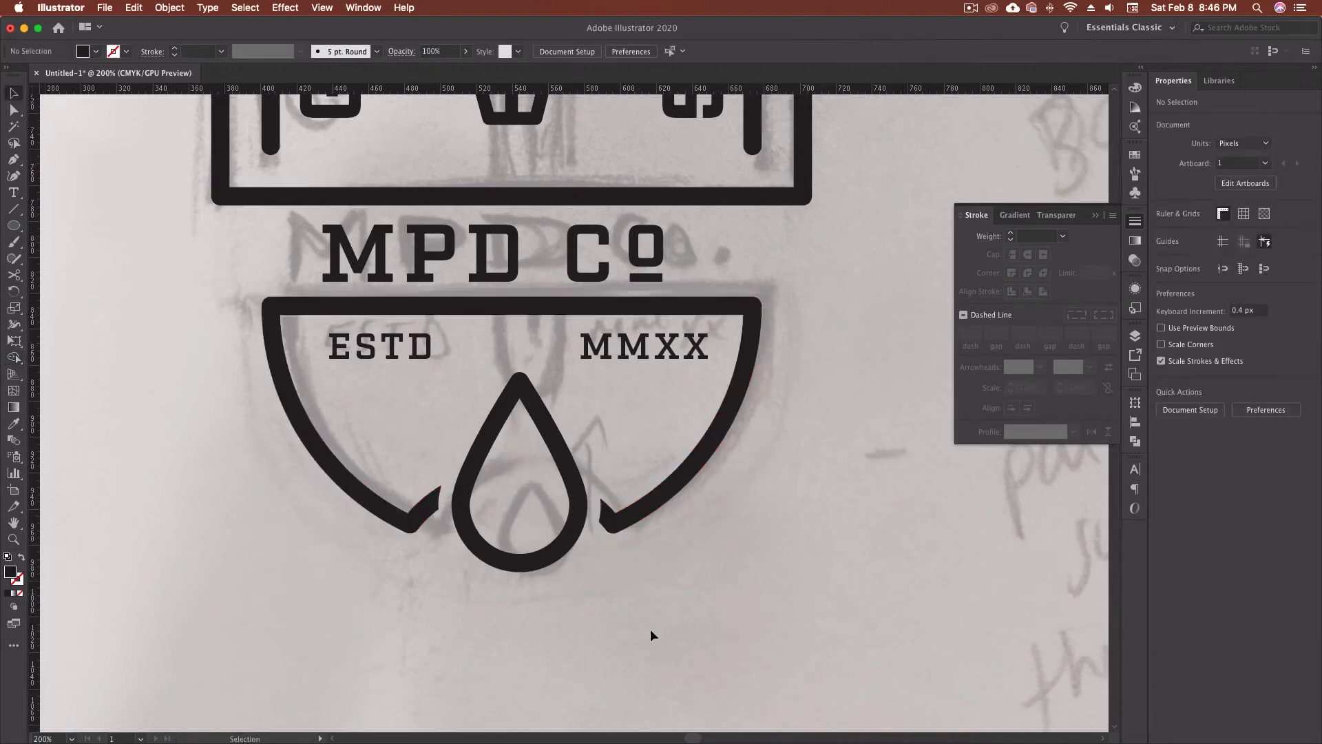
{"action": "mouse_move", "coordinate": [750, 508]}
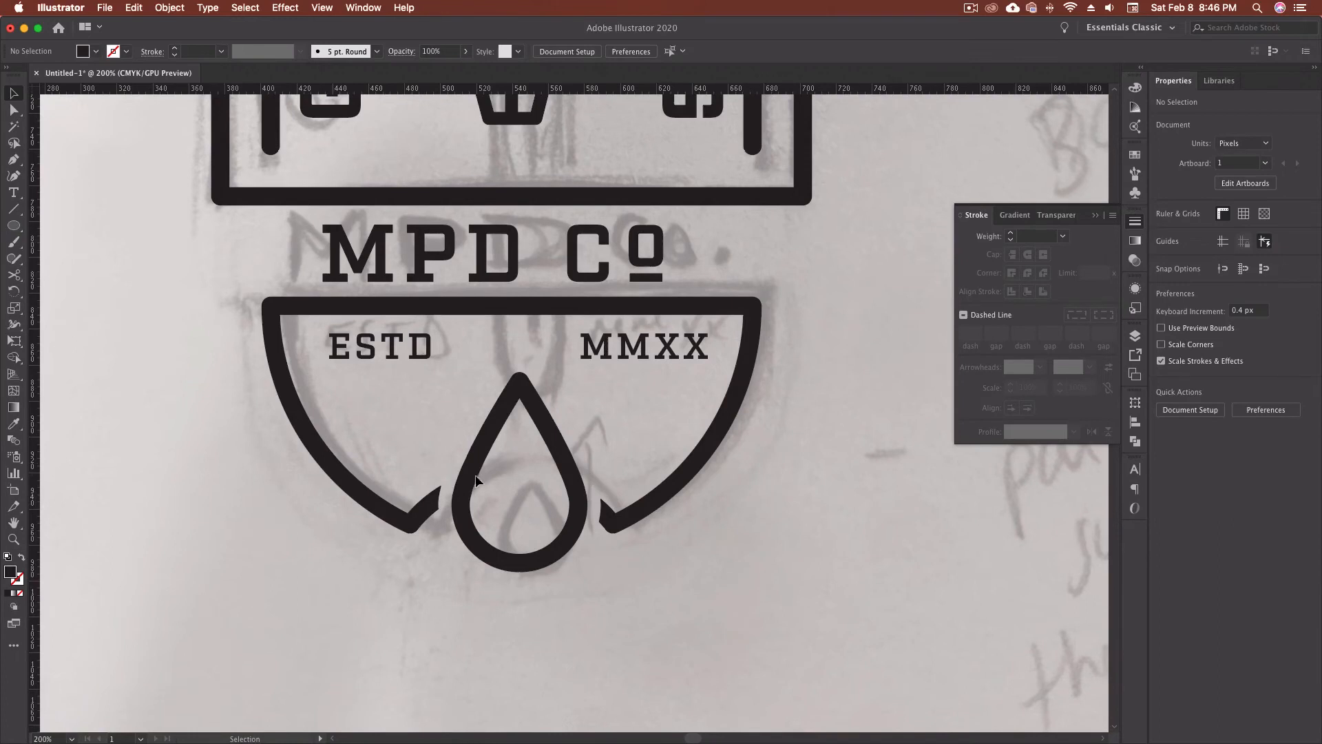
{"action": "mouse_move", "coordinate": [566, 540]}
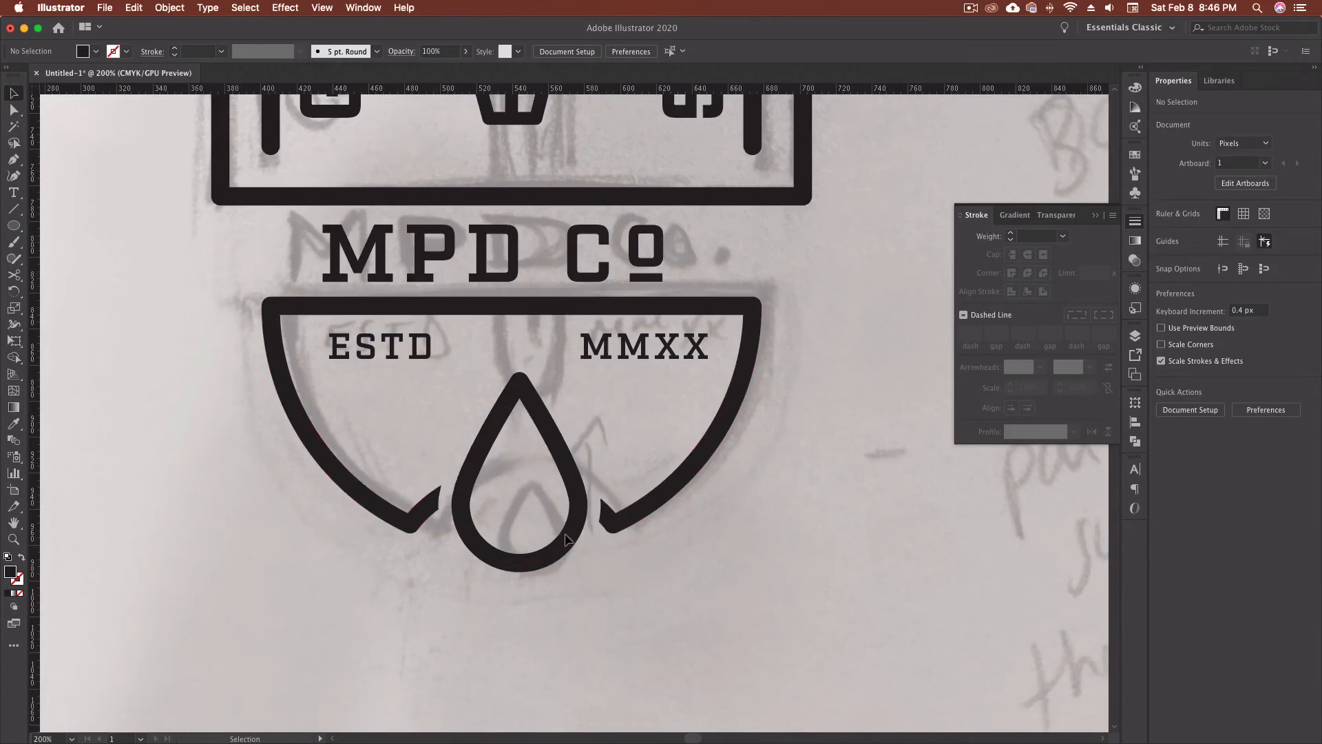
{"action": "mouse_move", "coordinate": [430, 396]}
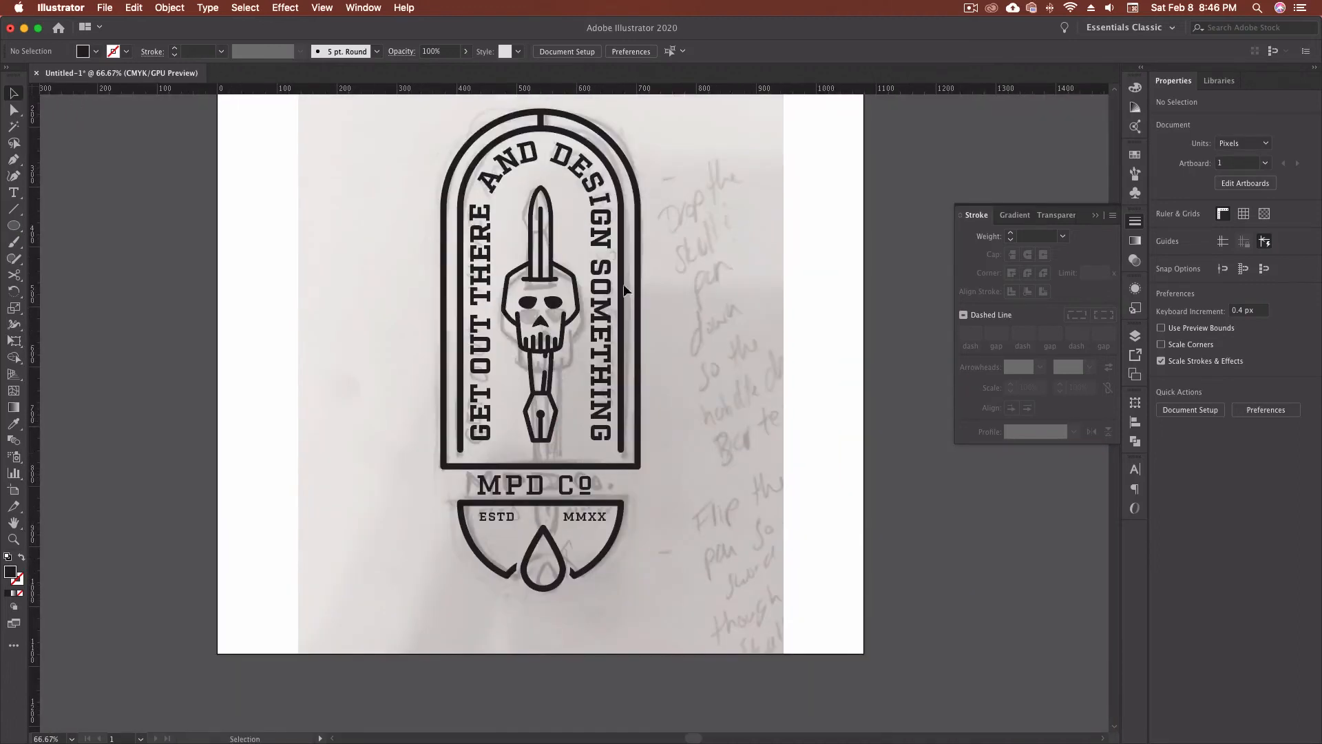
Select the arch slogan and banner text and duplicate them beside the artboard as a backup
{"action": "left_click", "coordinate": [603, 321]}
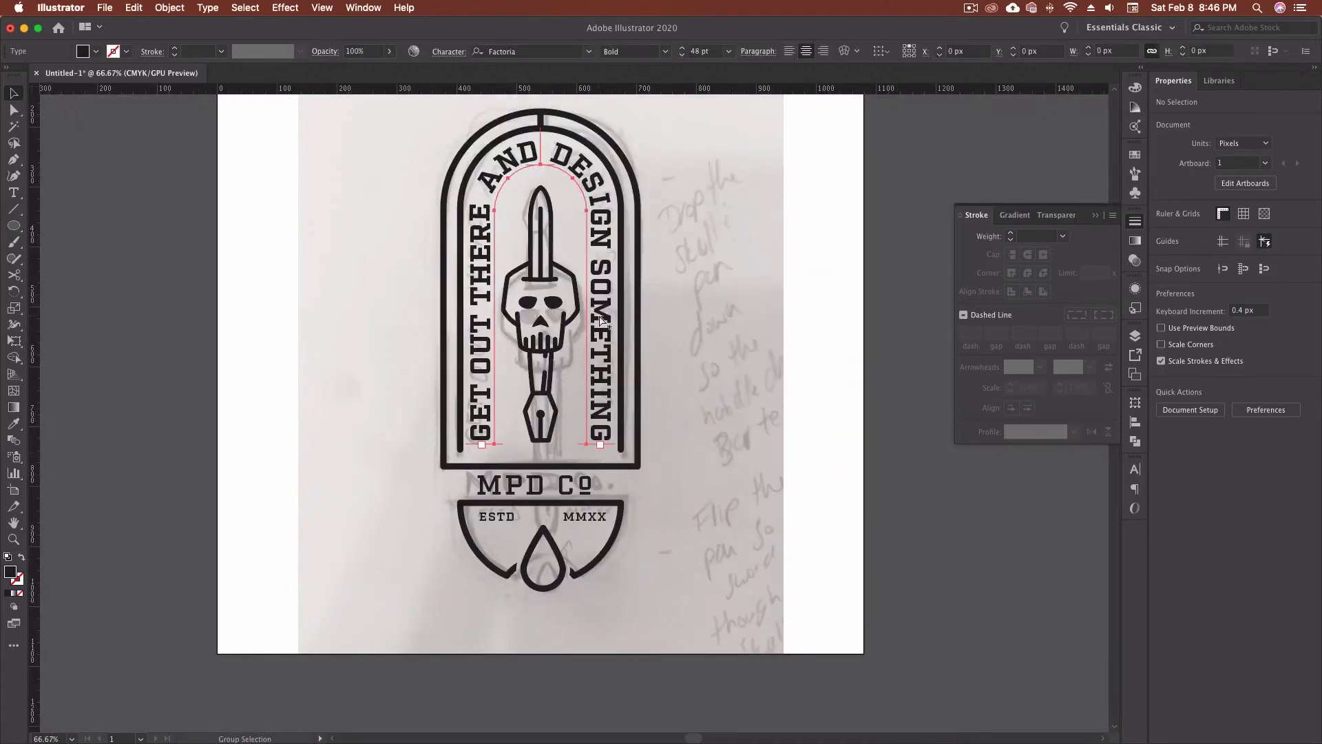
{"action": "left_click", "coordinate": [591, 506]}
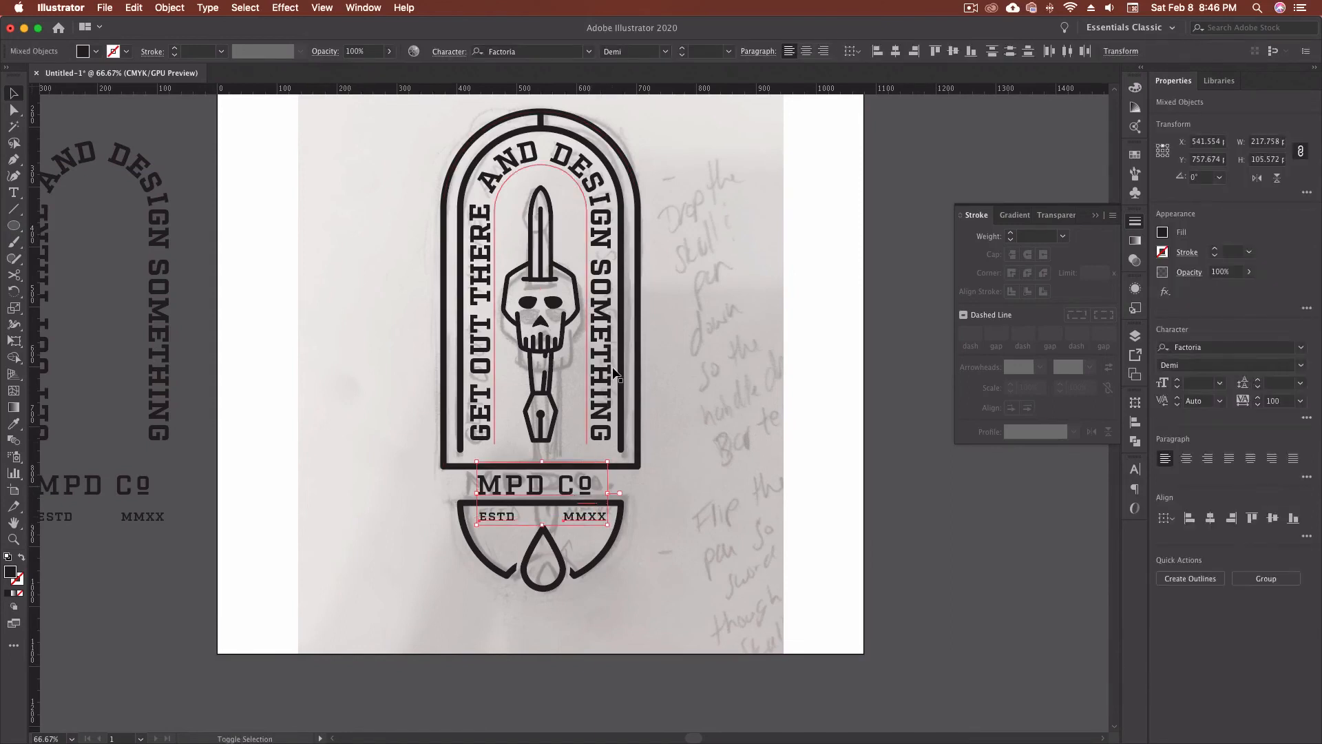
{"action": "left_click", "coordinate": [208, 8]}
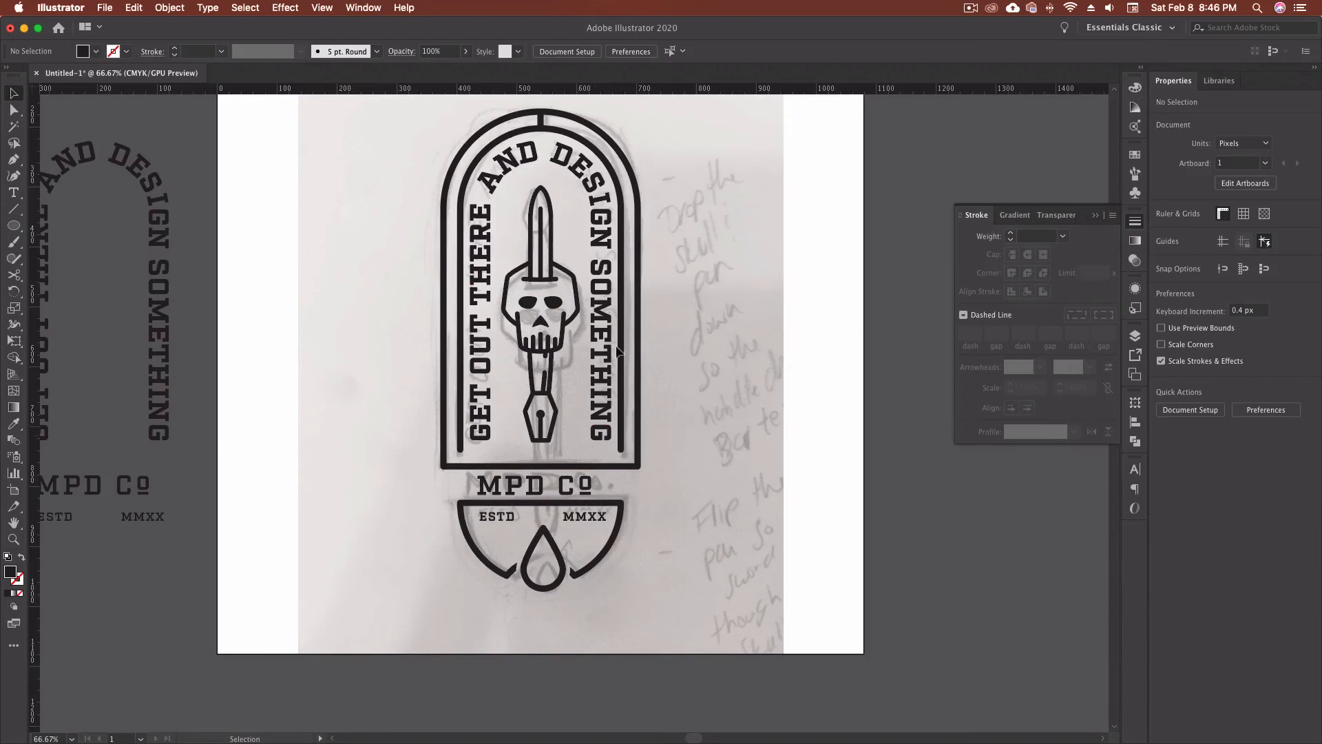
{"action": "mouse_move", "coordinate": [640, 500]}
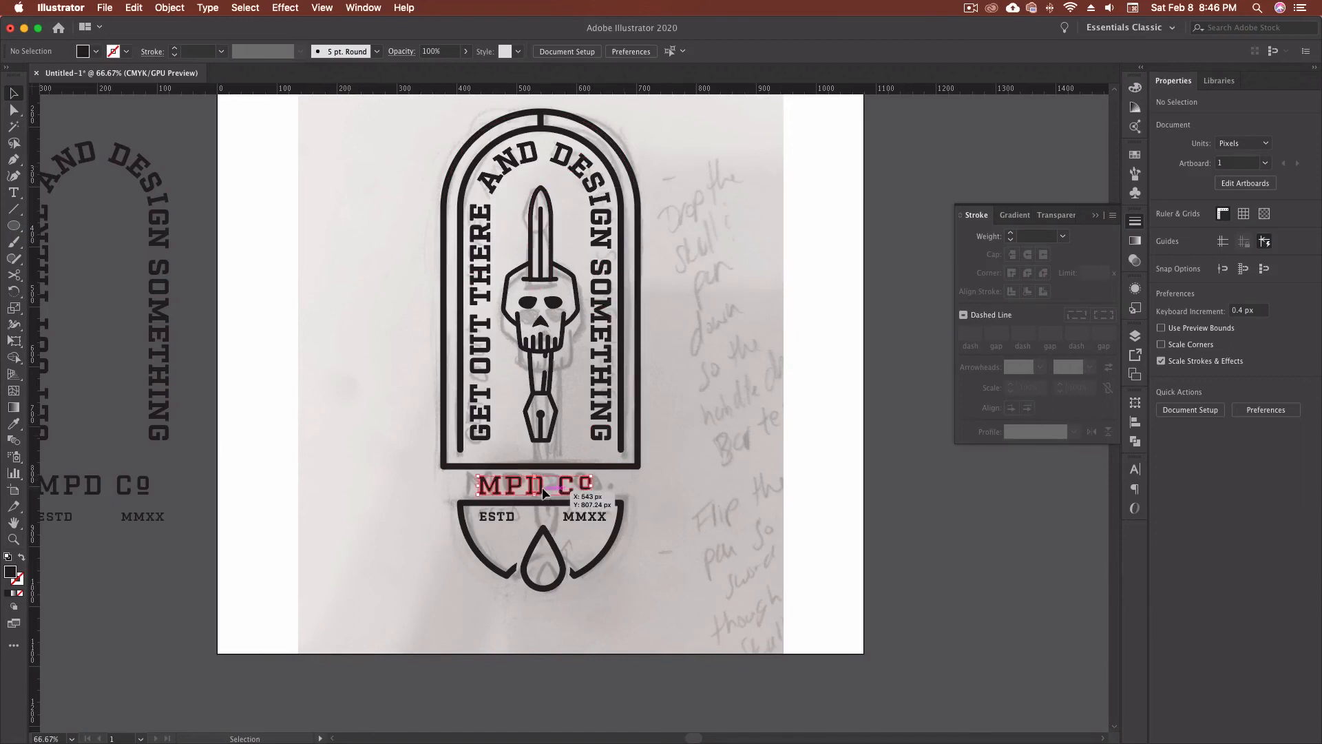
Recenter the MPD Co title over the banner and select the banner and ink drop shapes
{"action": "left_click", "coordinate": [556, 483]}
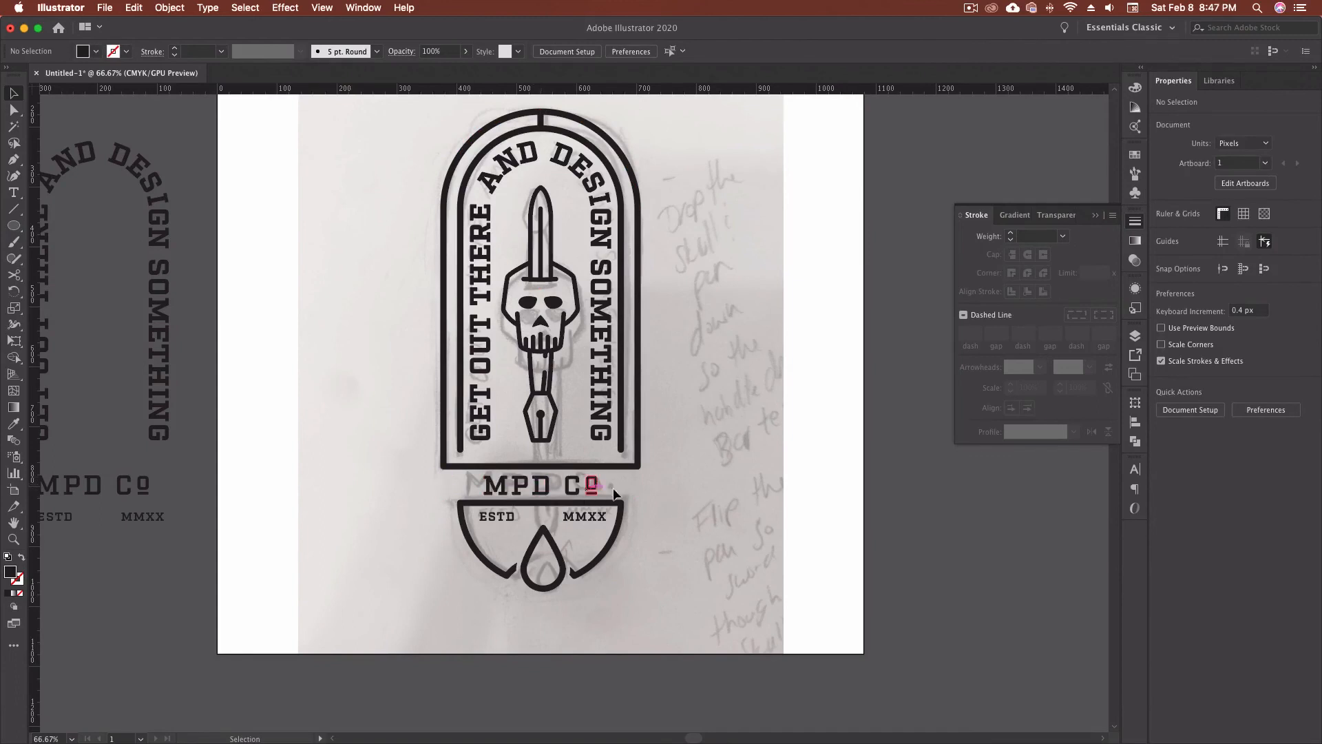
{"action": "left_click", "coordinate": [544, 515]}
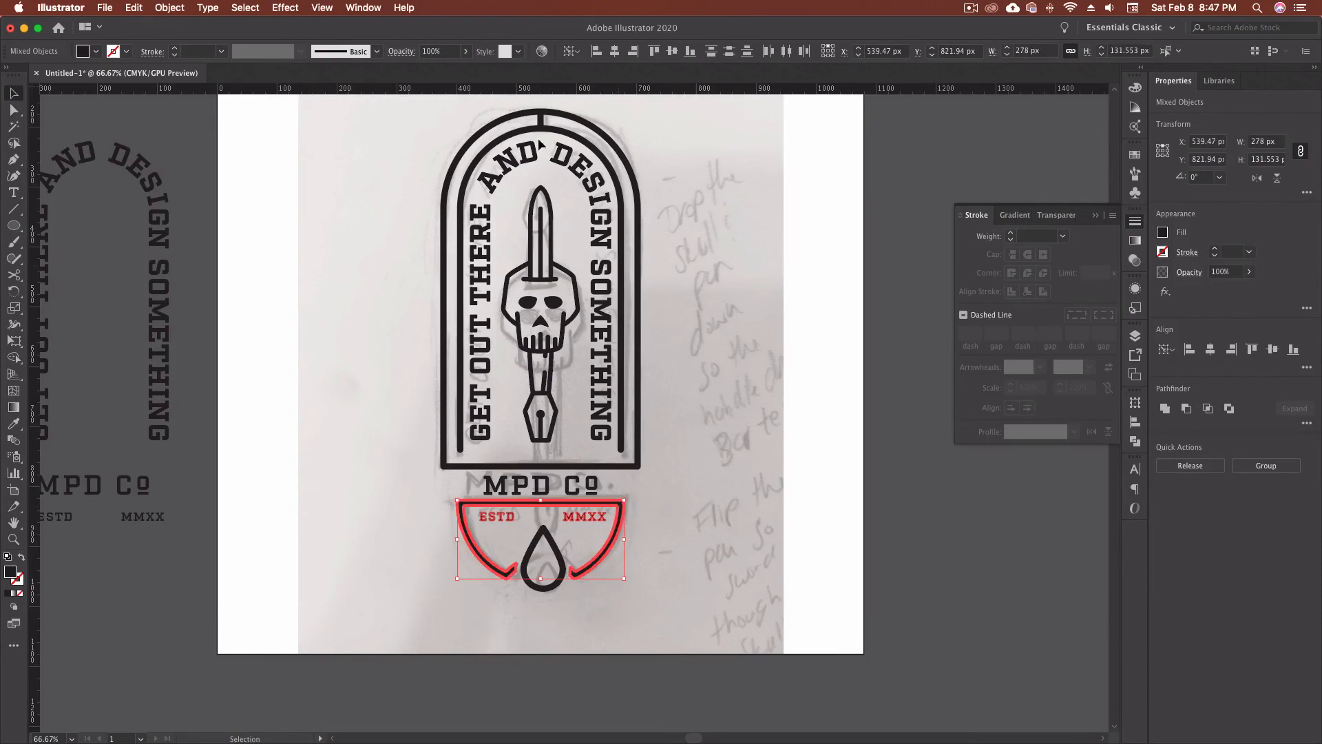
{"action": "left_click", "coordinate": [710, 482]}
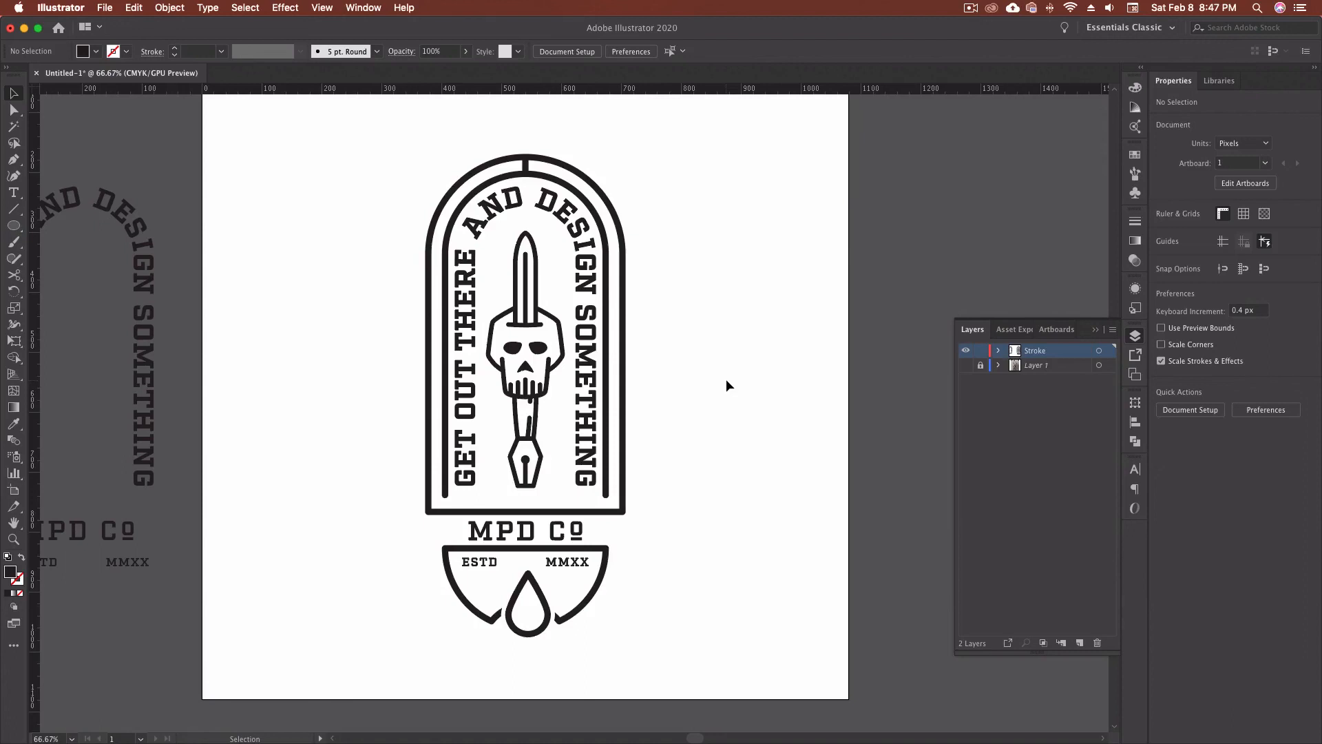
{"action": "mouse_move", "coordinate": [692, 436]}
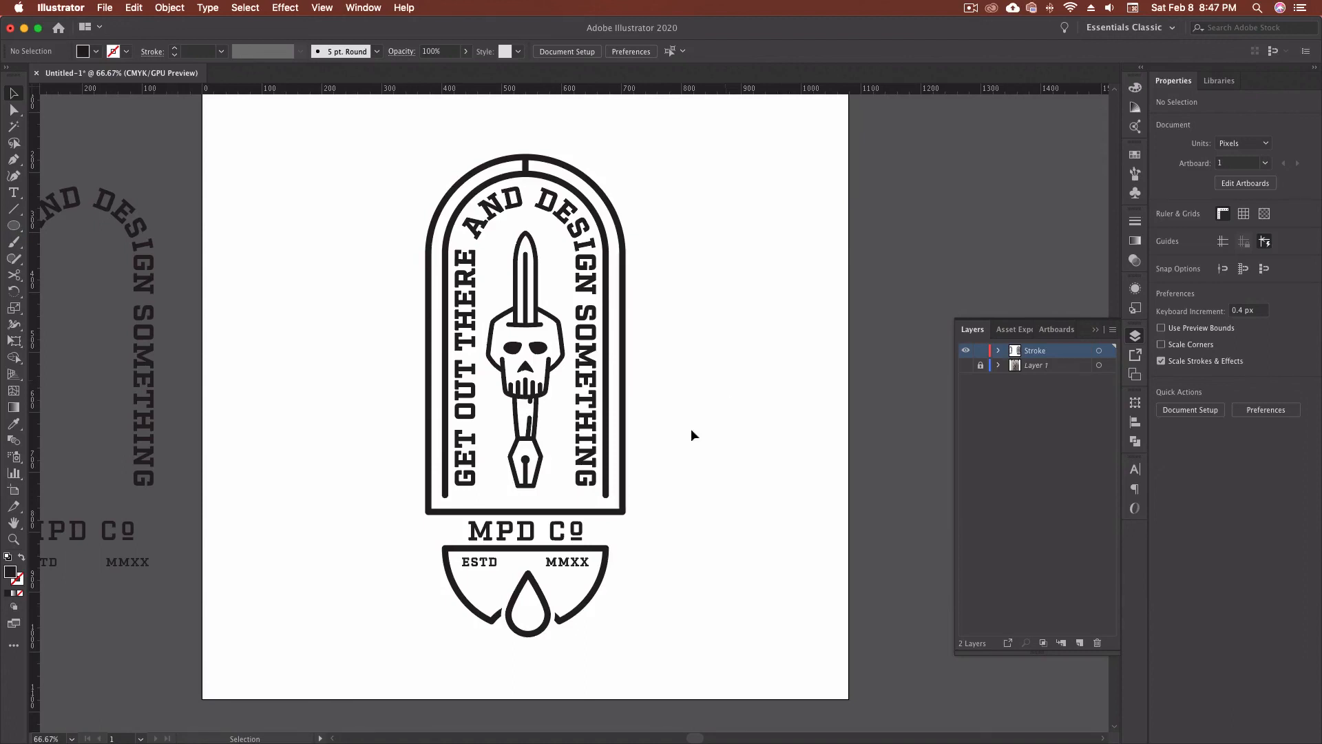
{"action": "mouse_move", "coordinate": [529, 618]}
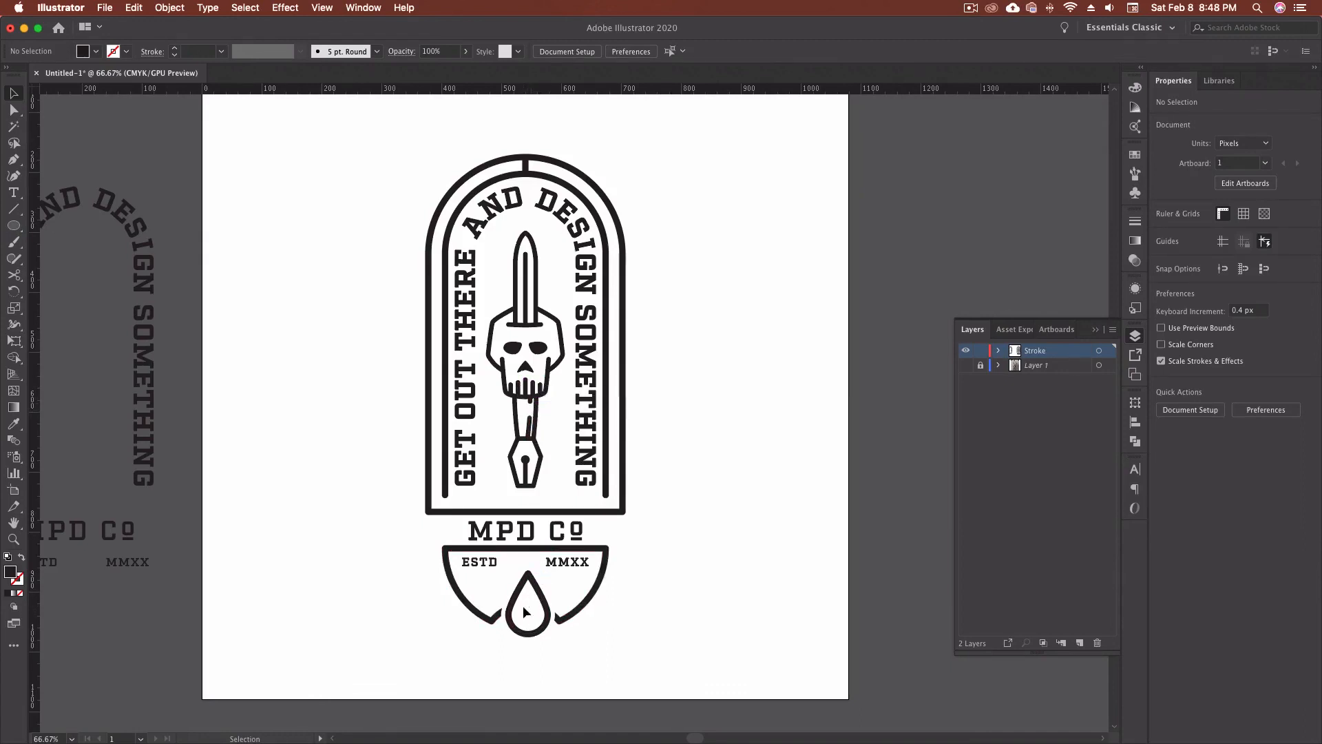
{"action": "mouse_move", "coordinate": [529, 601]}
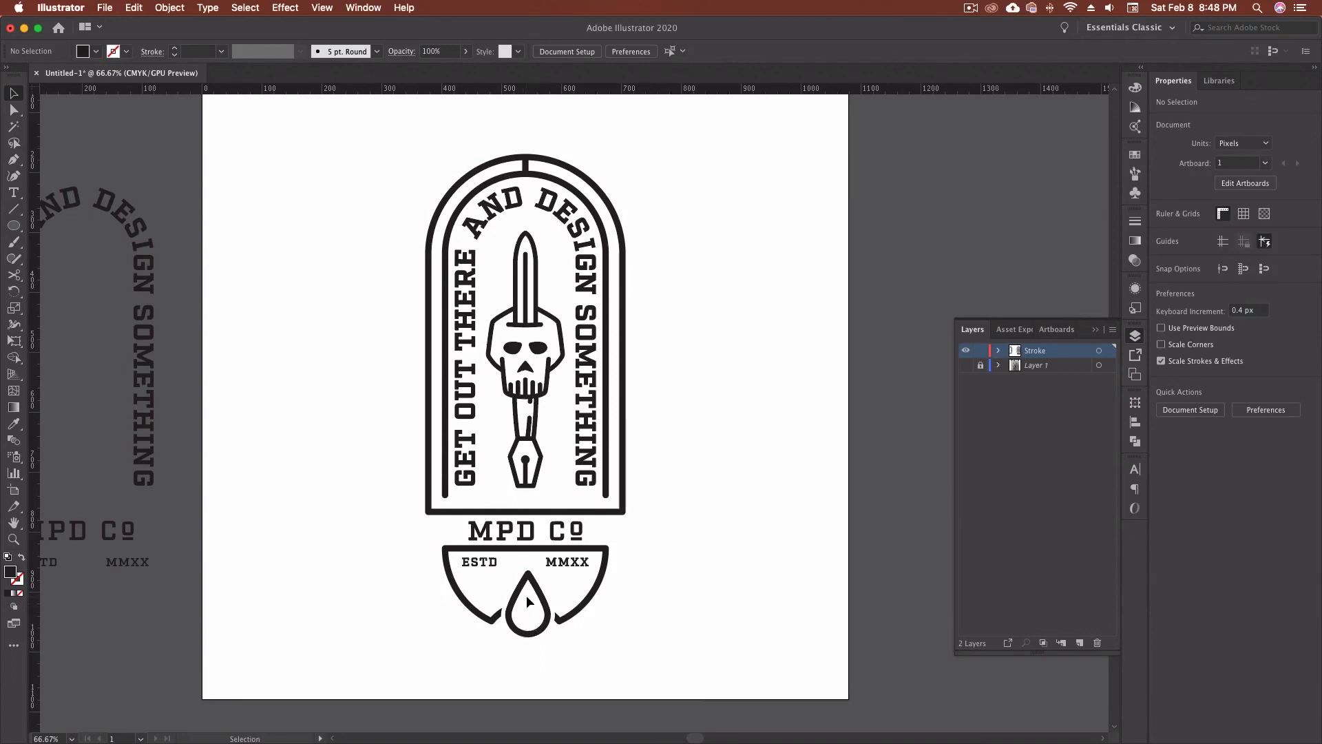